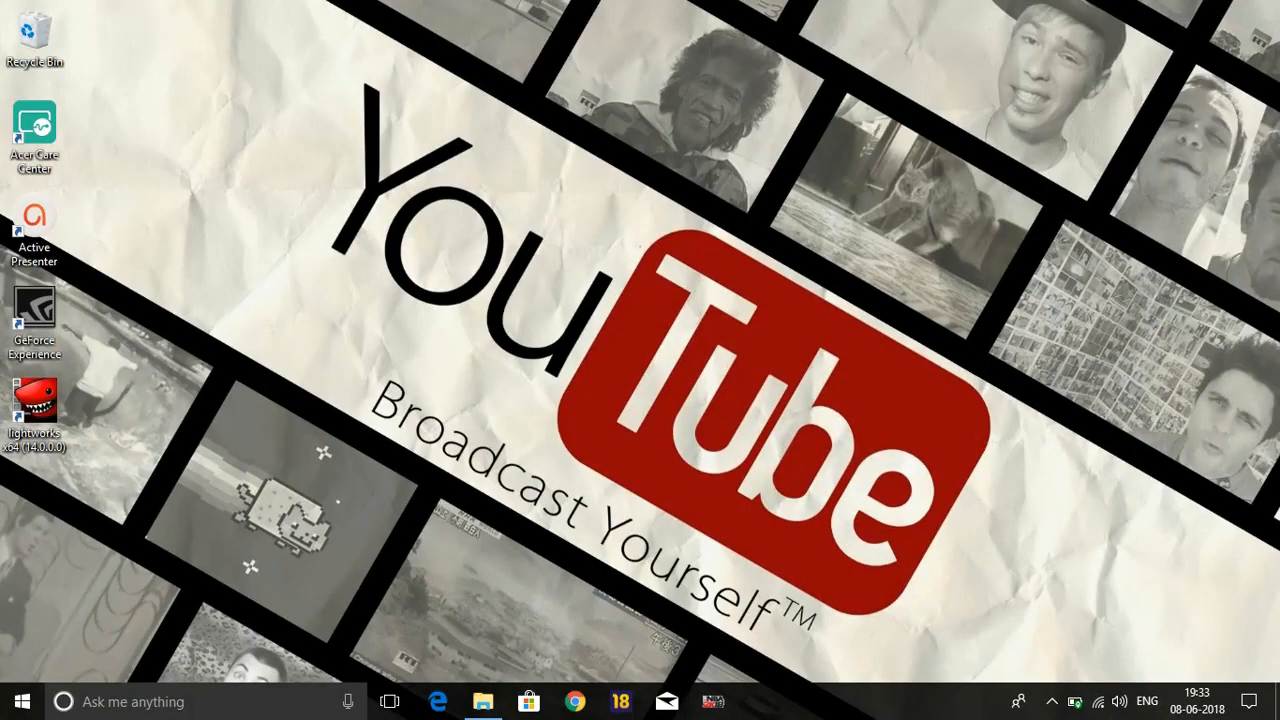
- Launch Windows Settings from the Start menu
left_click(16, 700)
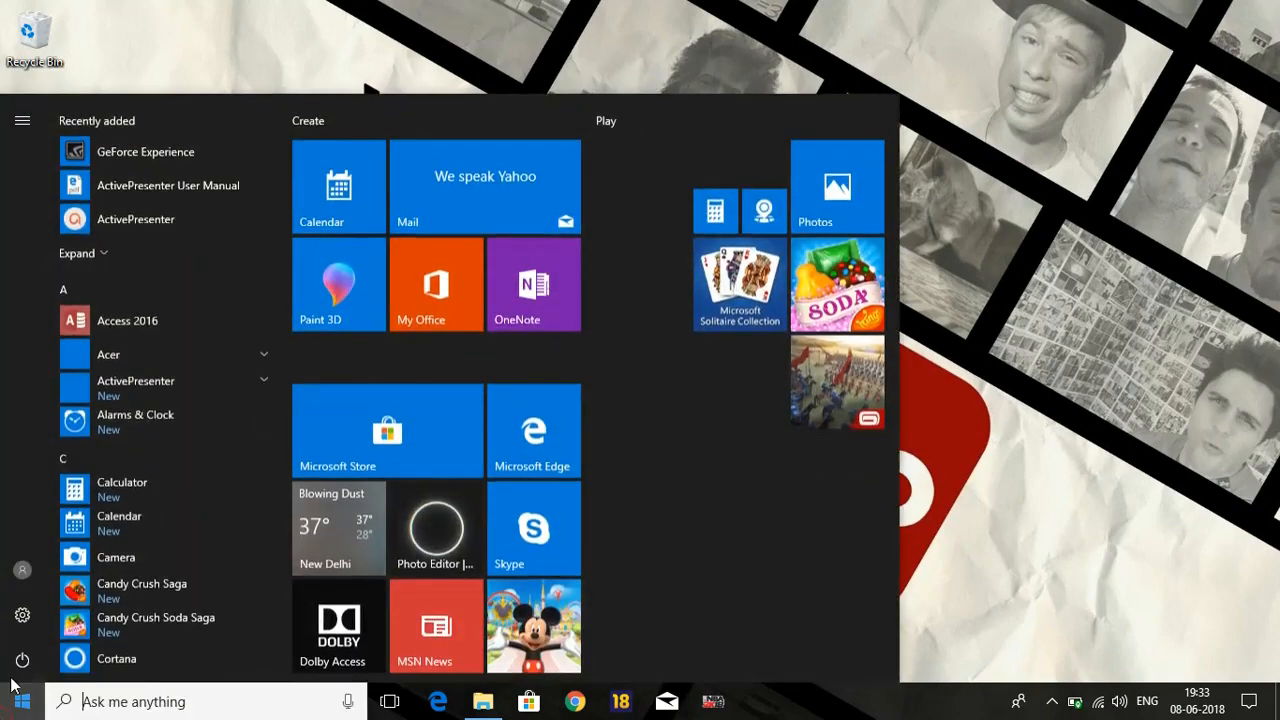
left_click(22, 616)
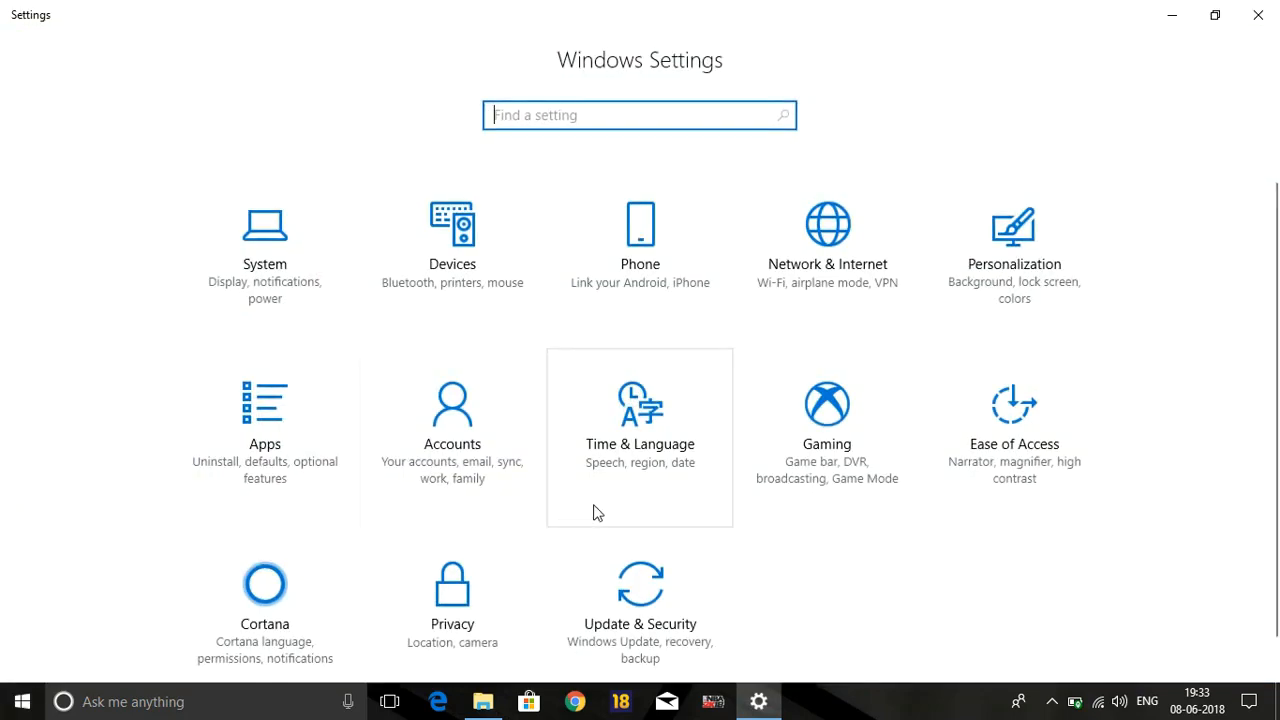
- In Privacy > General, switch off the advertising ID and app-launch tracking toggles
left_click(452, 590)
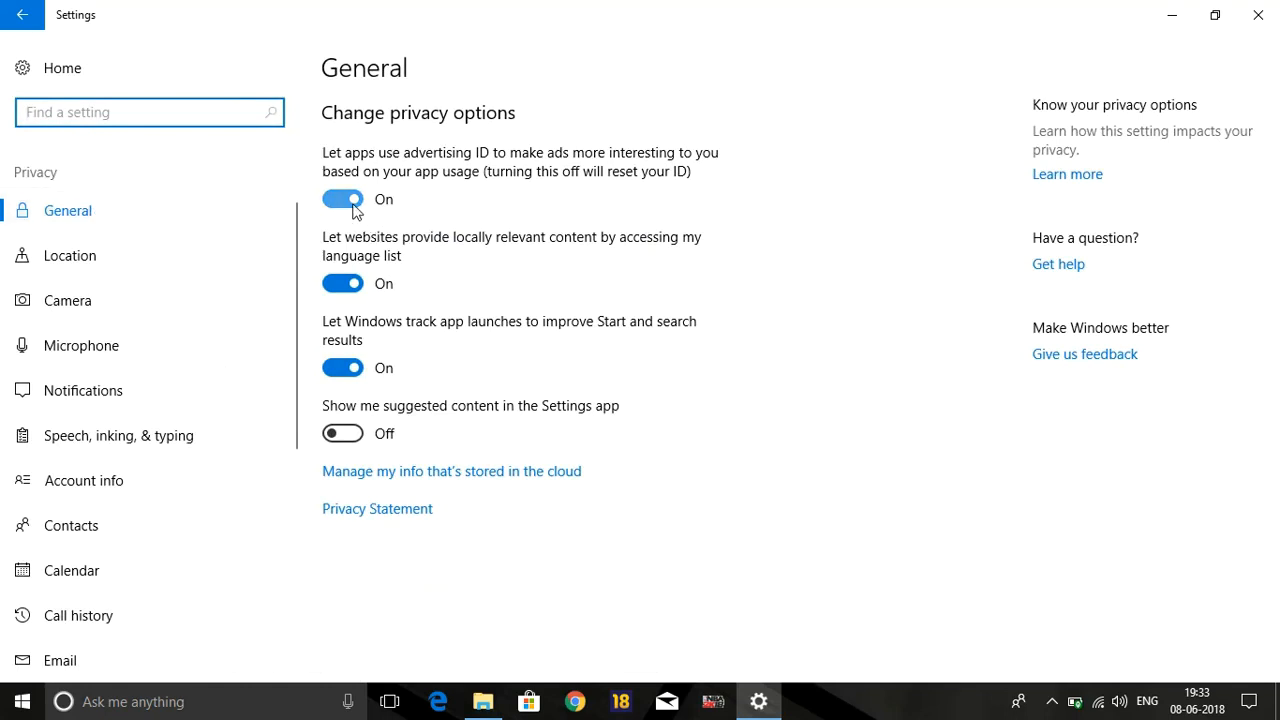
left_click(342, 284)
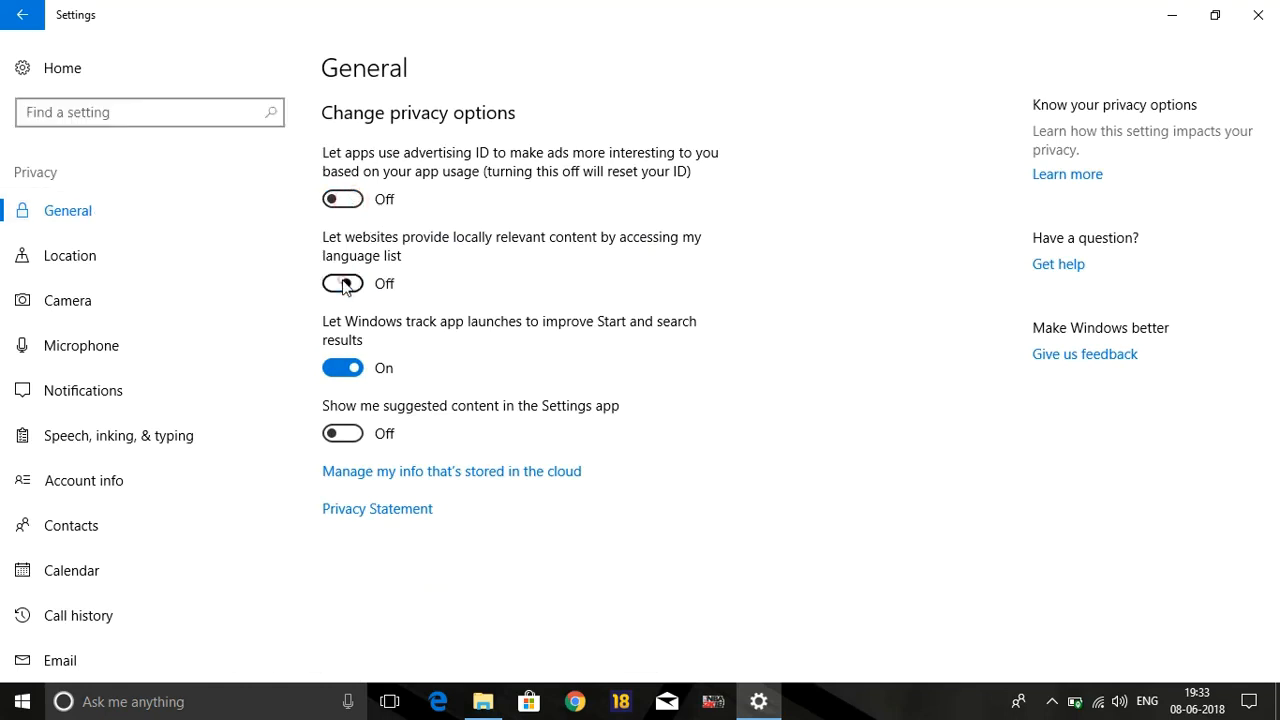
left_click(342, 368)
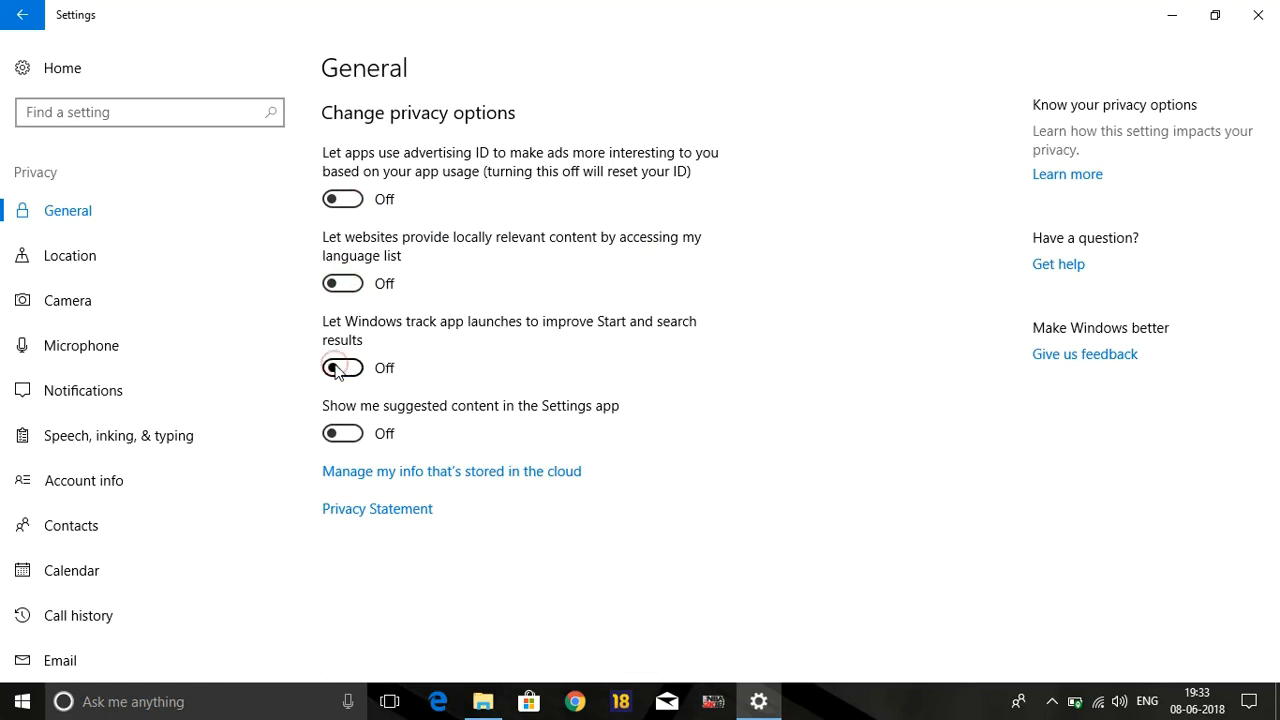
mouse_move(496, 290)
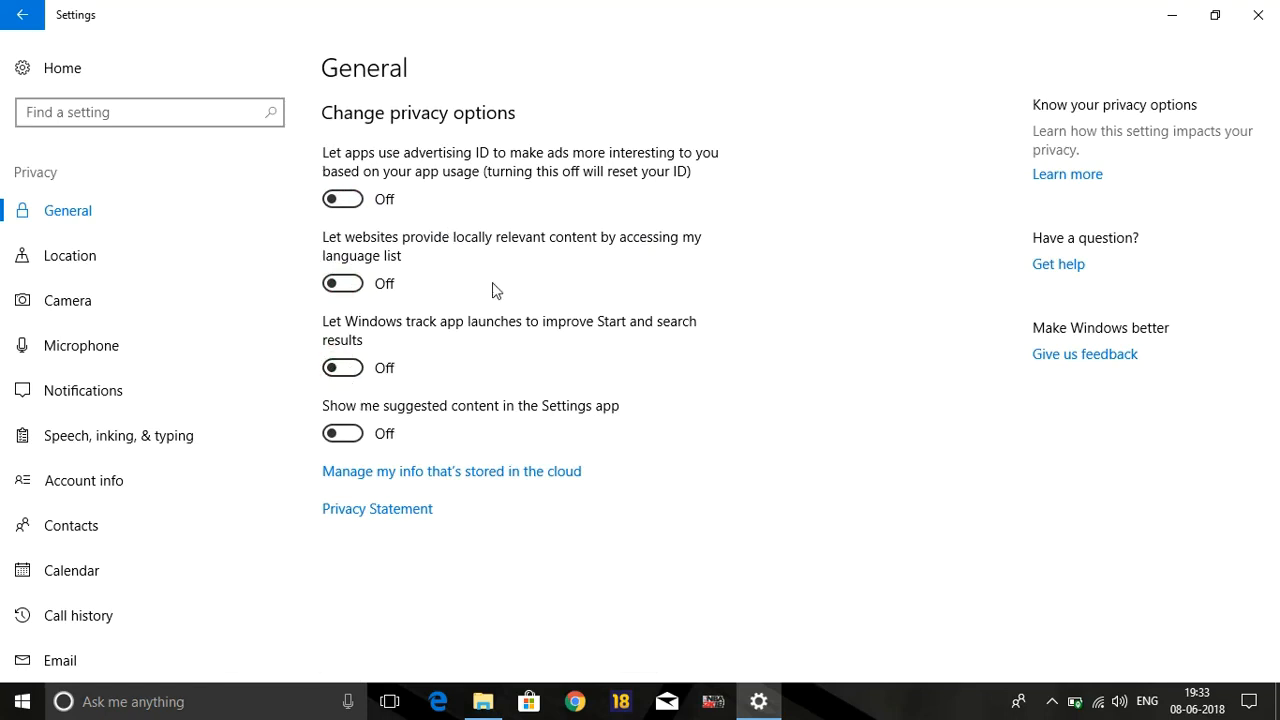
- In Privacy > Location, turn off the location service and location for this device
left_click(68, 256)
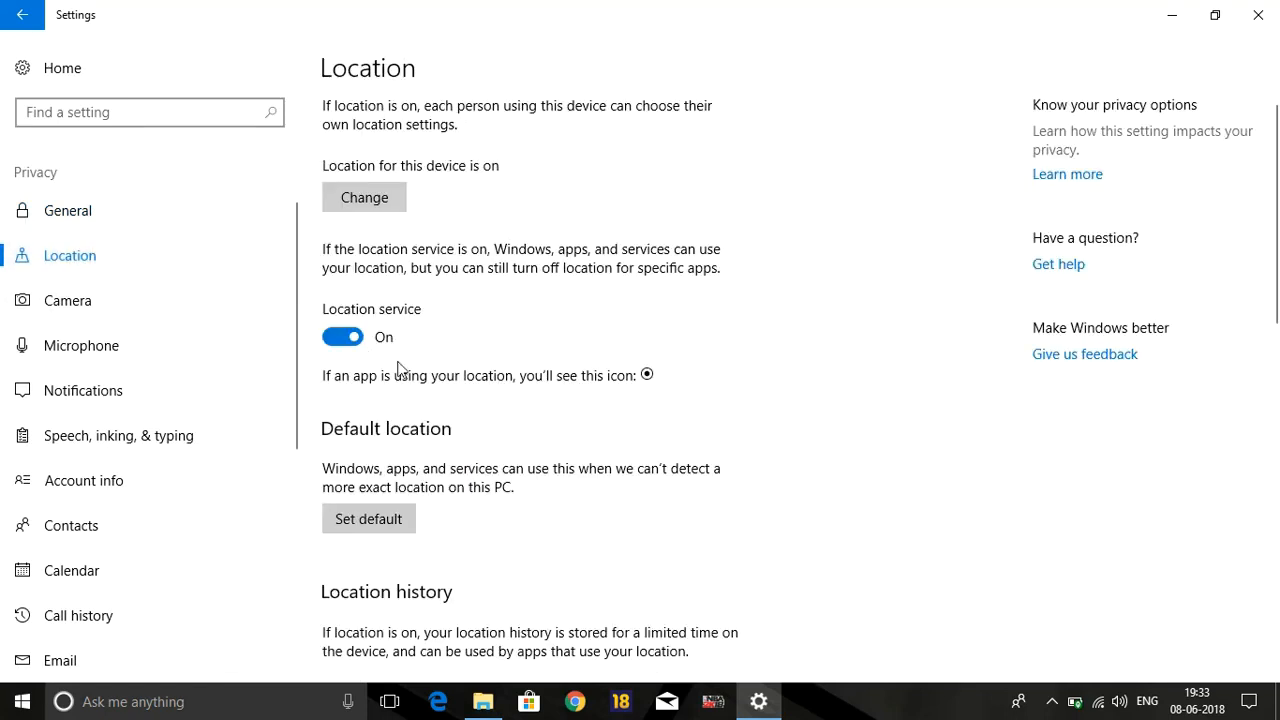
left_click(344, 336)
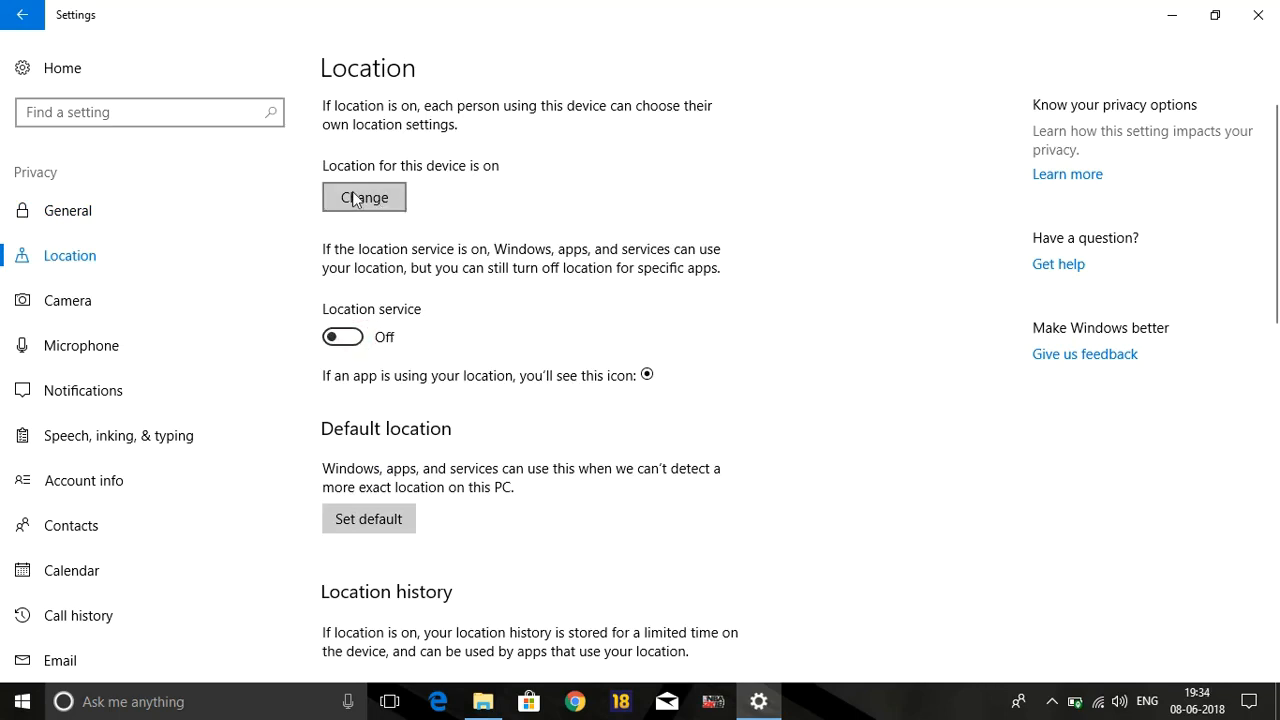
mouse_move(836, 8)
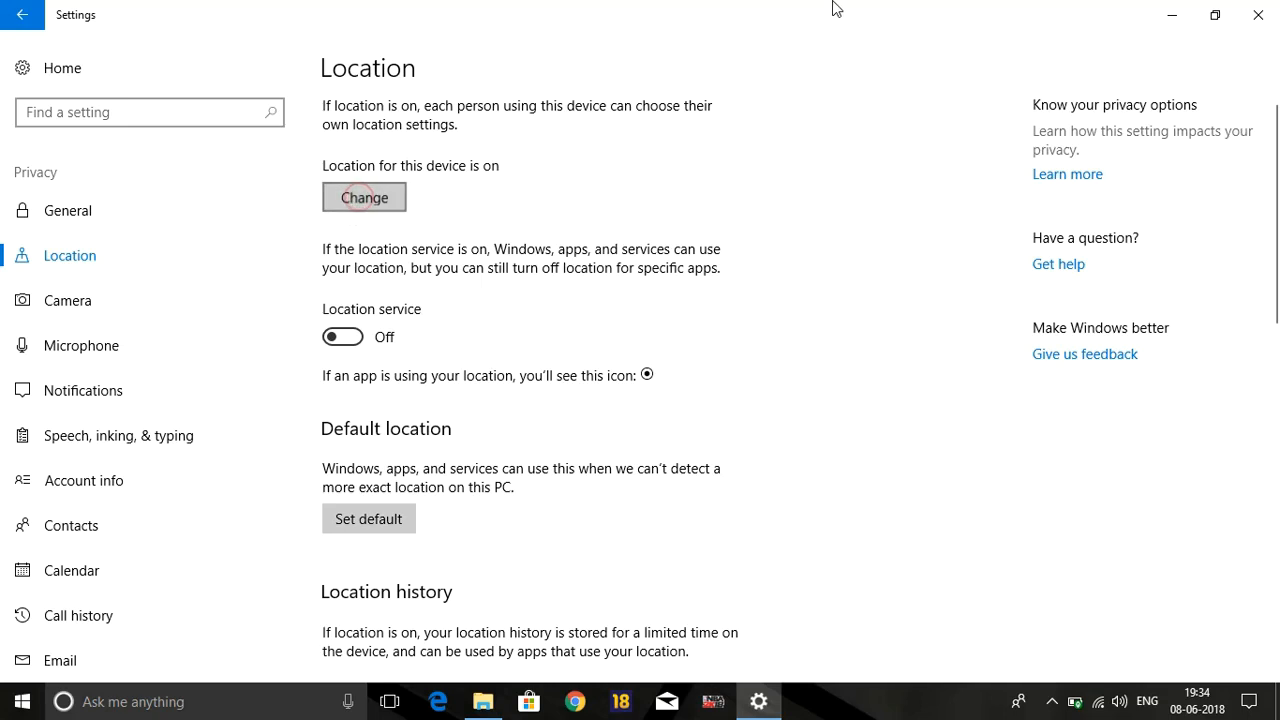
mouse_move(540, 468)
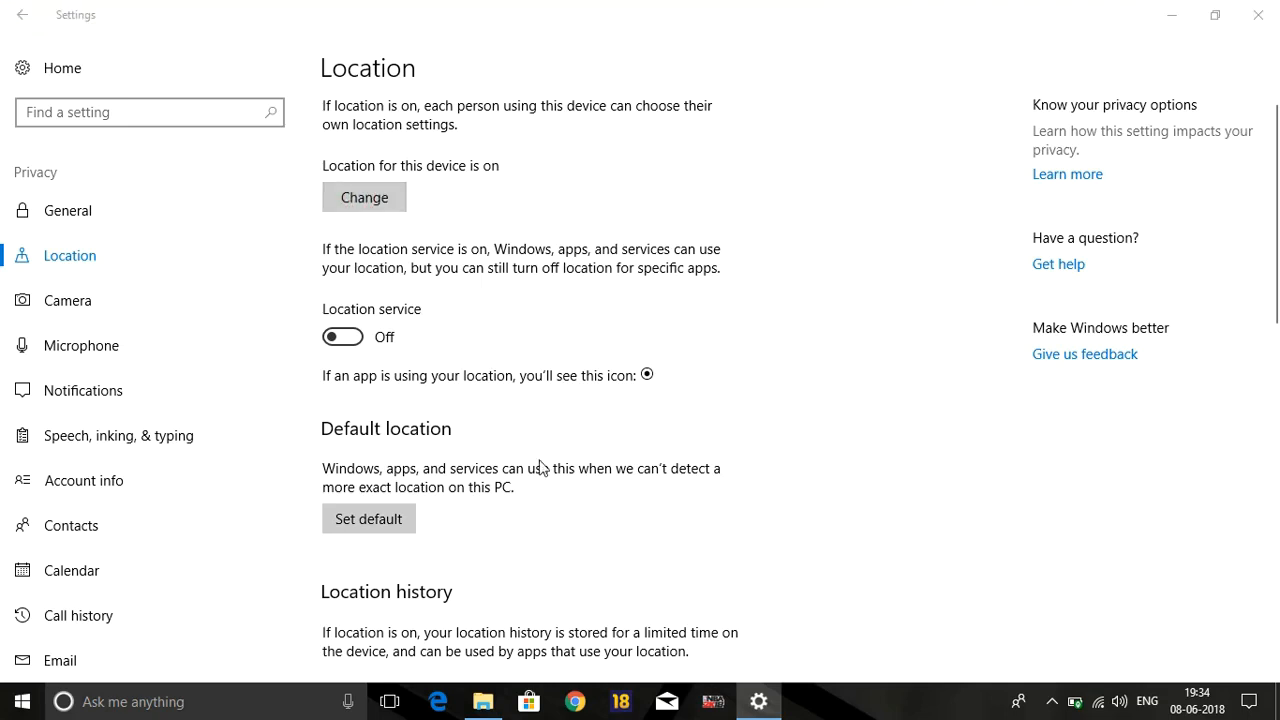
left_click(364, 196)
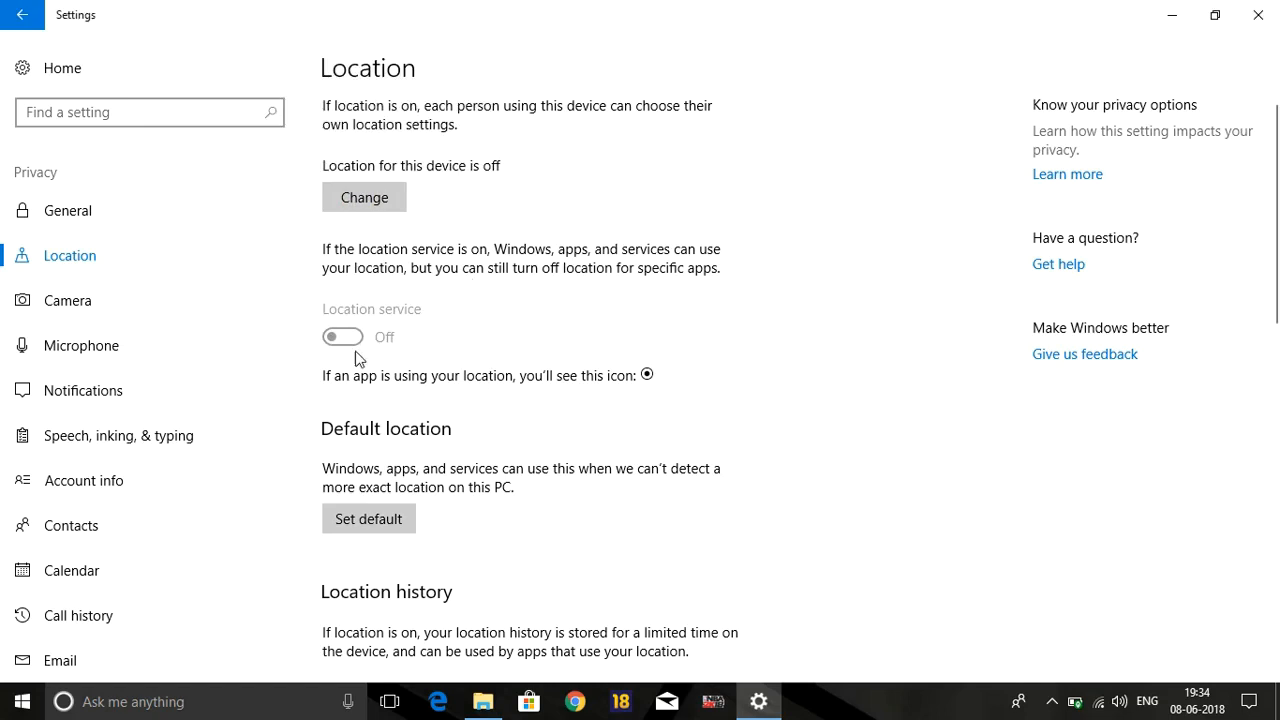
- Allow Skype camera access, then review the Microphone and Notifications privacy pages
left_click(68, 300)
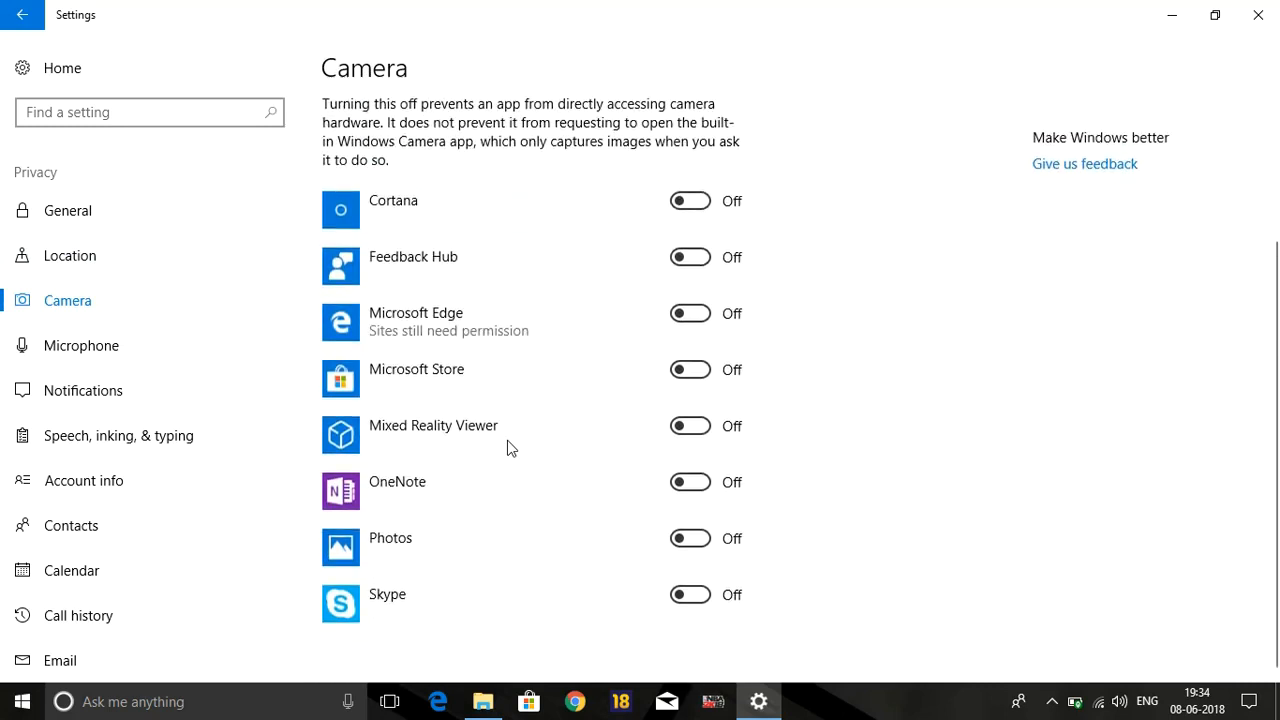
mouse_move(690, 594)
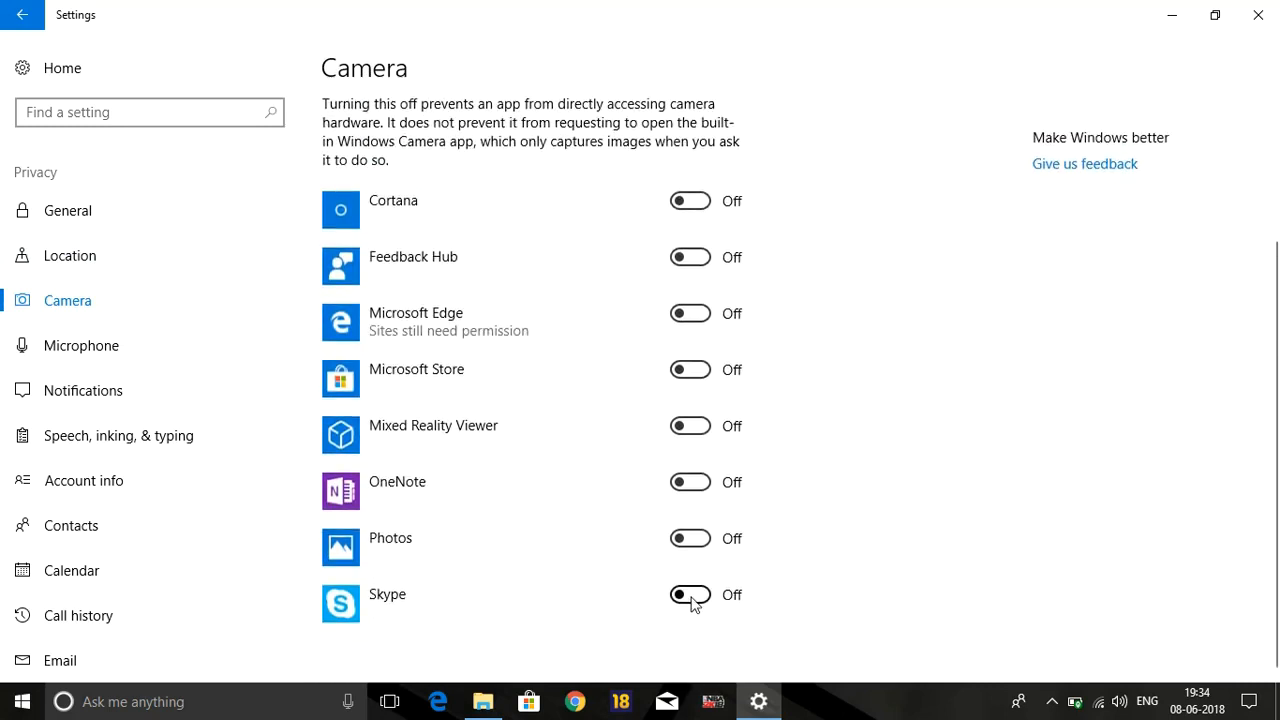
left_click(690, 594)
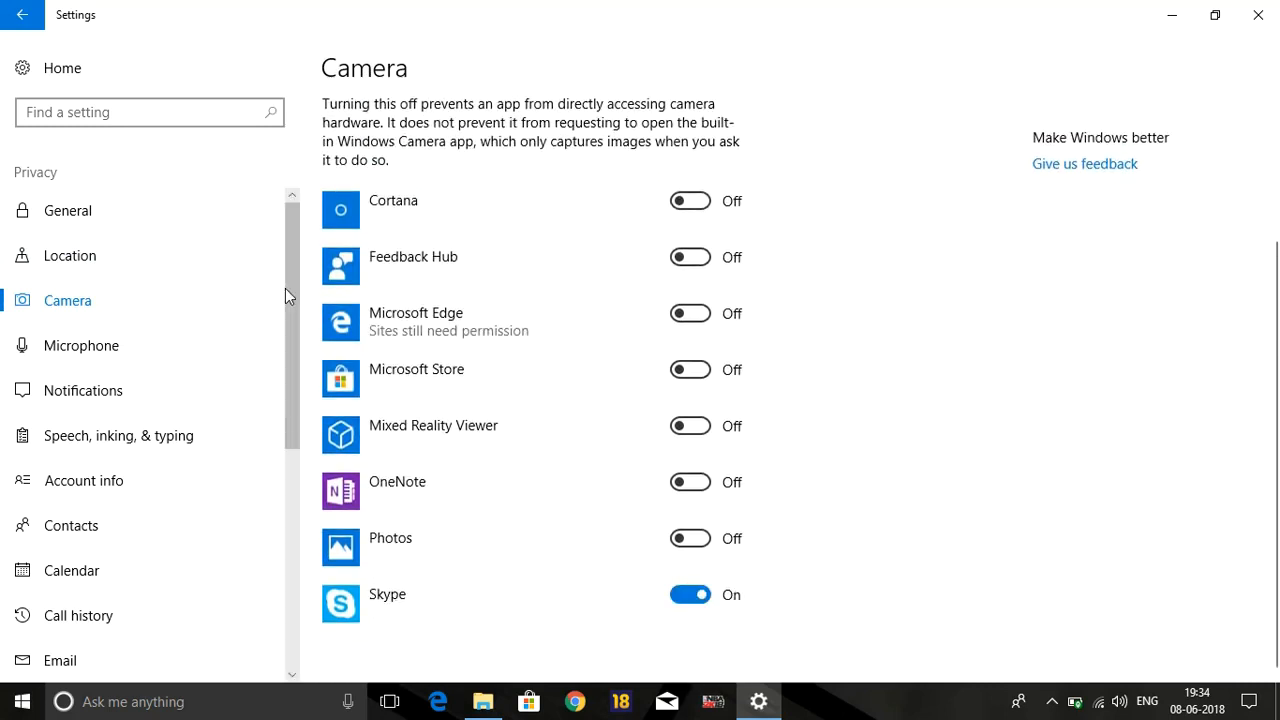
left_click(80, 344)
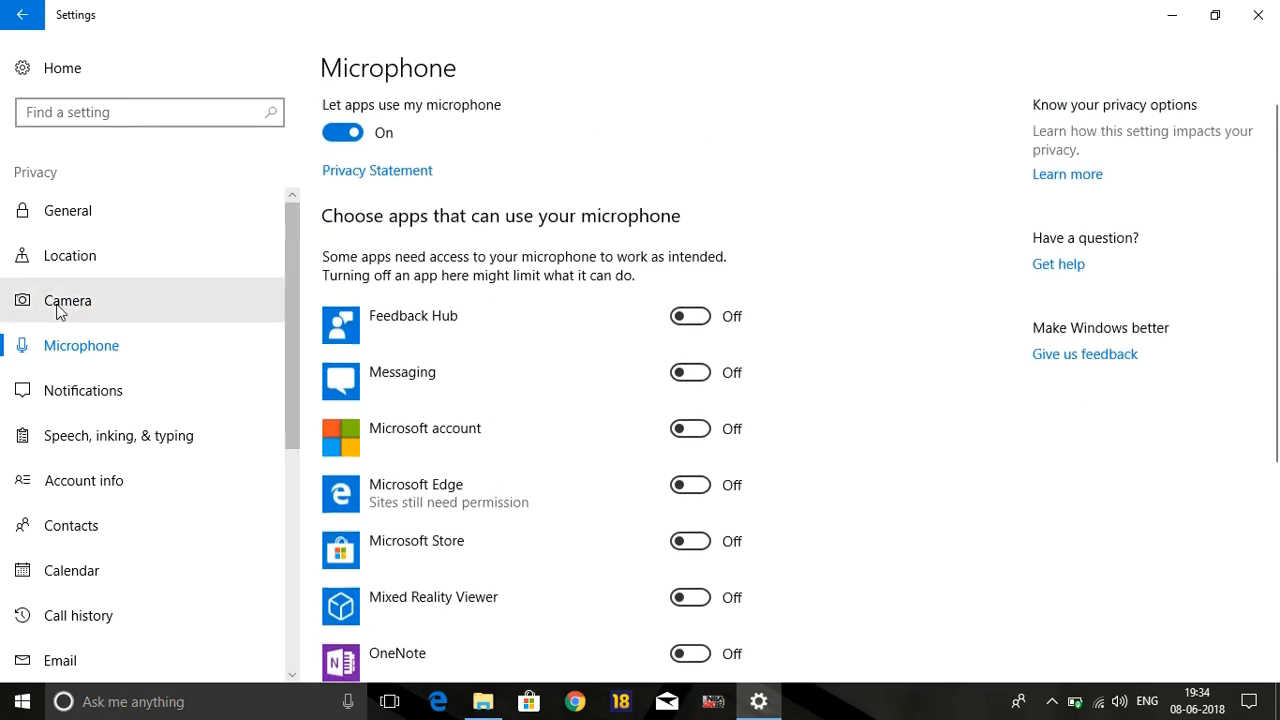
left_click(84, 390)
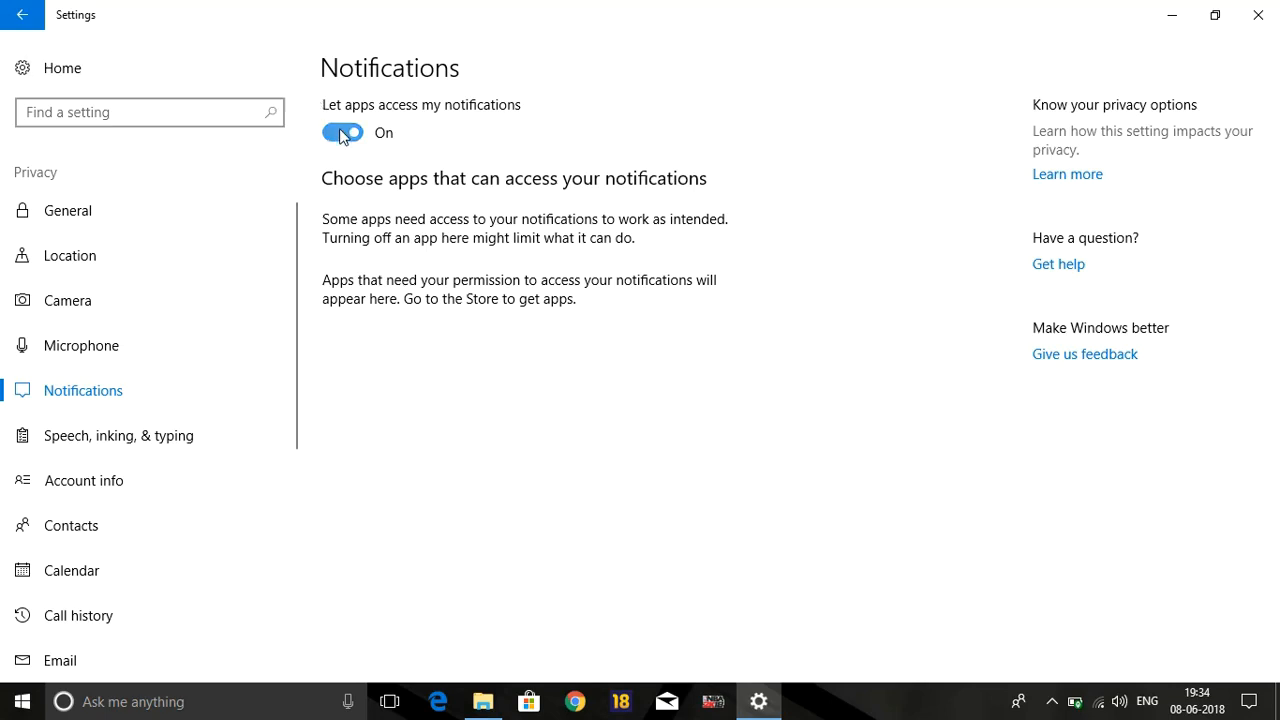
- Switch off app access to notifications, then review the Speech, inking & typing and Radios pages
left_click(342, 132)
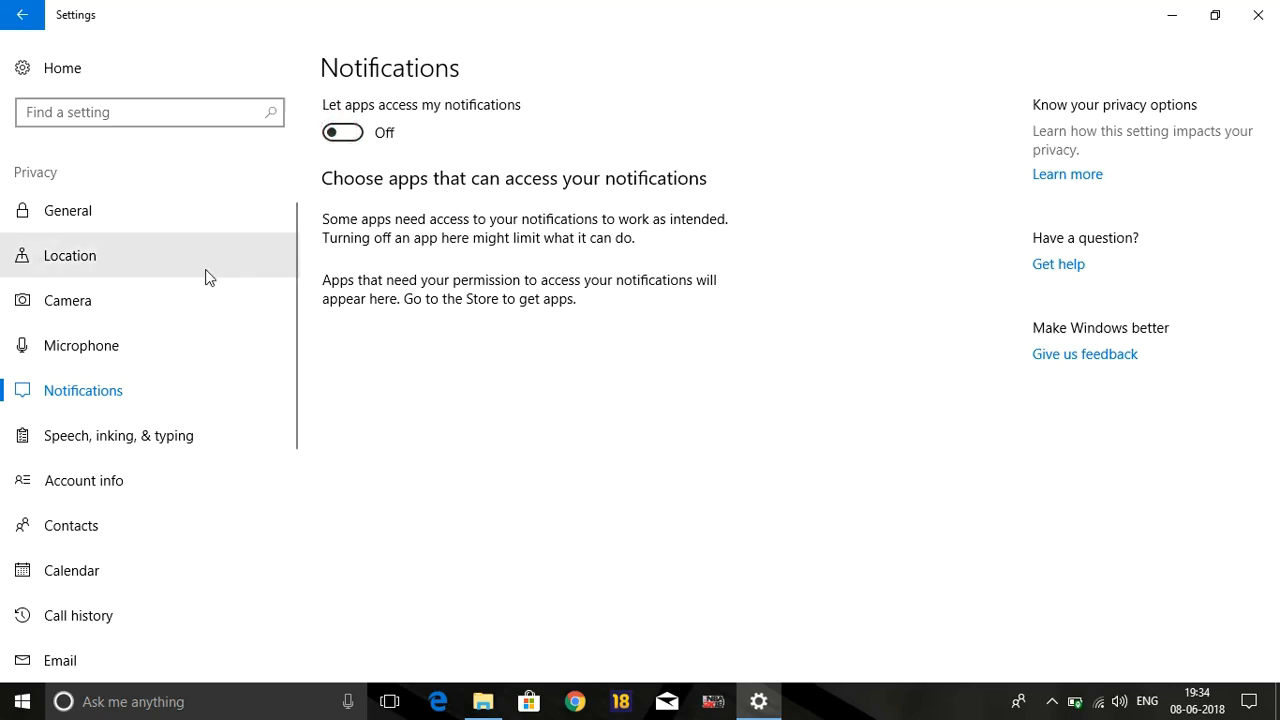
left_click(118, 436)
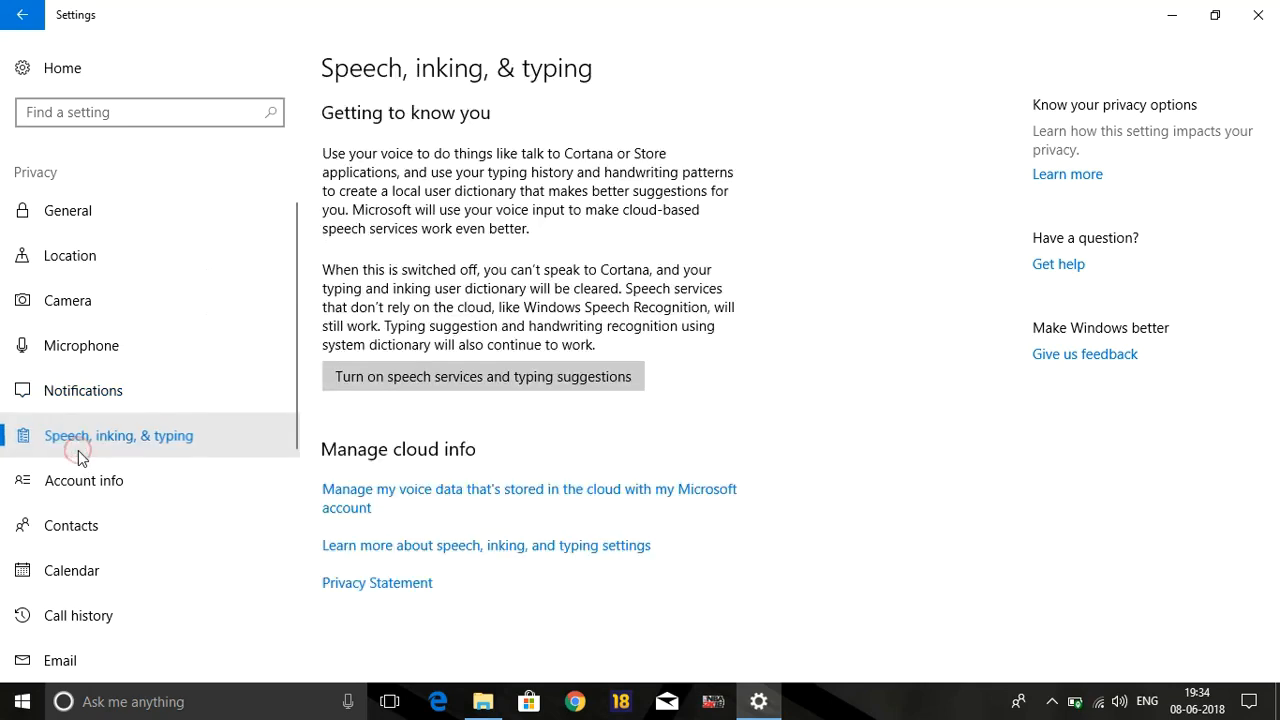
scroll("down", 3)
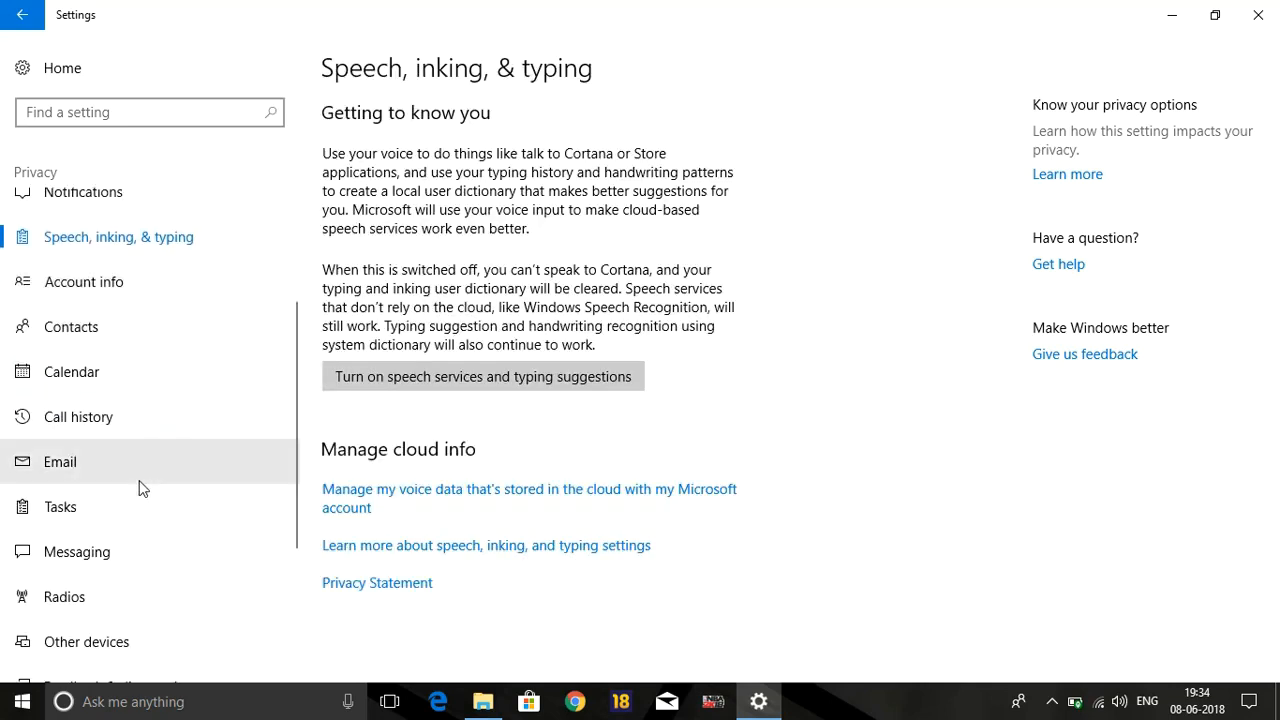
left_click(64, 596)
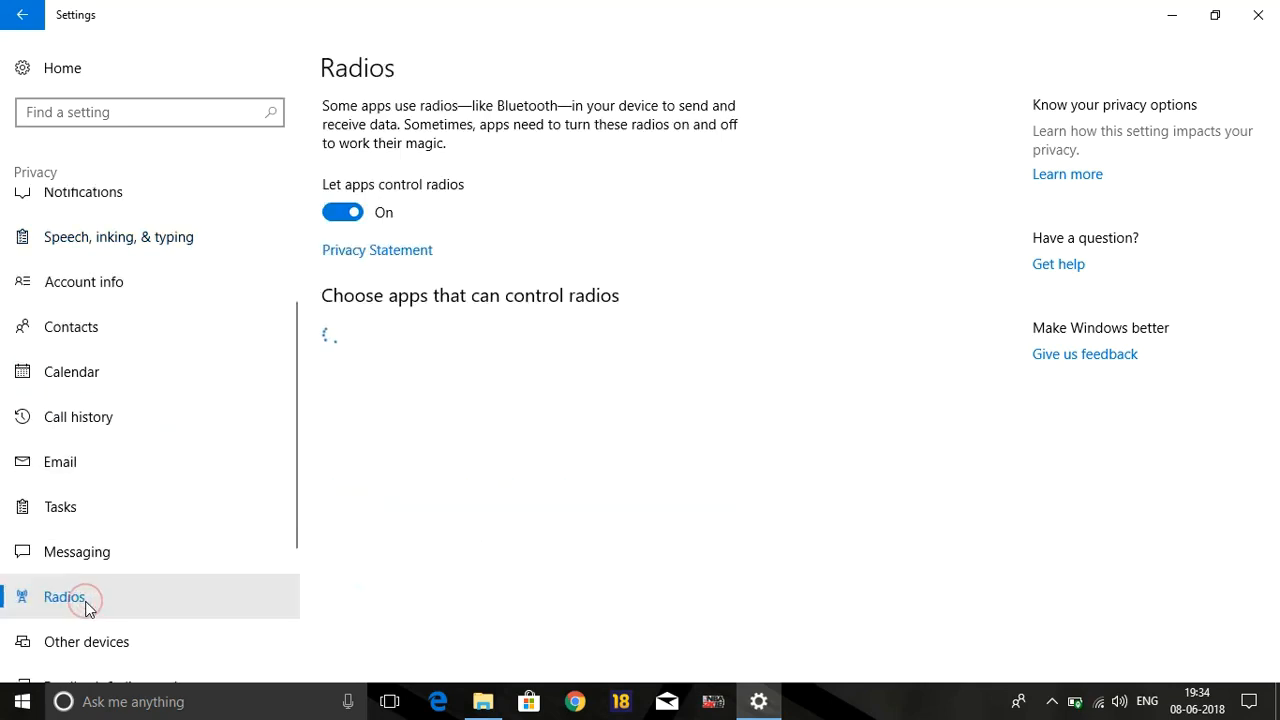
left_click(64, 596)
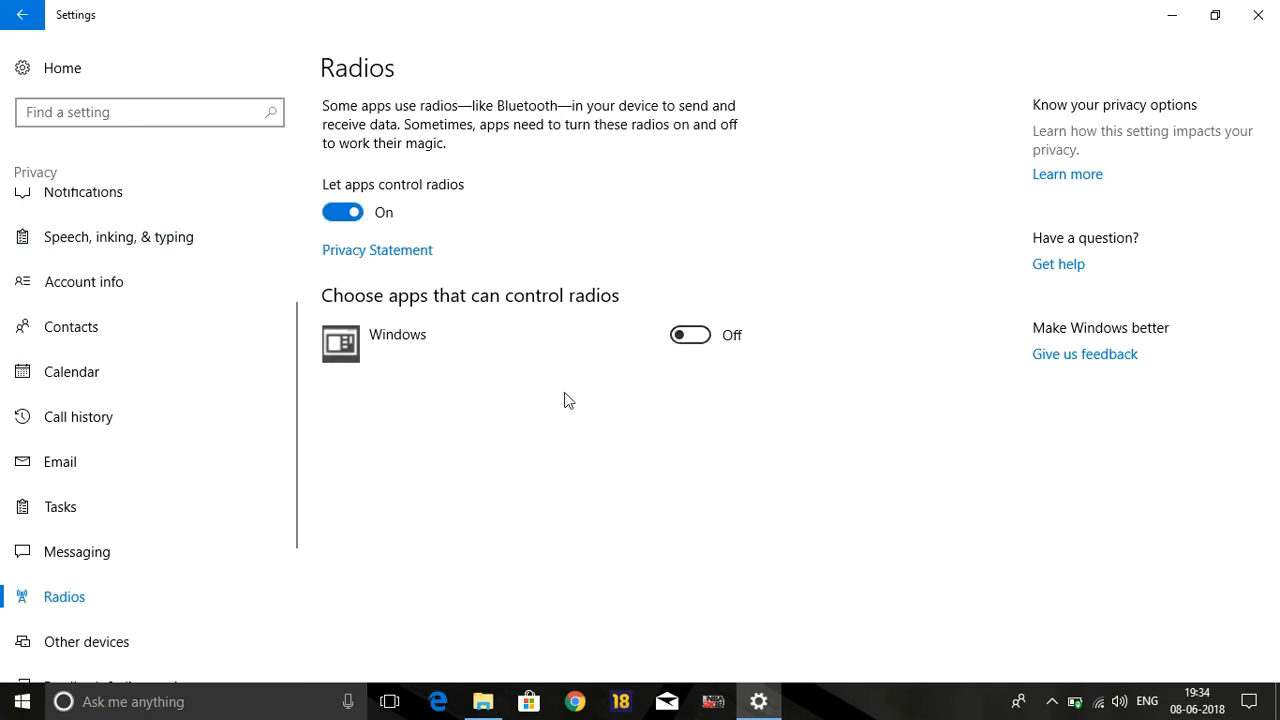
scroll("down", 3)
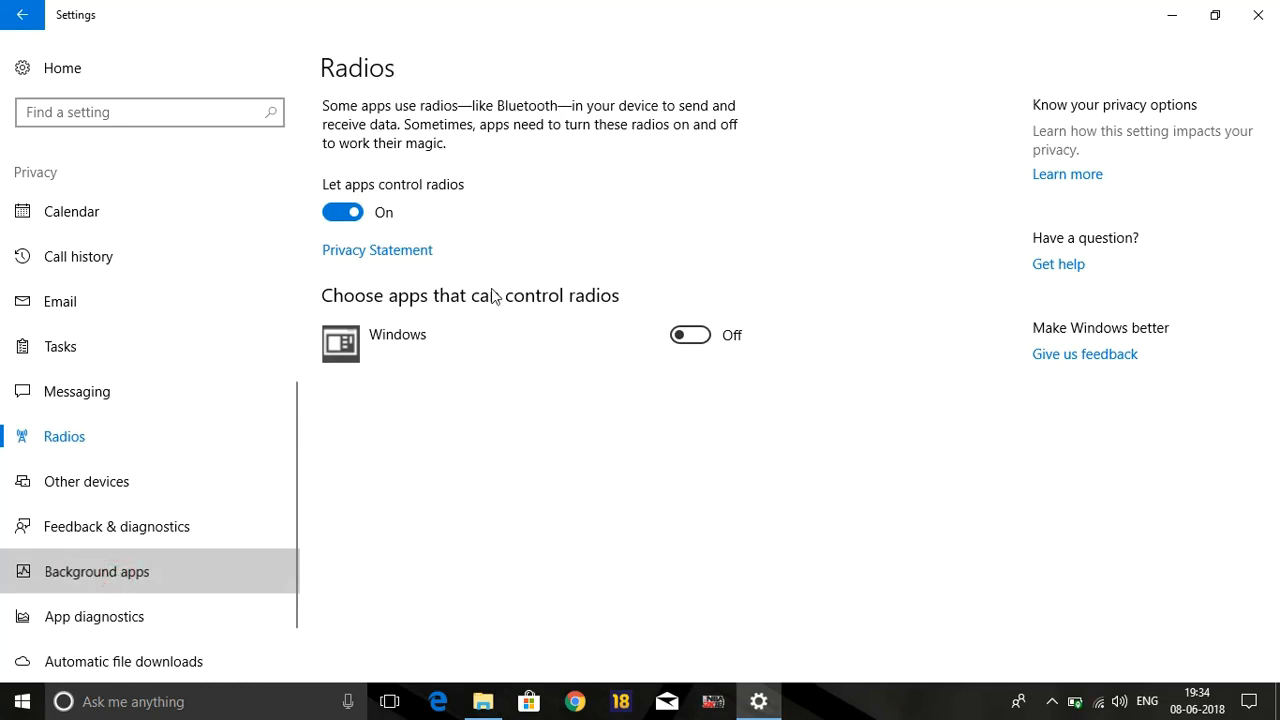
- In Privacy > Background apps, stop apps running in the background and scroll the list to confirm all are off
left_click(96, 572)
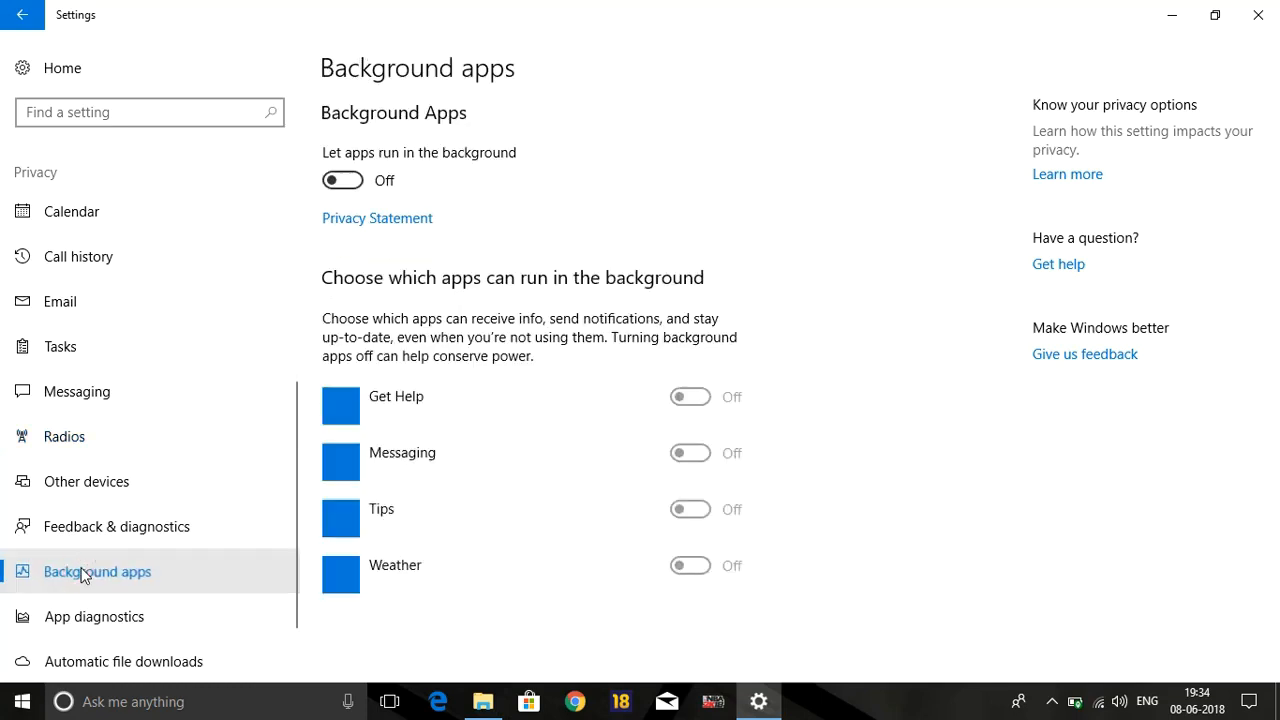
scroll("down", 3)
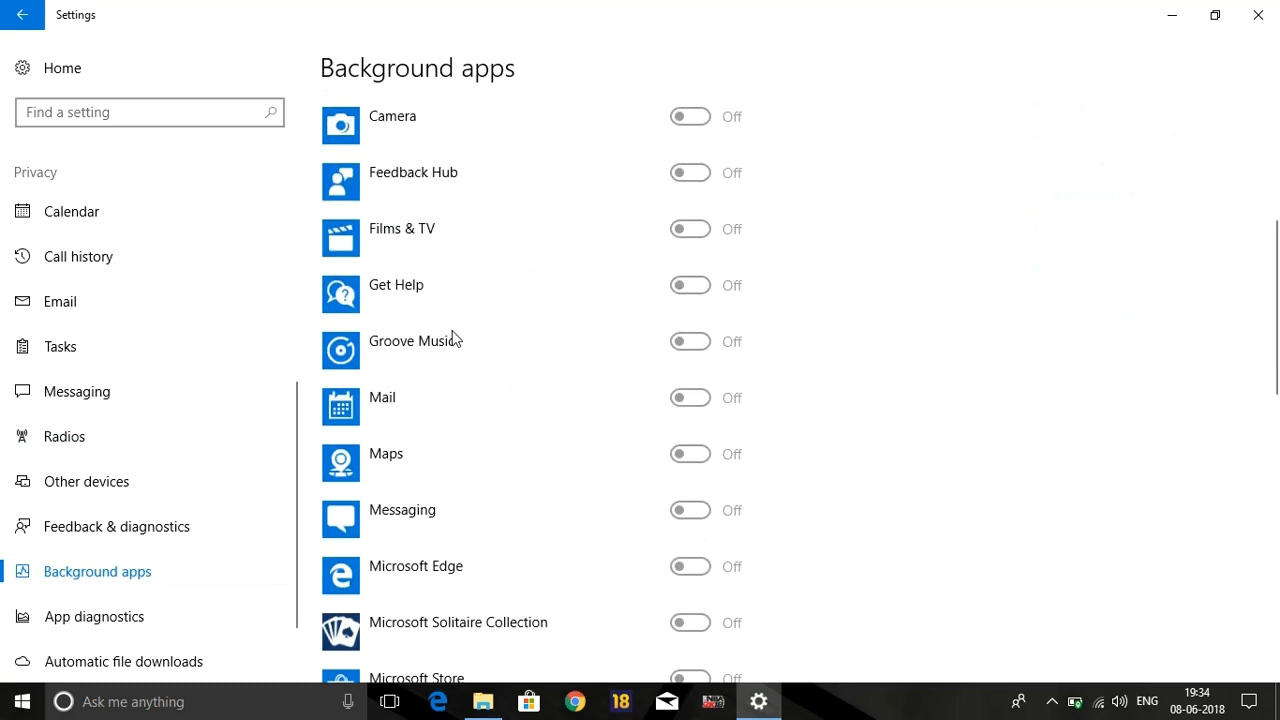
scroll("down", 3)
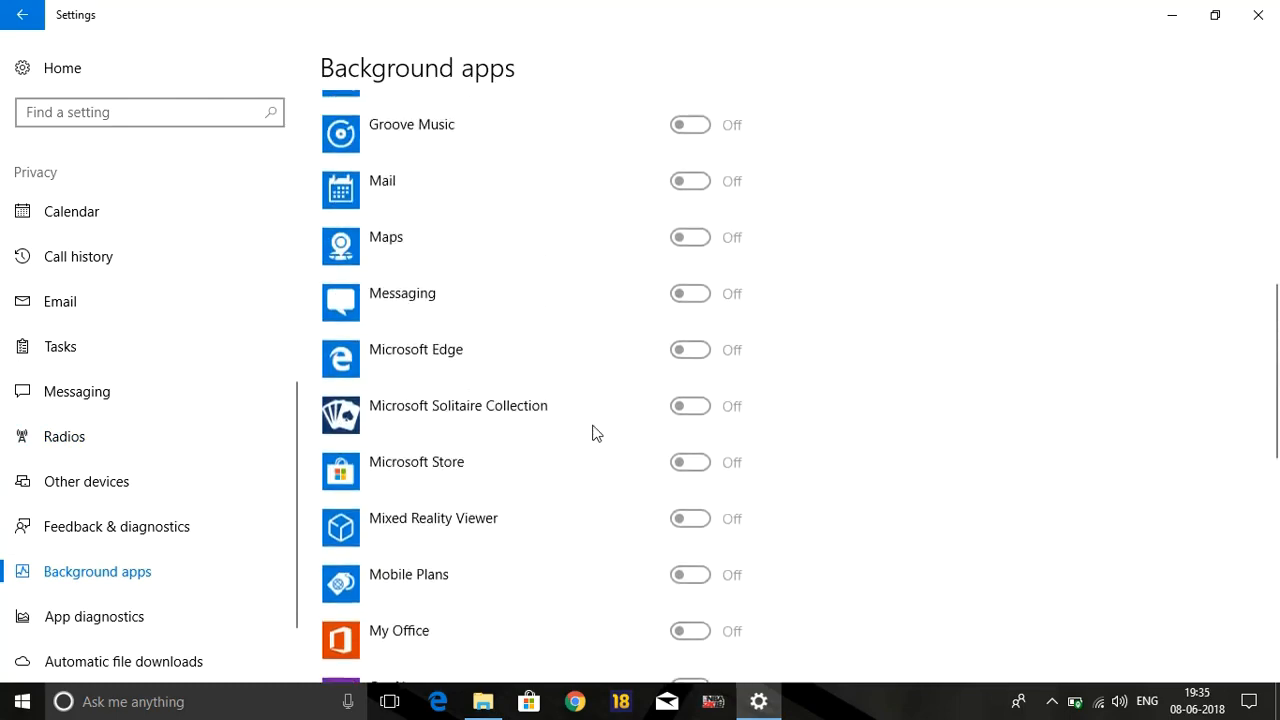
scroll("up", 3)
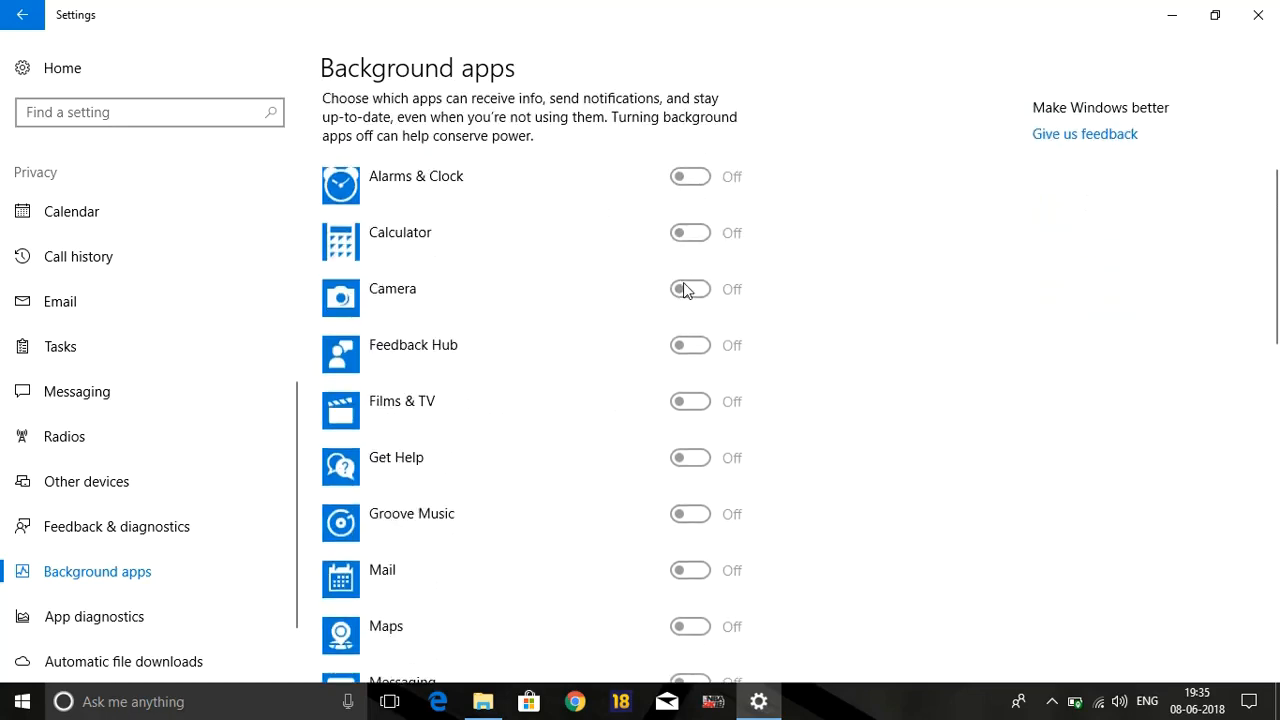
scroll("down", 3)
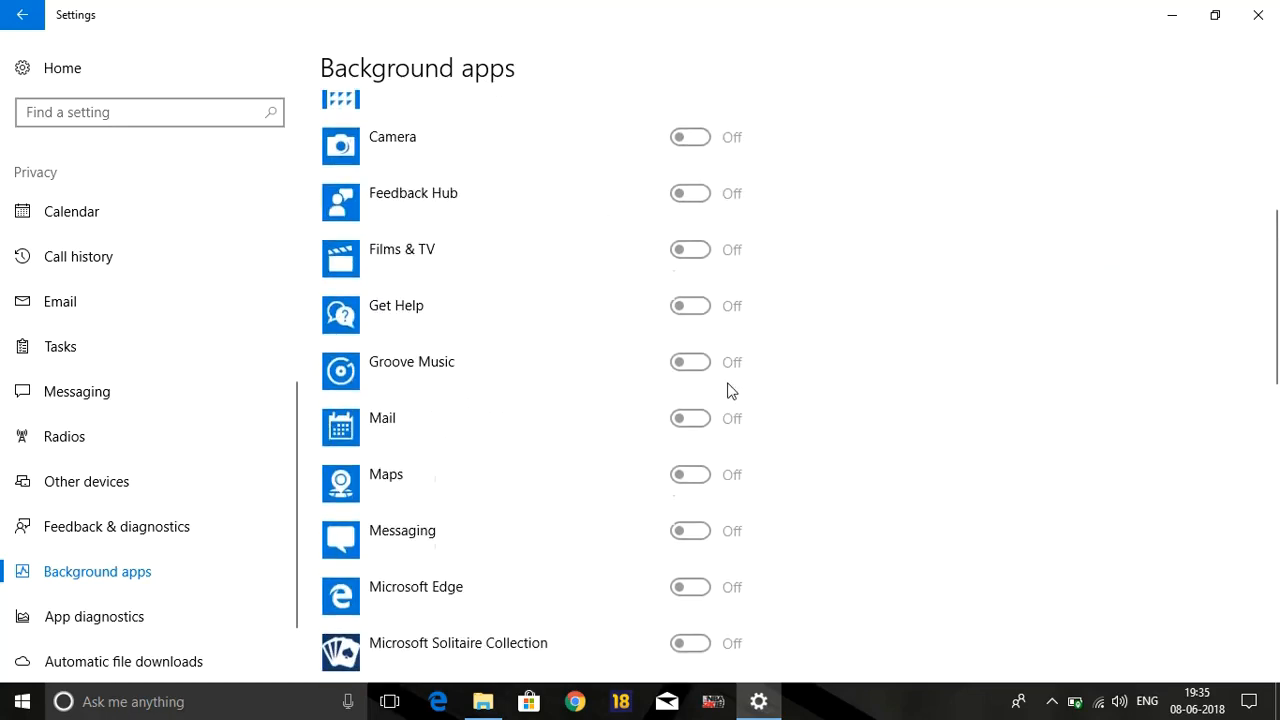
scroll("down", 3)
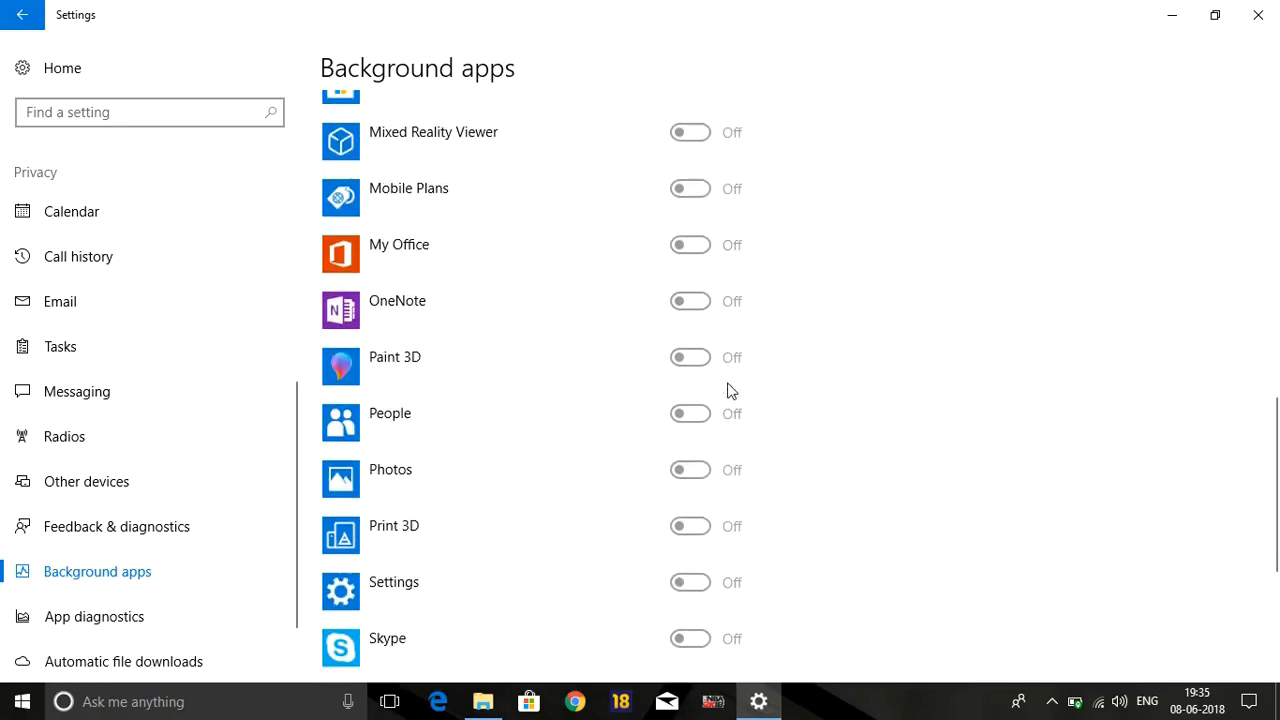
scroll("down", 3)
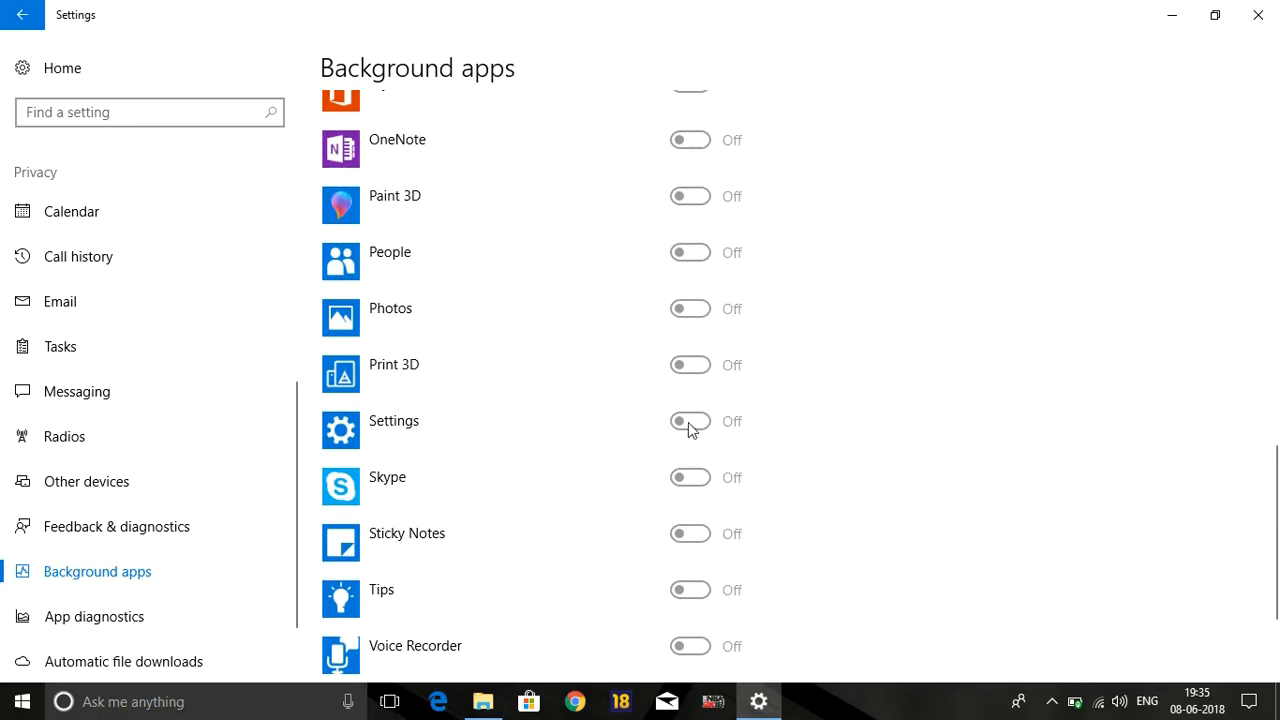
scroll("up", 3)
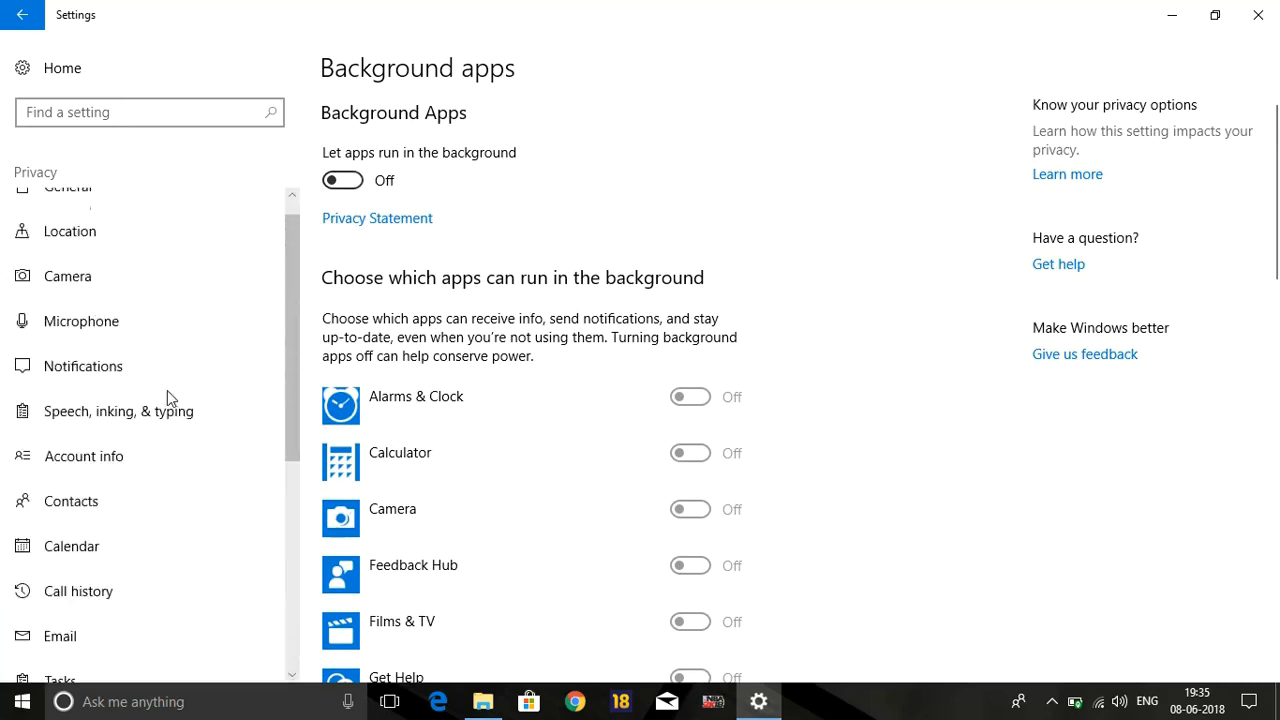
scroll("down", 3)
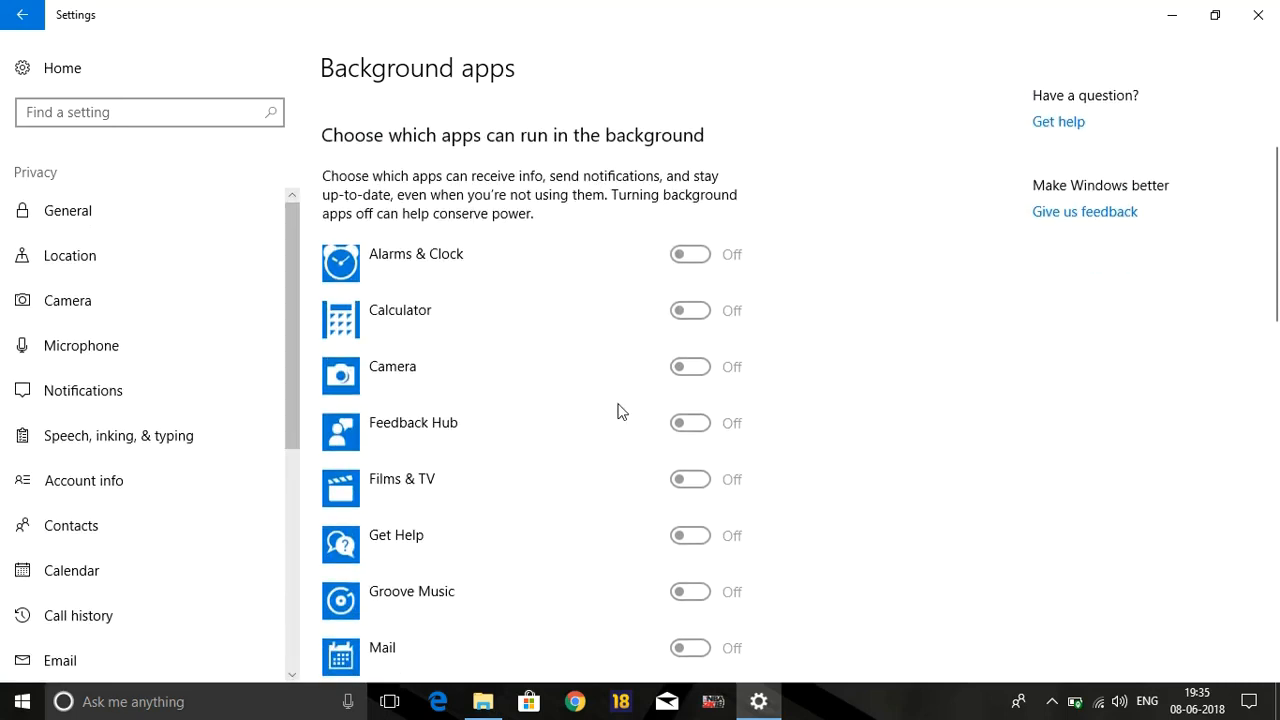
scroll("down", 3)
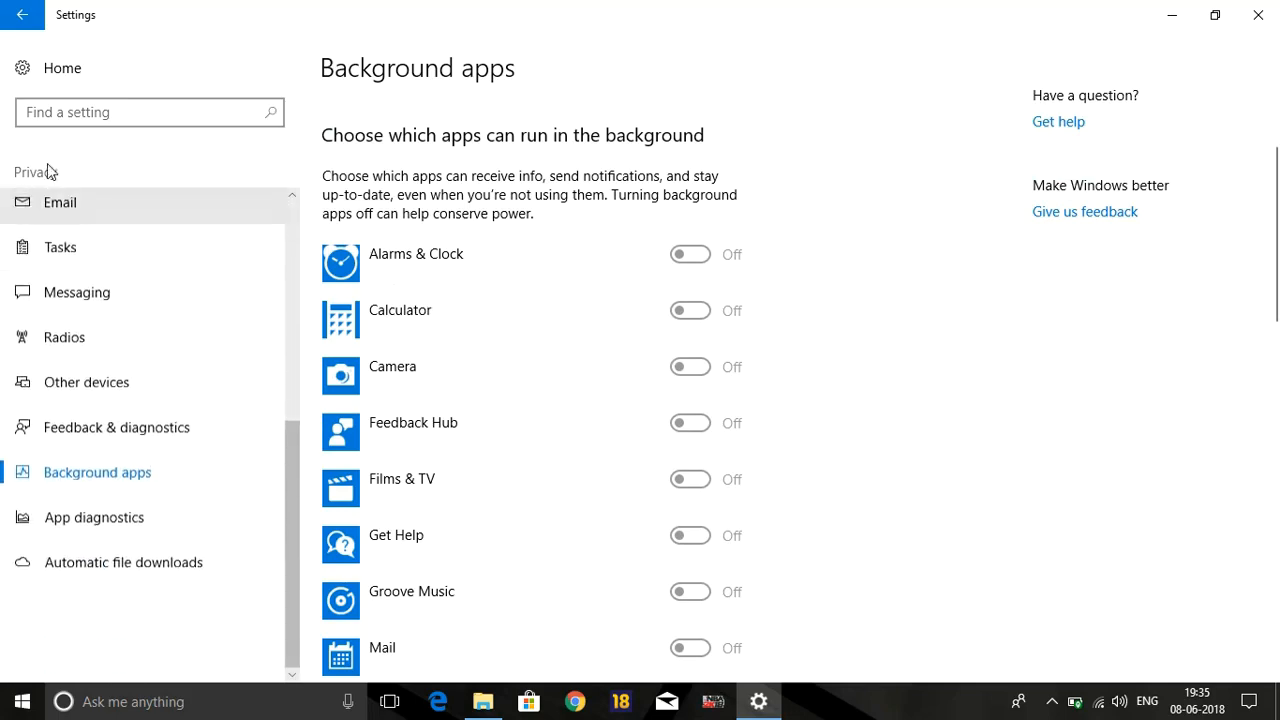
- In System > Notifications & actions, toggle app notifications off and back on
left_click(24, 16)
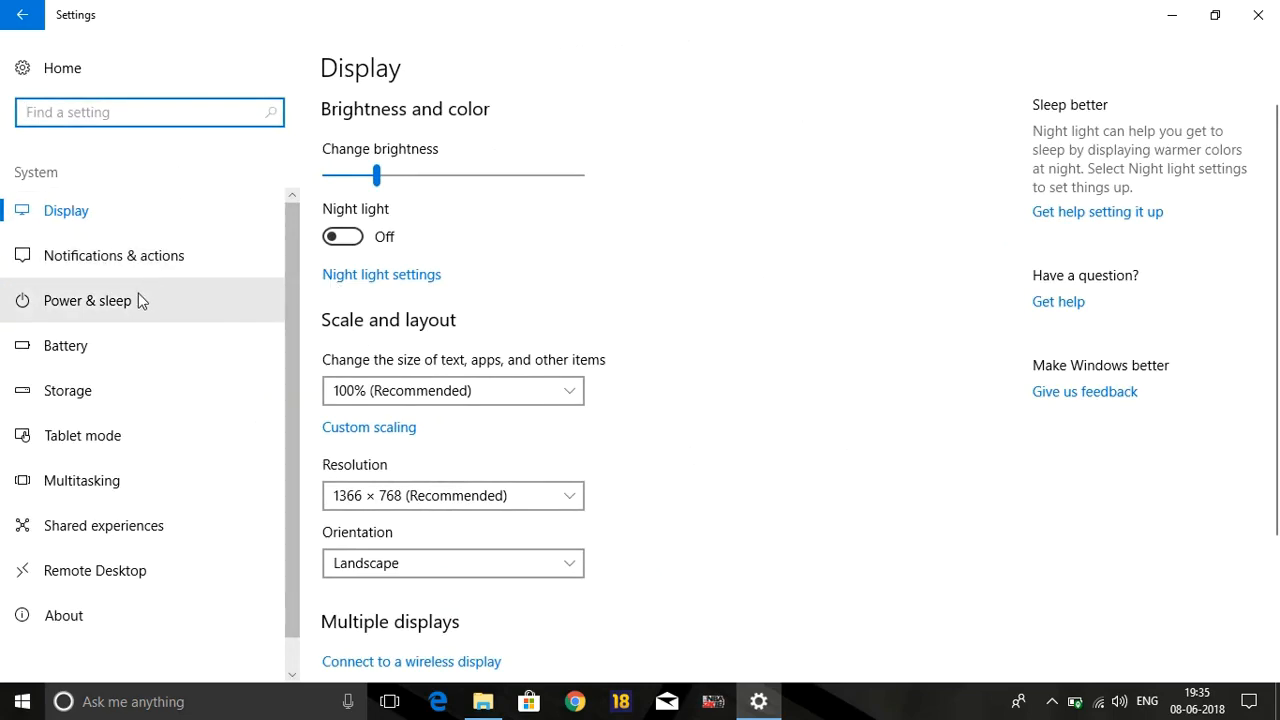
left_click(114, 256)
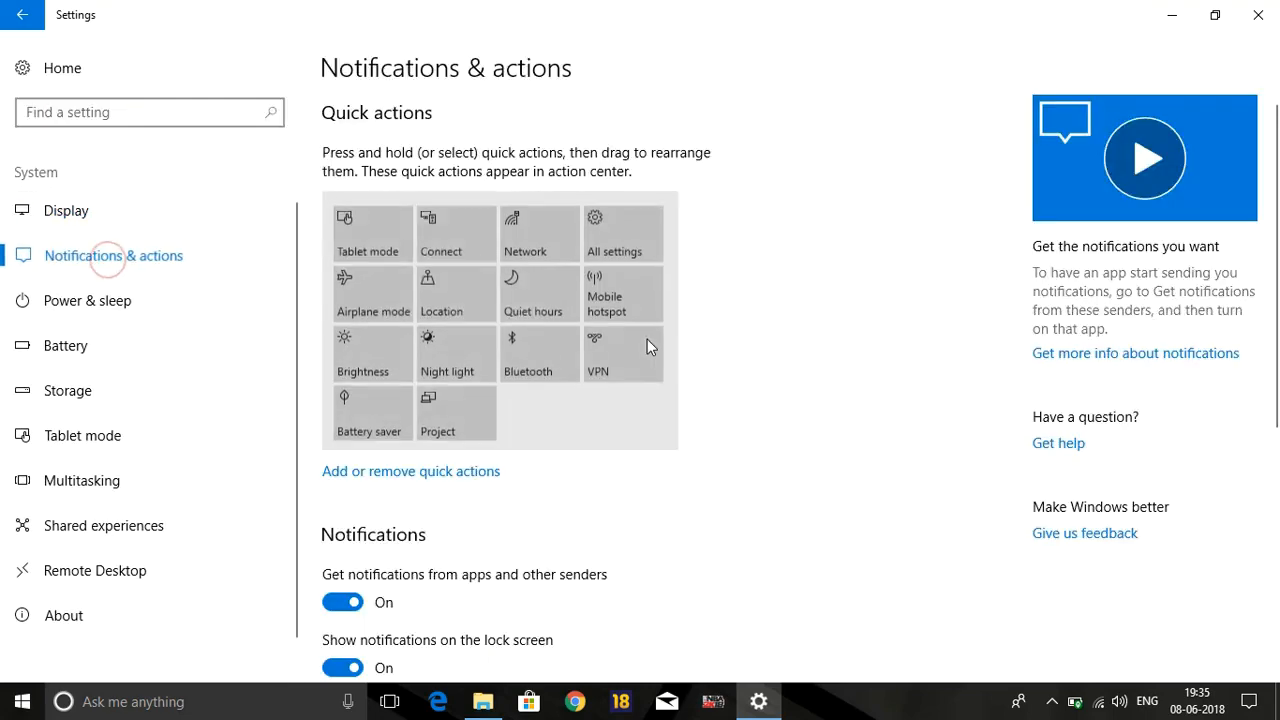
scroll("down", 3)
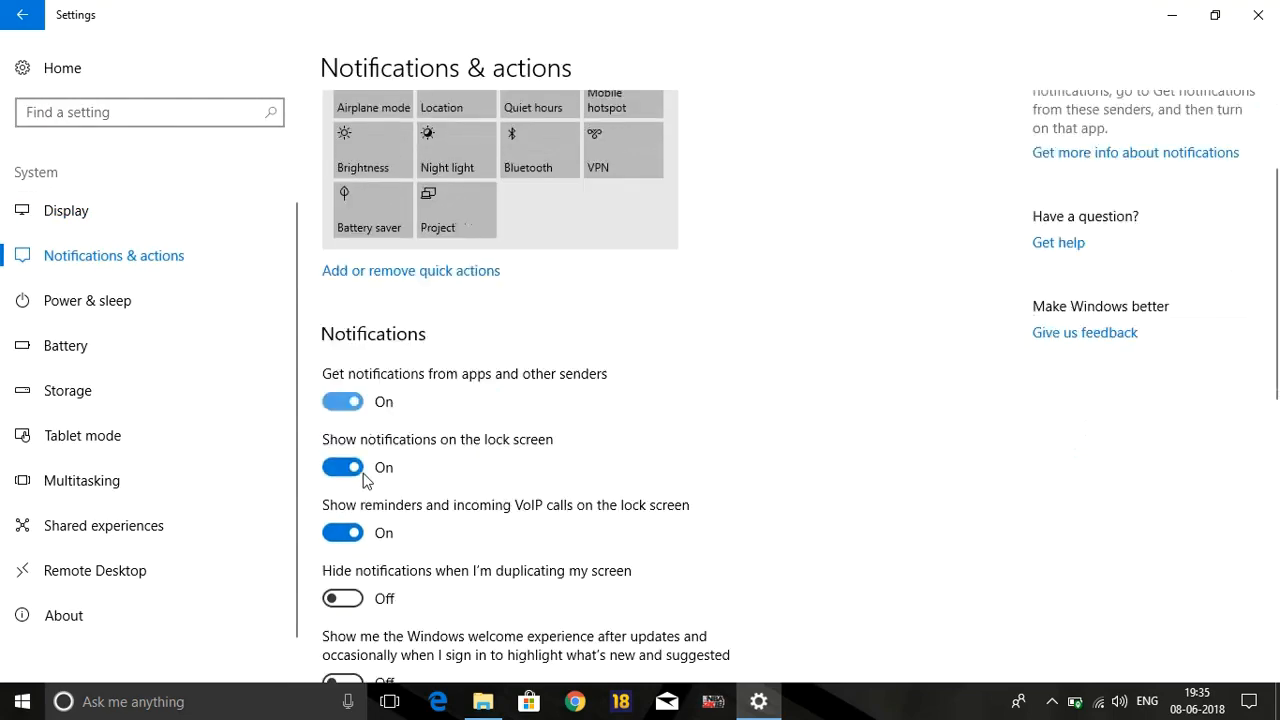
left_click(342, 400)
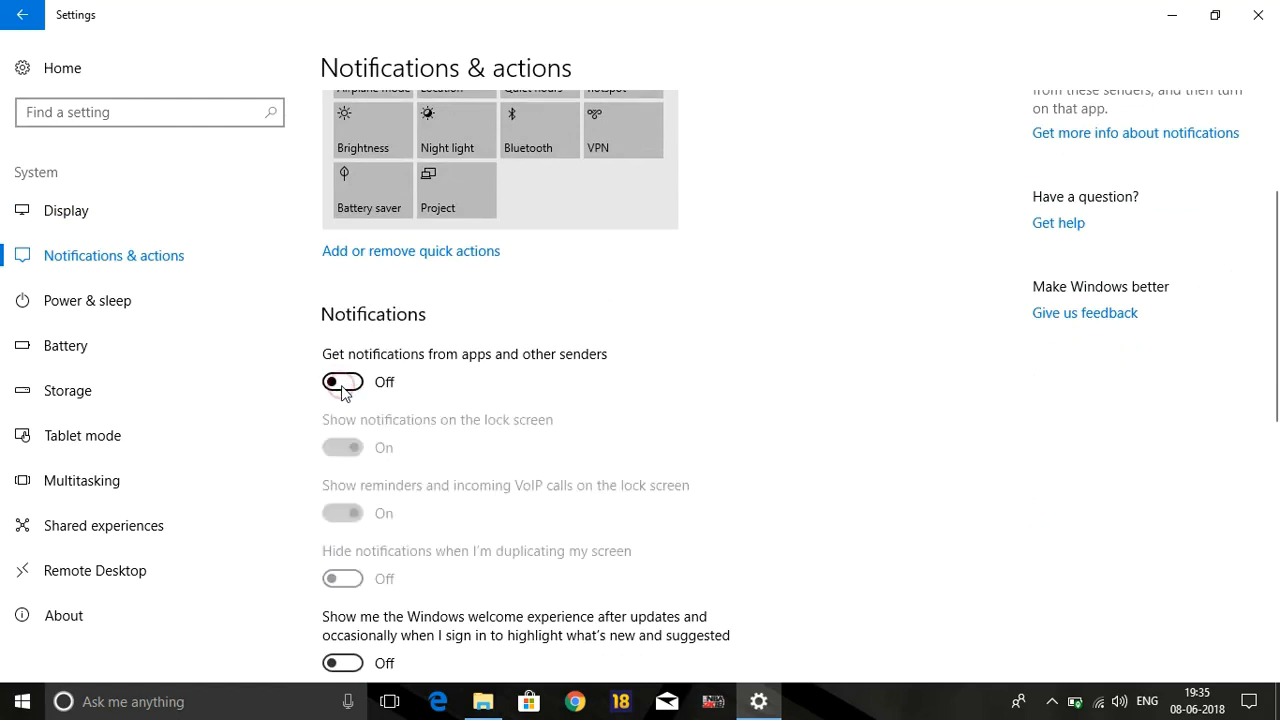
left_click(342, 382)
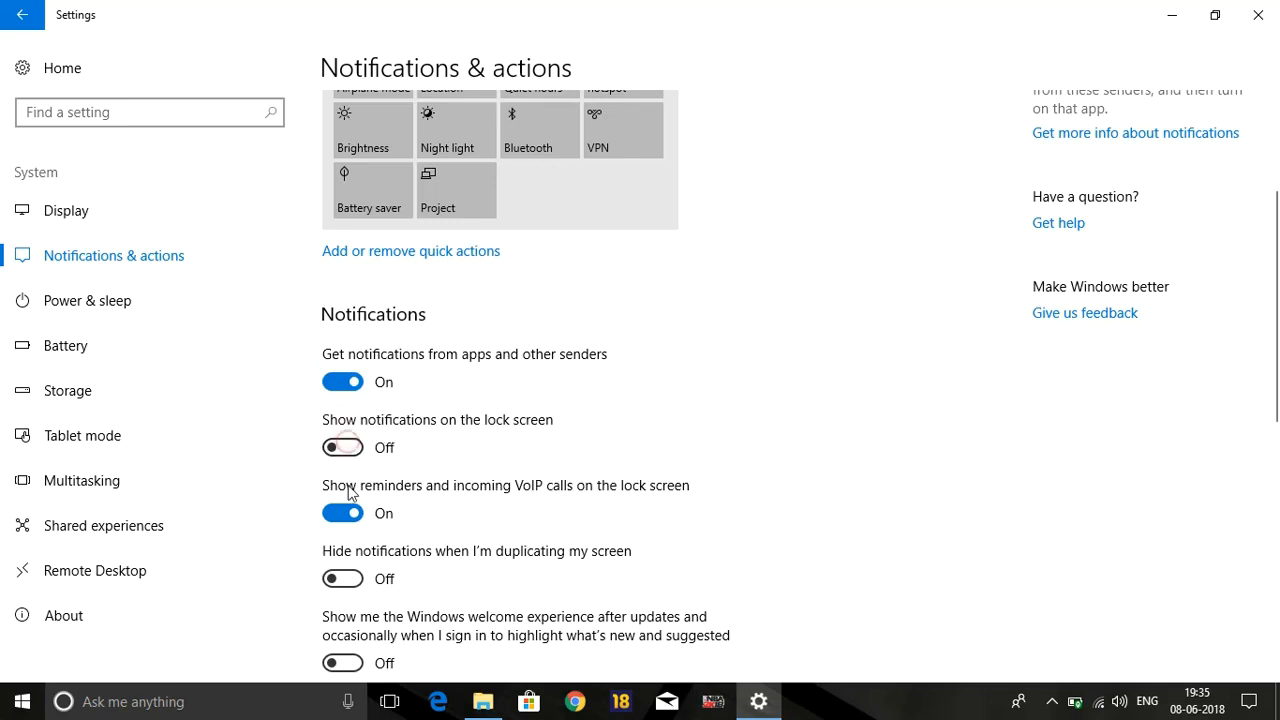
- Switch off notifications from a listed sender such as AutoPlay
scroll("down", 3)
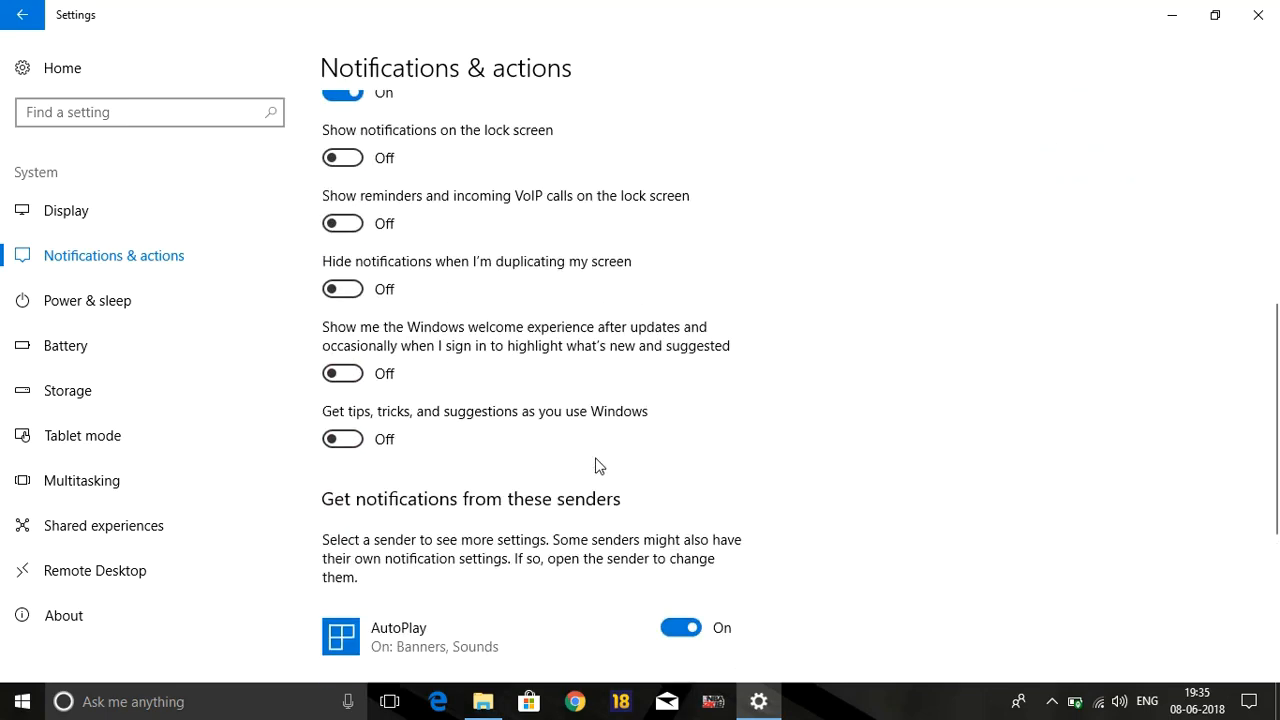
scroll("down", 3)
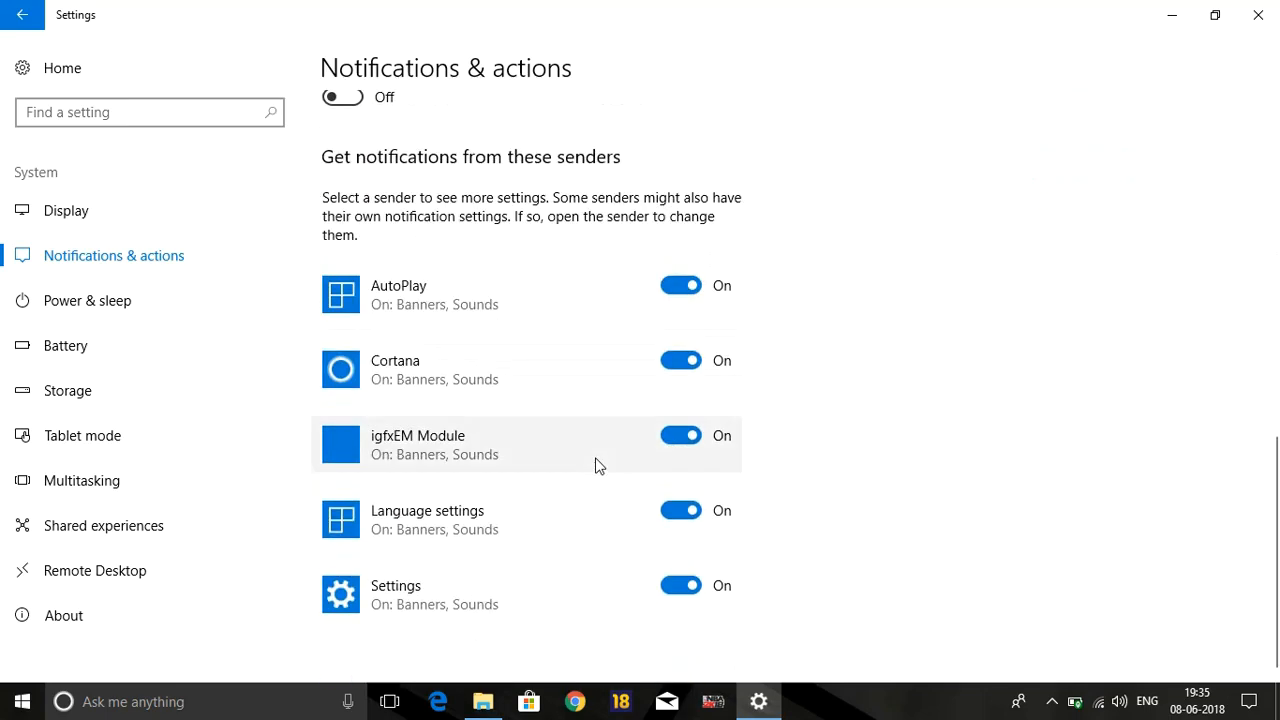
left_click(680, 284)
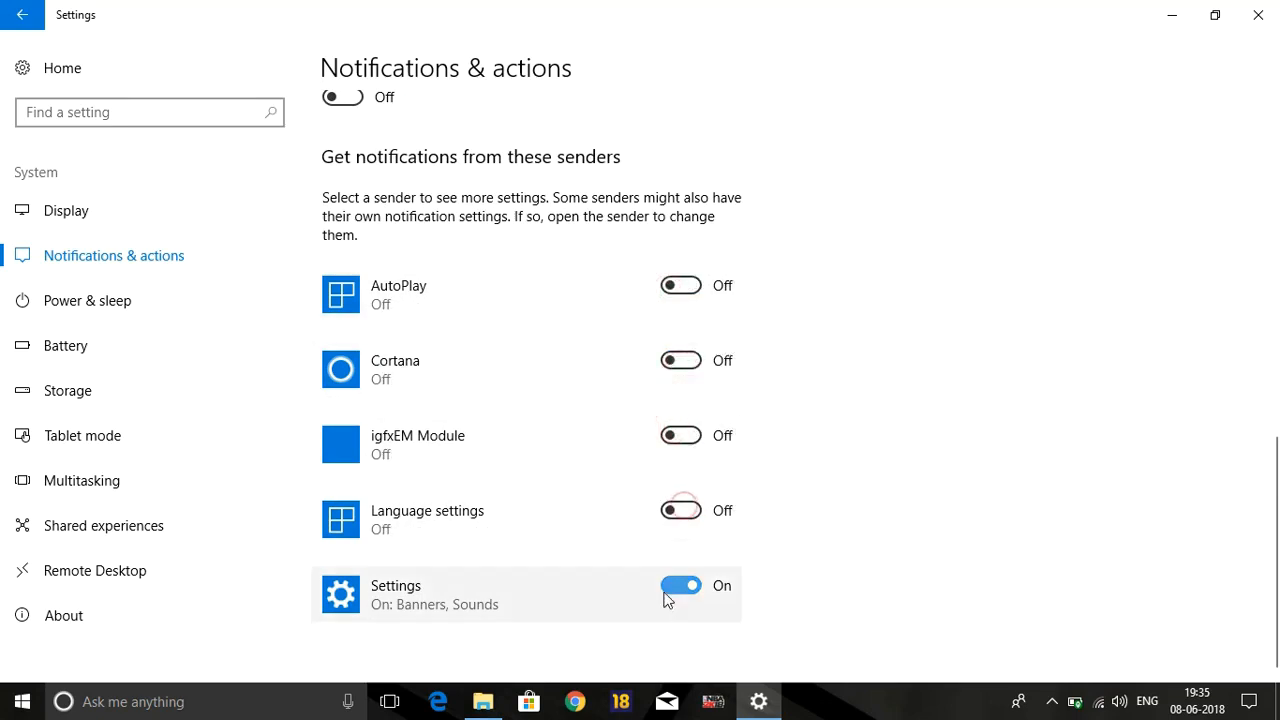
mouse_move(470, 640)
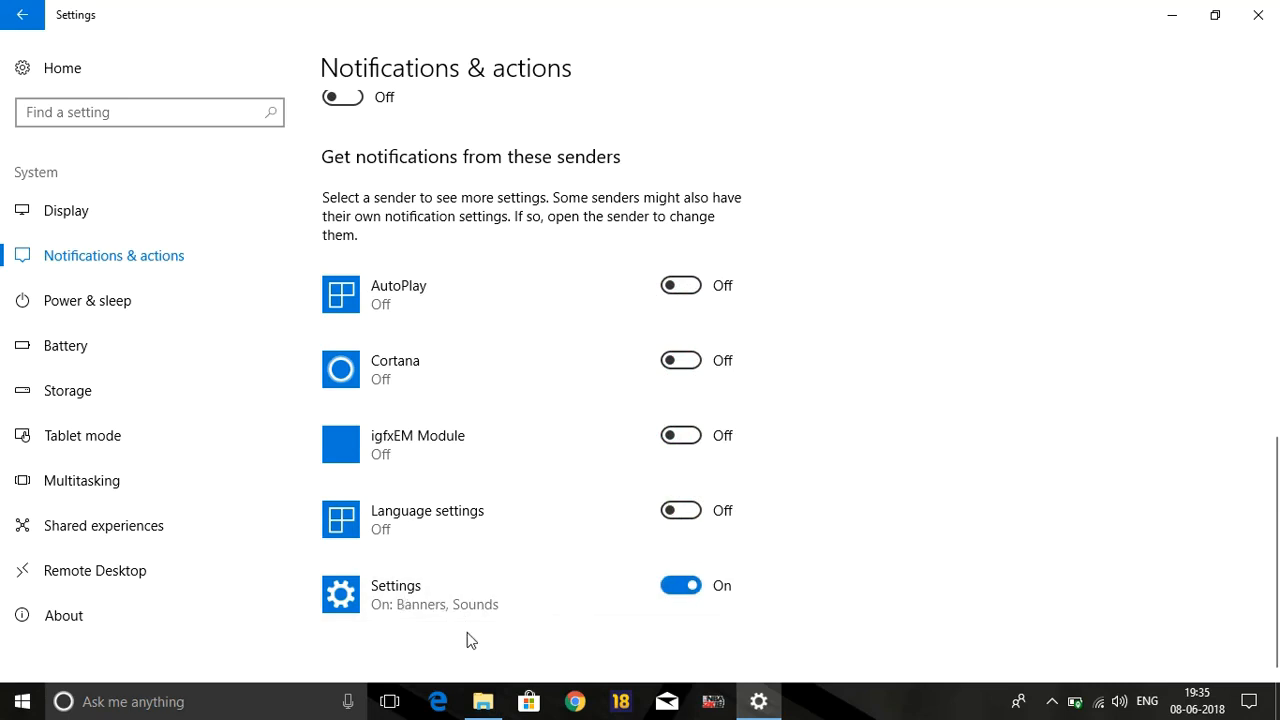
mouse_move(444, 604)
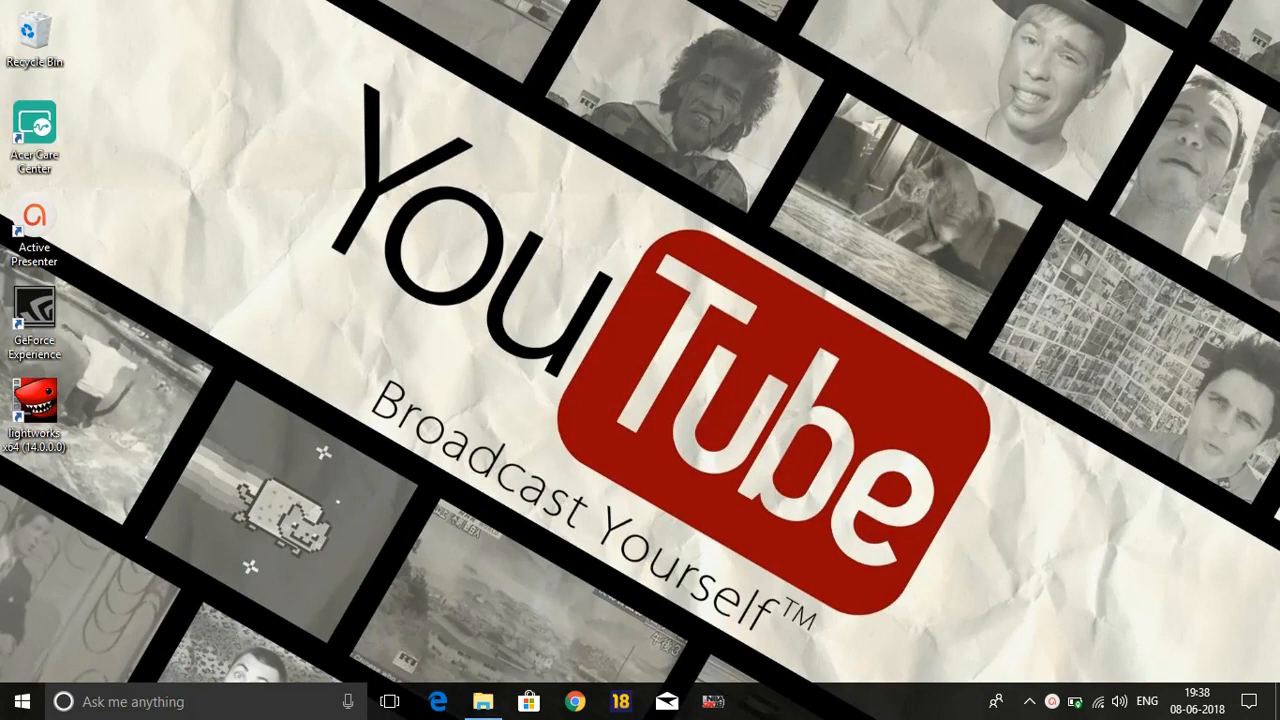
mouse_move(848, 712)
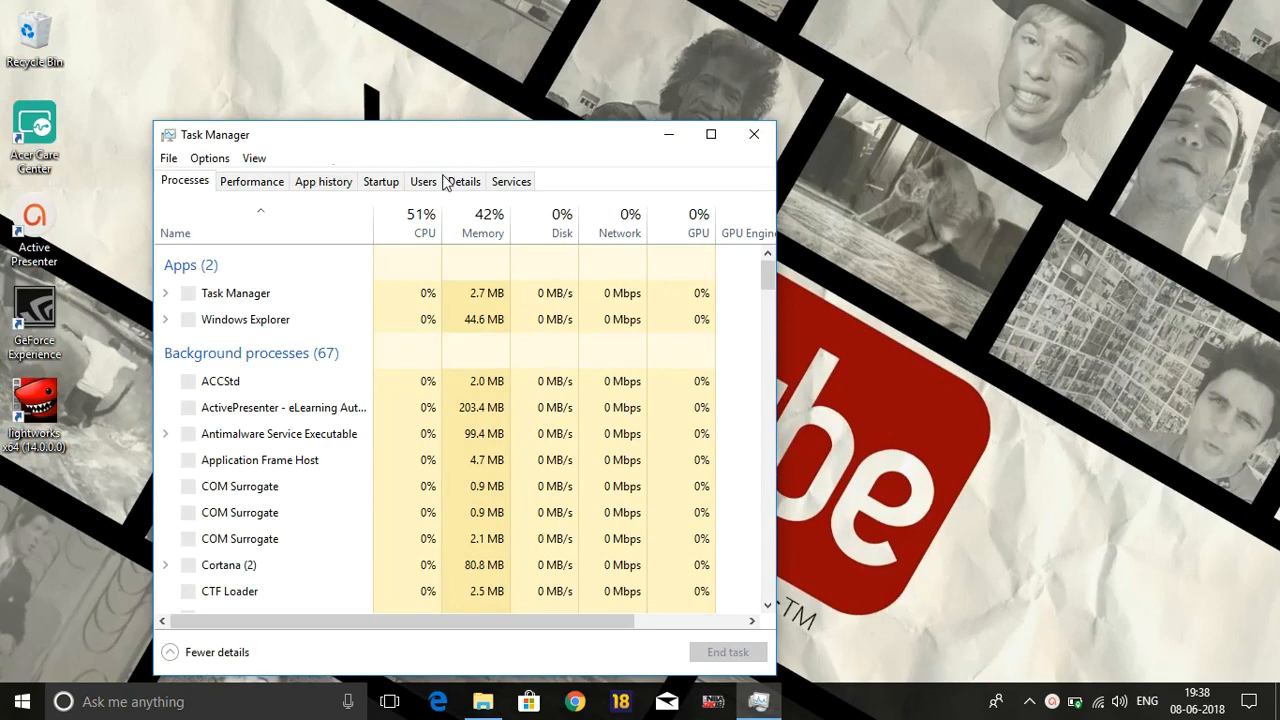
- On Task Manager's Startup tab, disable Microsoft OneDrive and close Task Manager
left_click(380, 180)
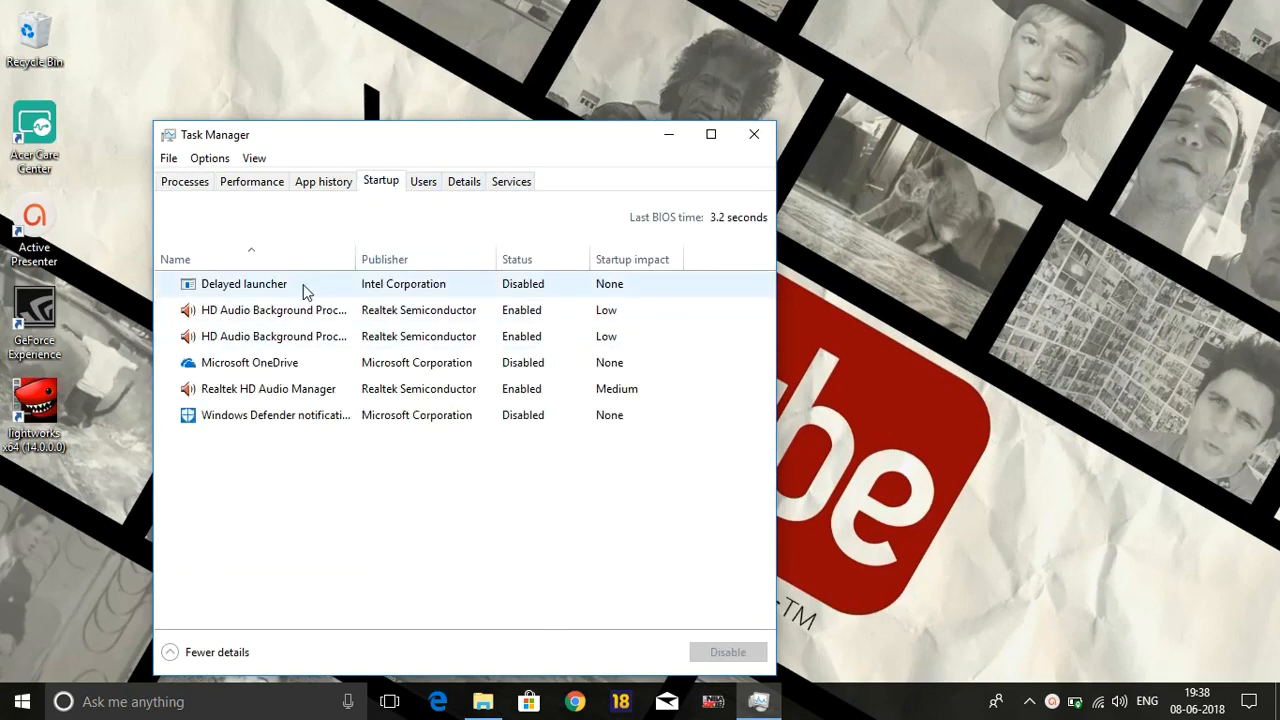
right_click(244, 284)
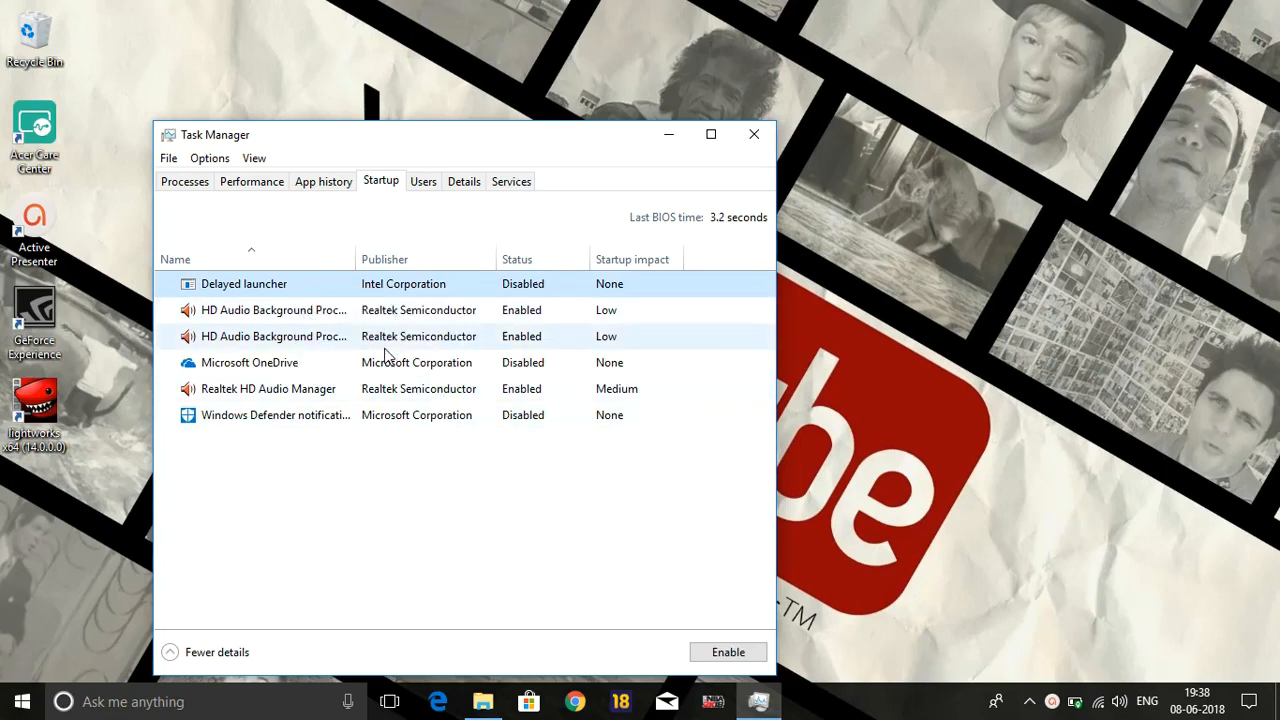
right_click(250, 362)
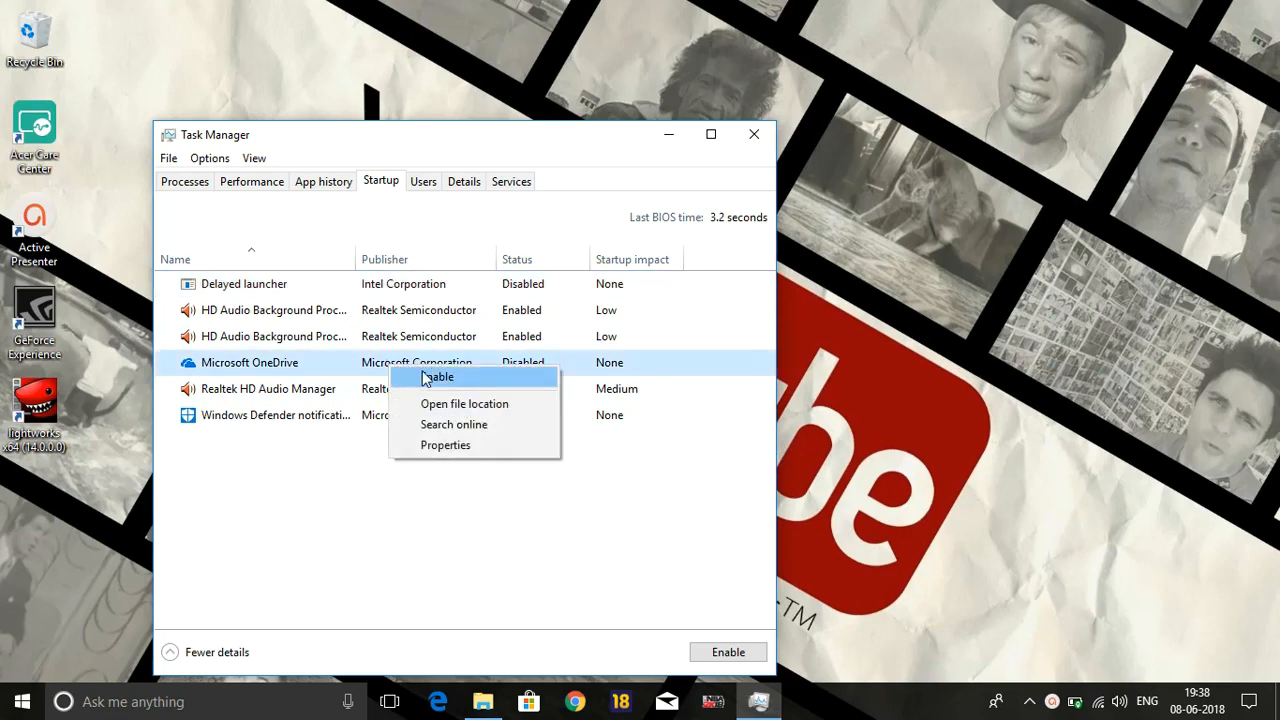
left_click(440, 376)
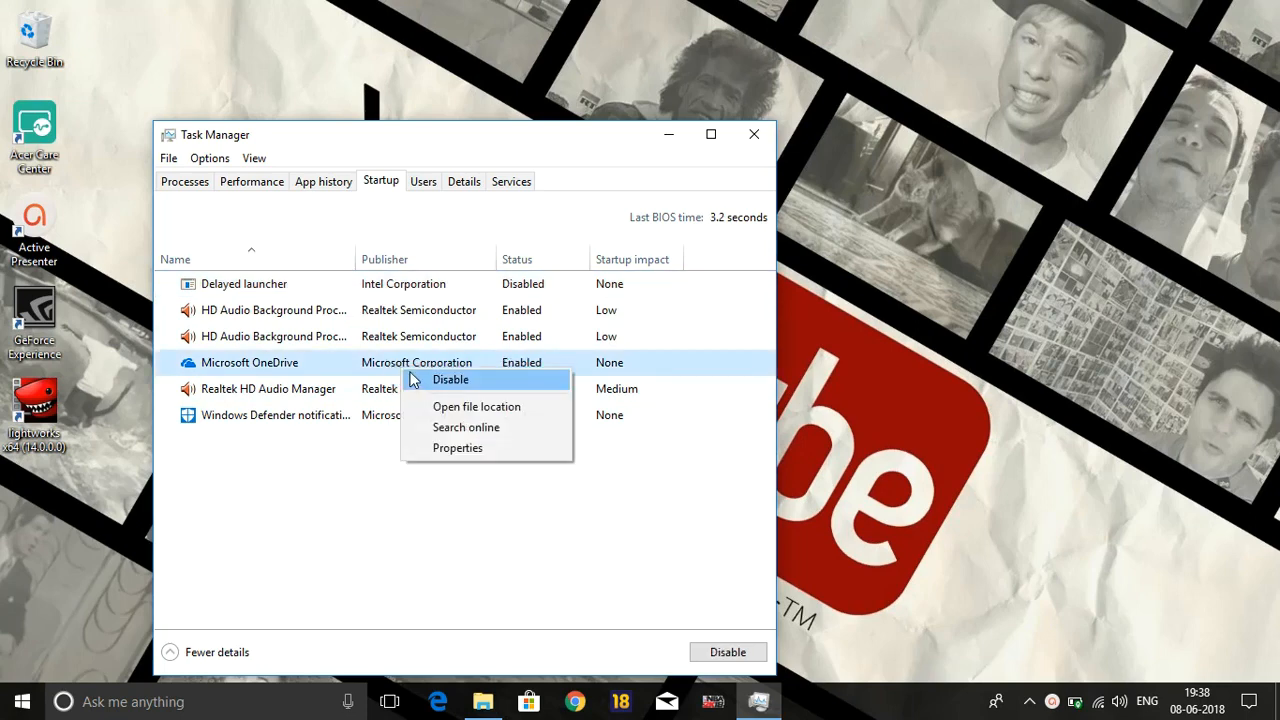
left_click(450, 380)
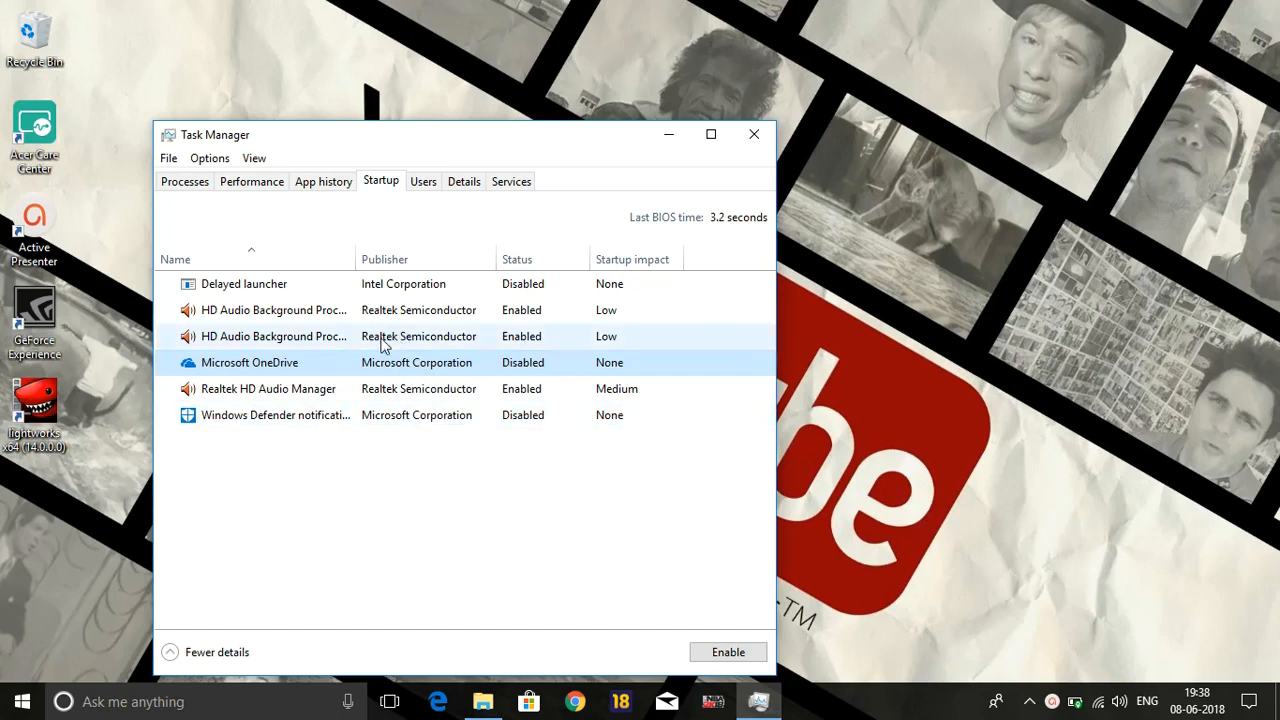
left_click(244, 284)
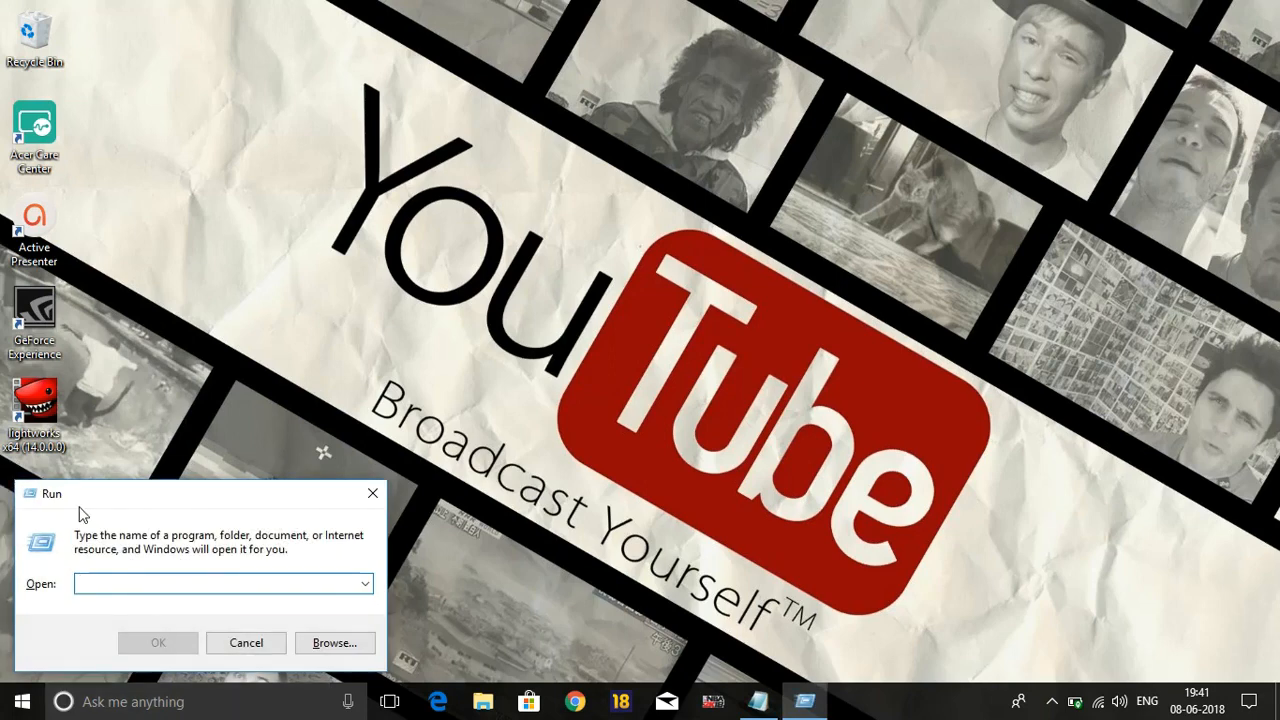
- Enter msconfig in the Run dialog to launch System Configuration
type("mscon")
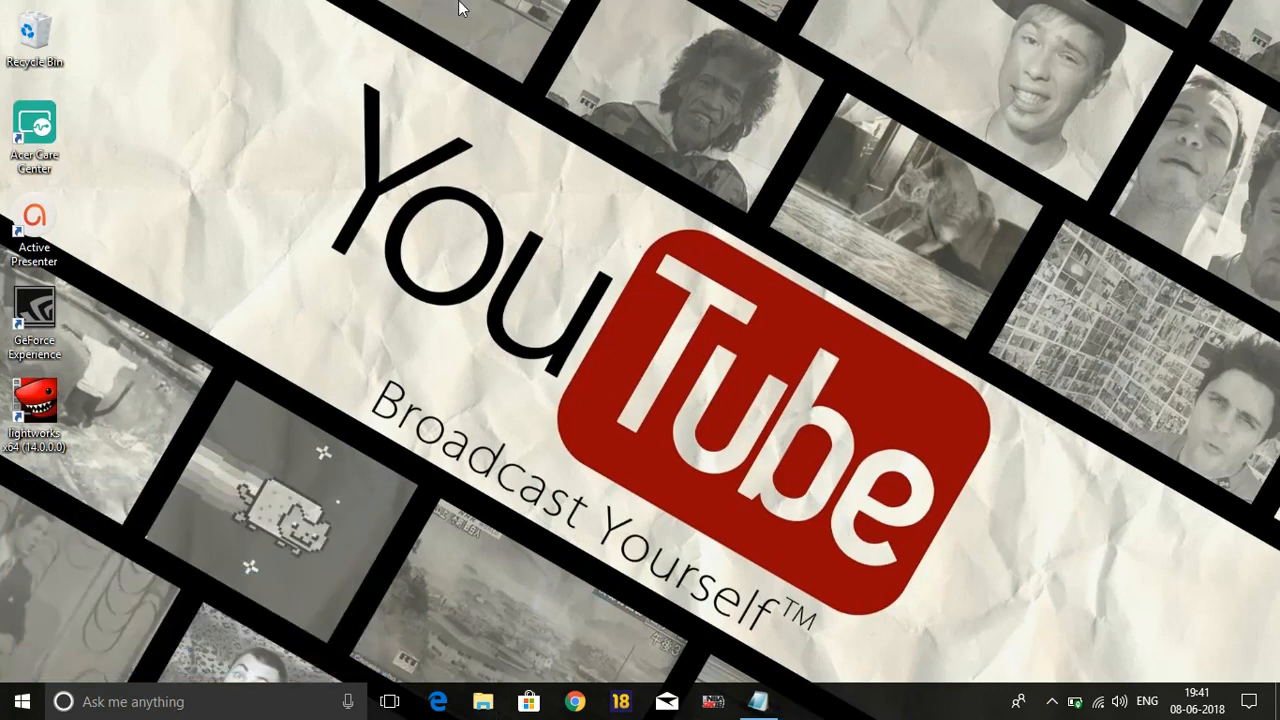
mouse_move(518, 8)
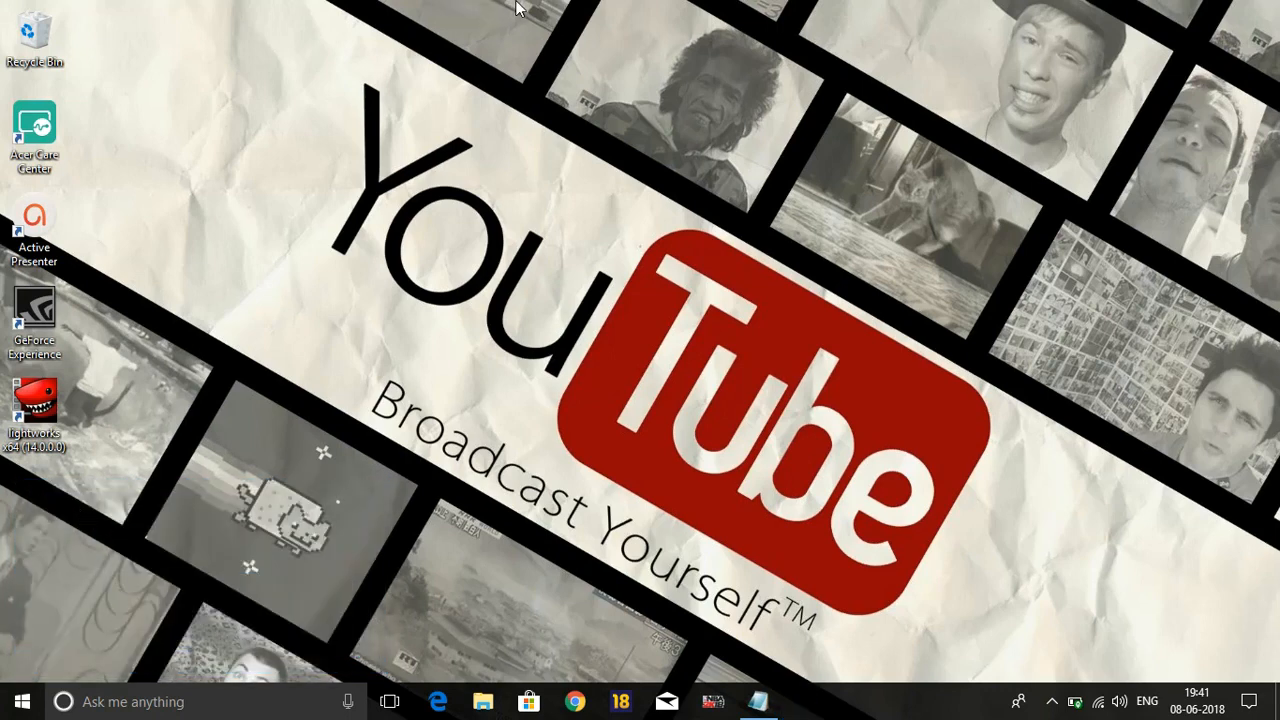
mouse_move(600, 448)
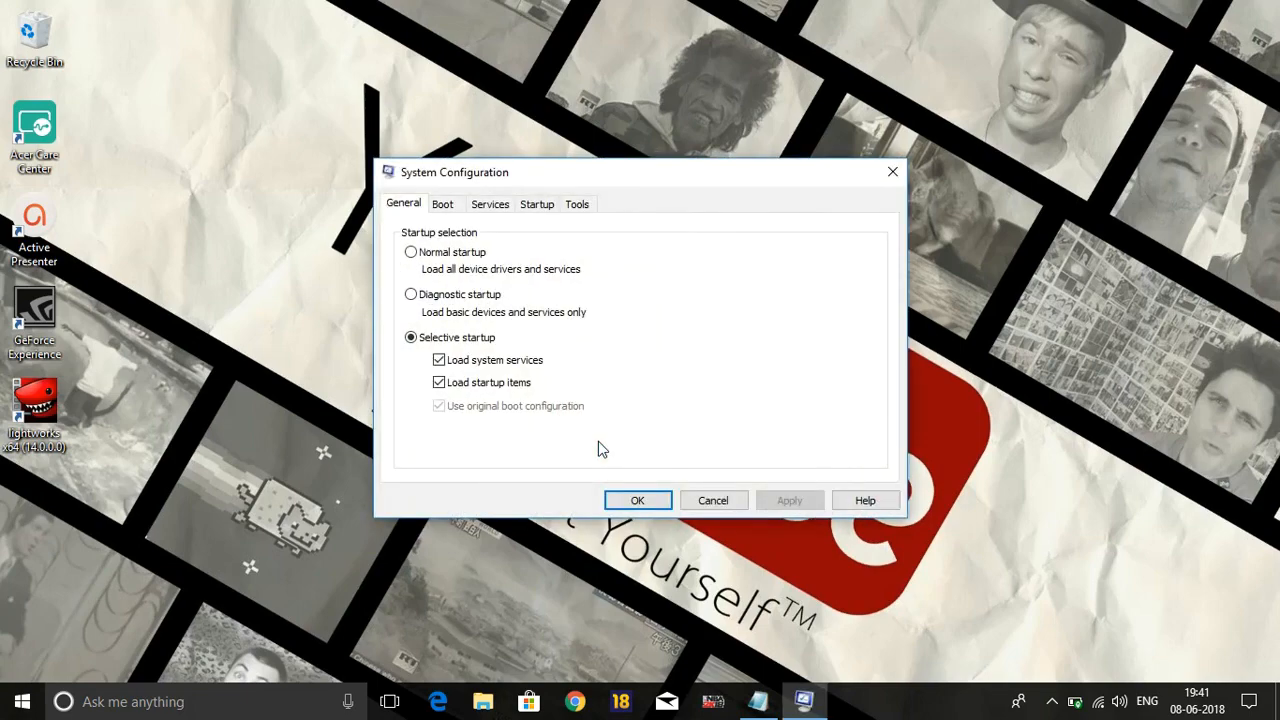
- On the Services tab, hide Microsoft services and disable every remaining service including Google Update
left_click(488, 204)
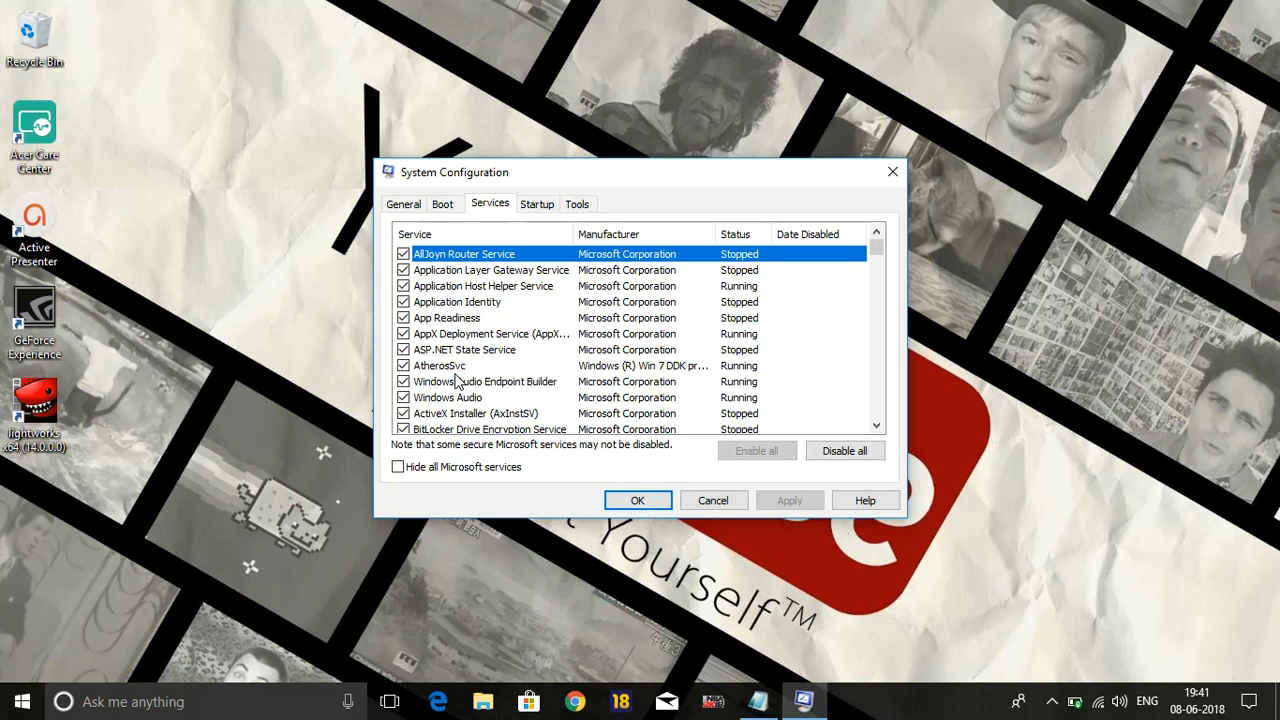
mouse_move(458, 364)
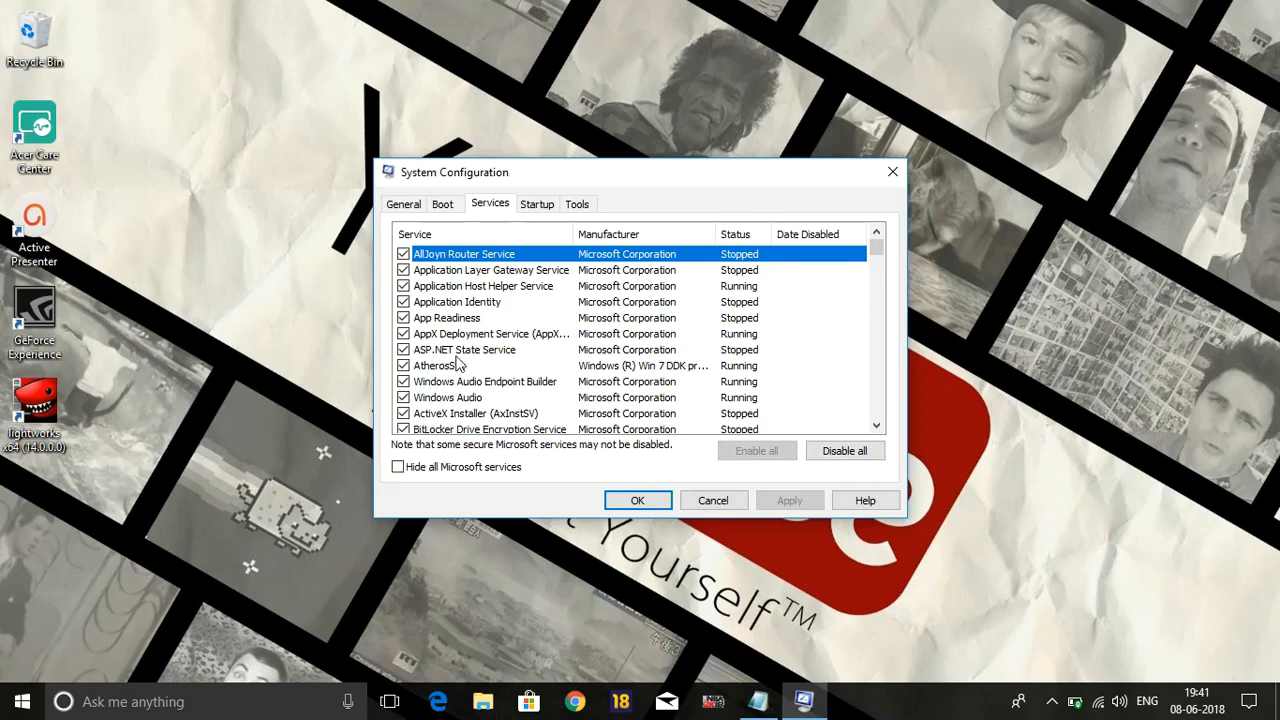
left_click(398, 468)
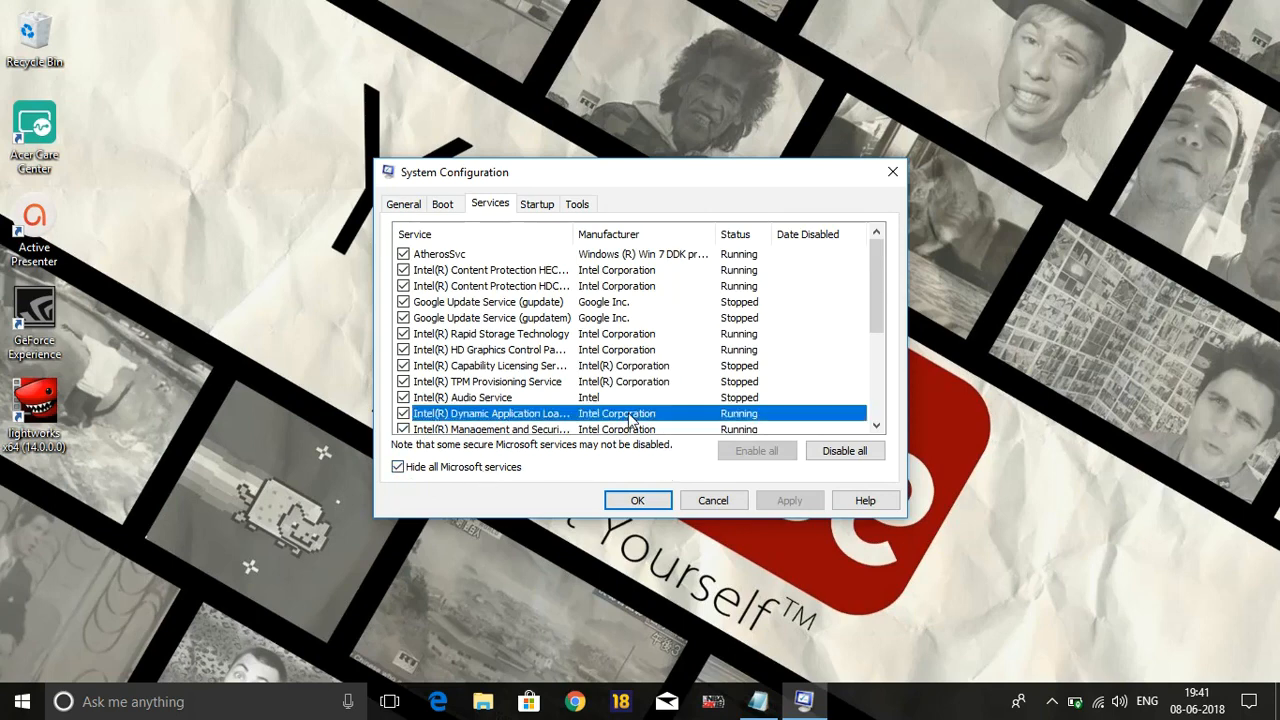
scroll("down", 3)
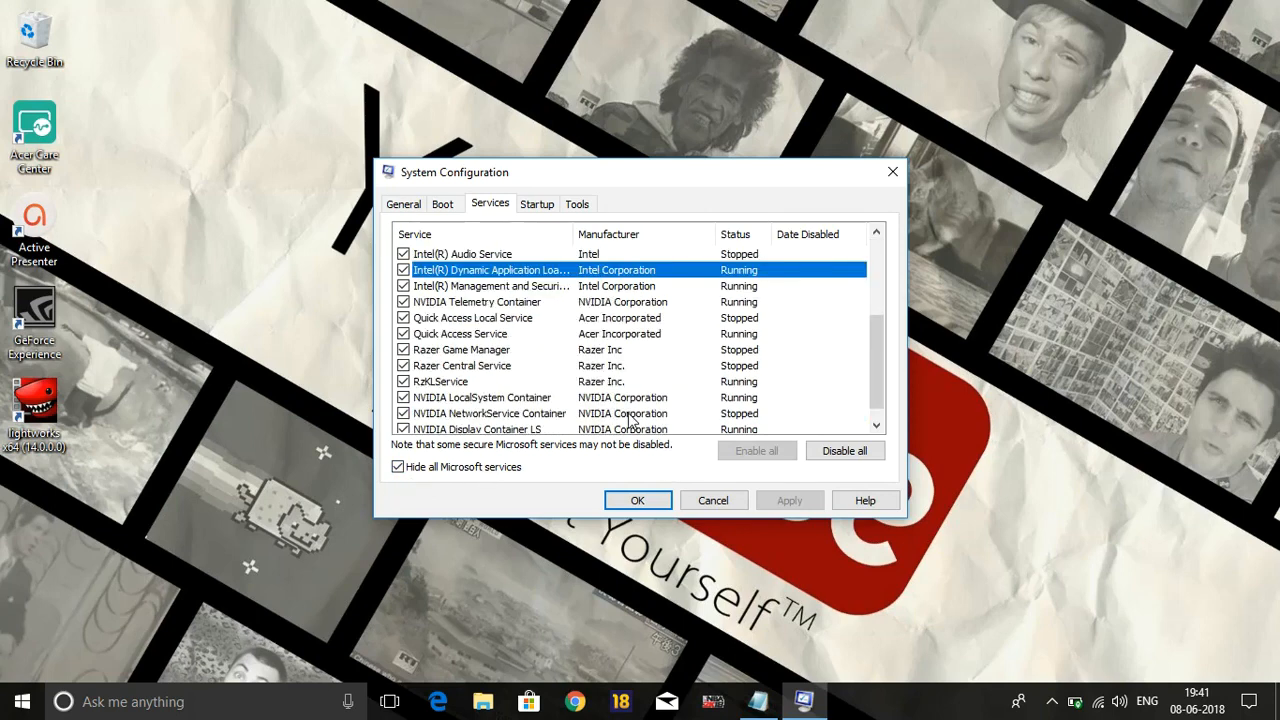
scroll("down", 3)
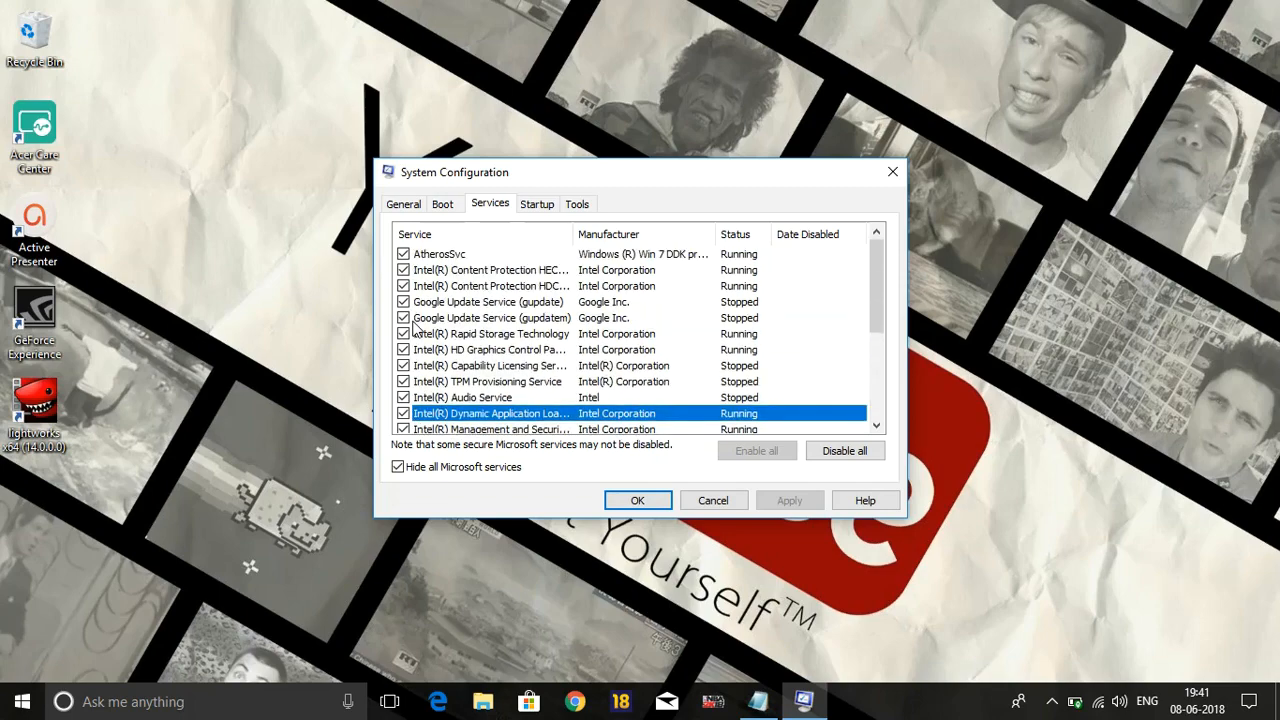
left_click(404, 302)
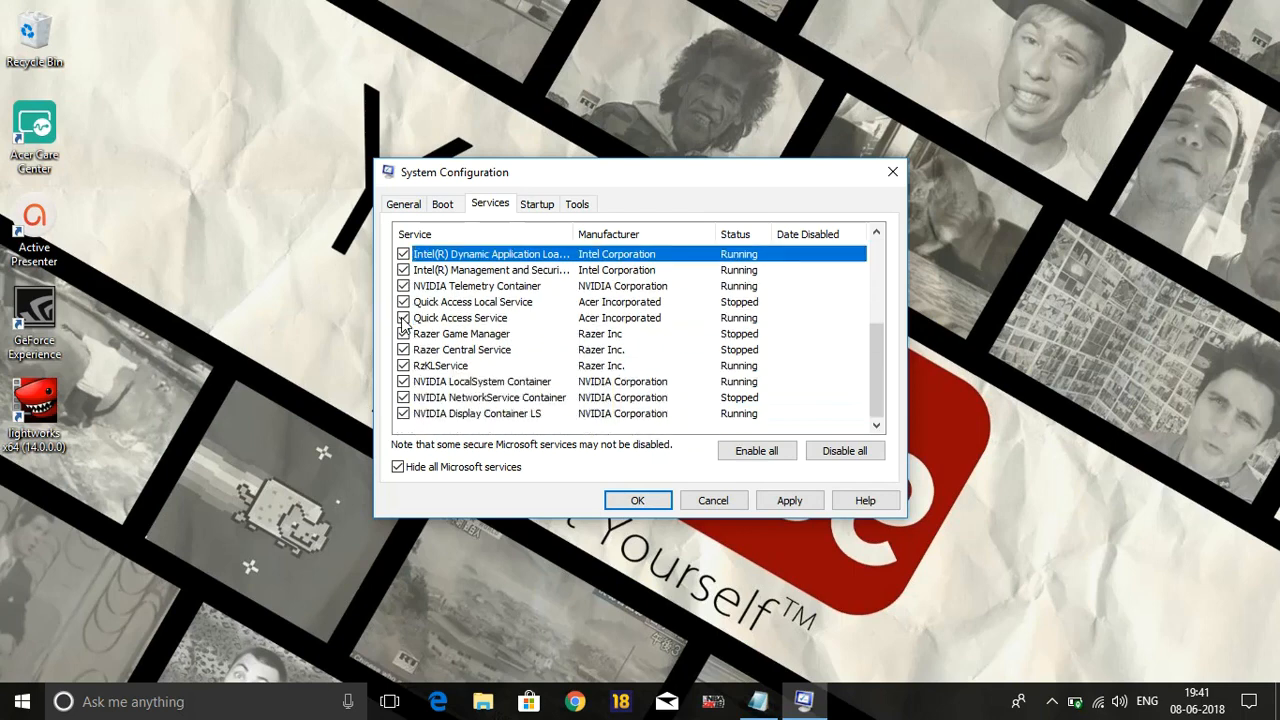
left_click(404, 332)
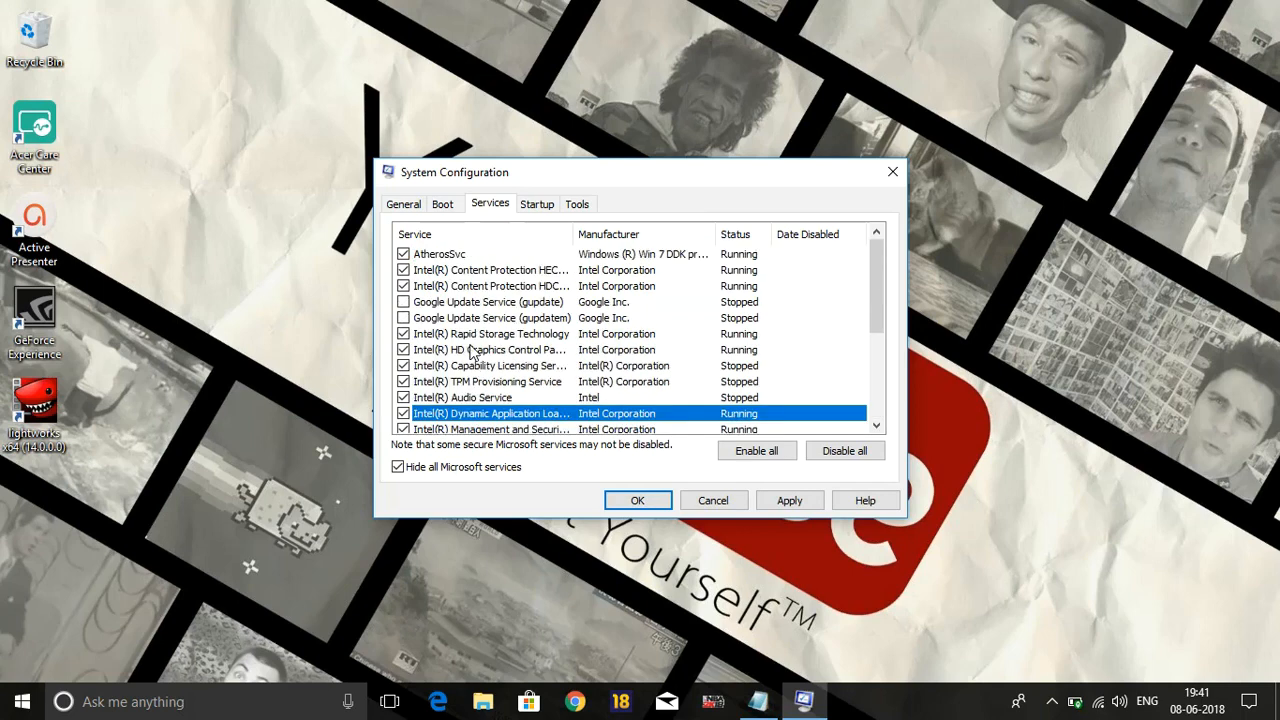
left_click(844, 450)
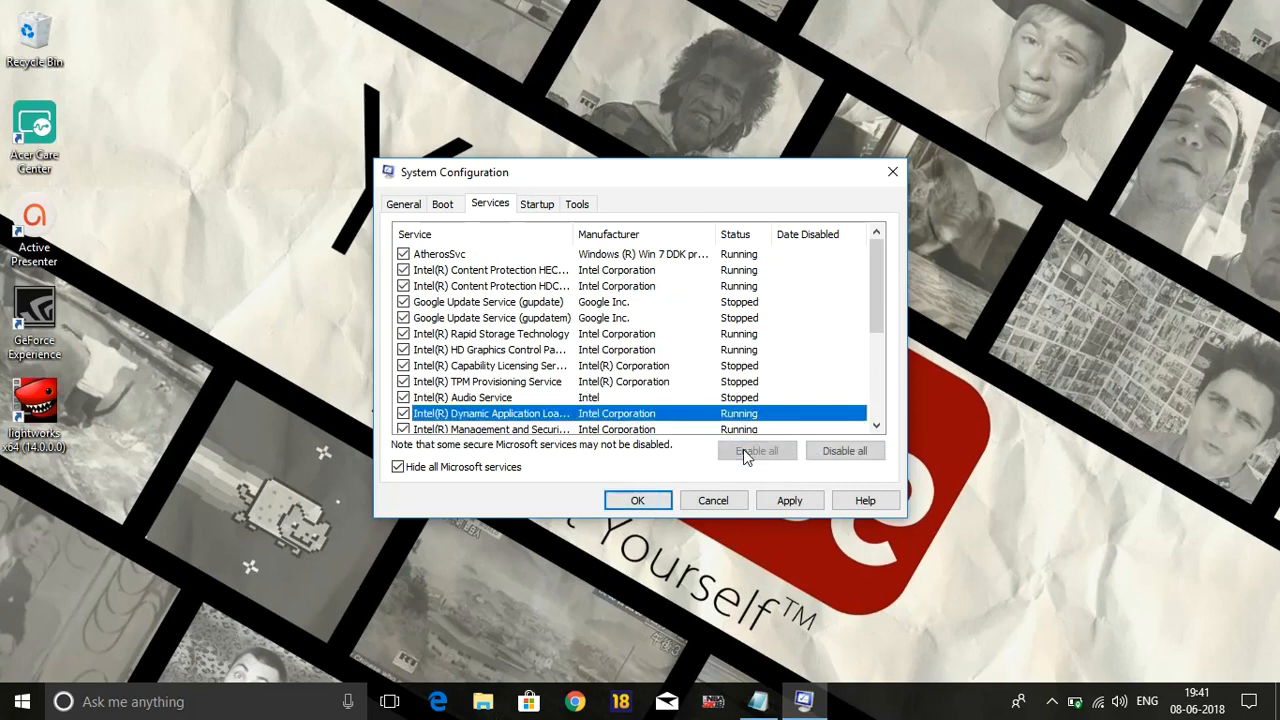
left_click(844, 450)
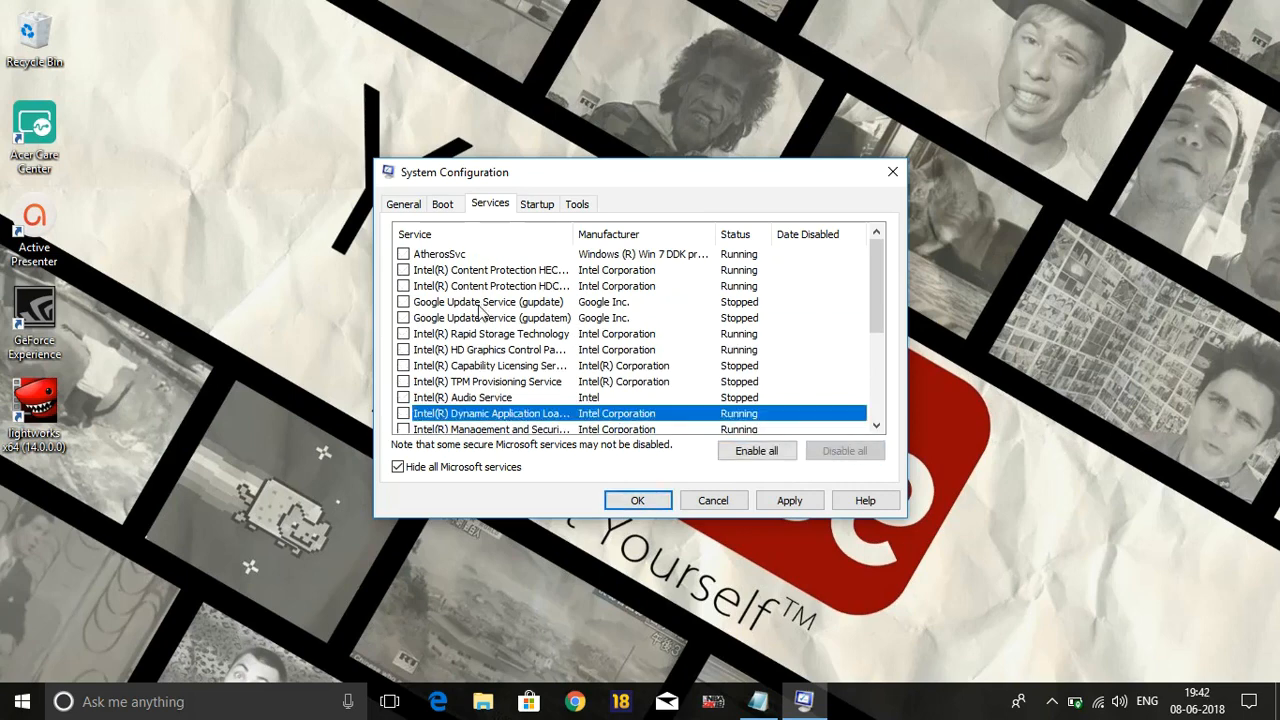
mouse_move(684, 404)
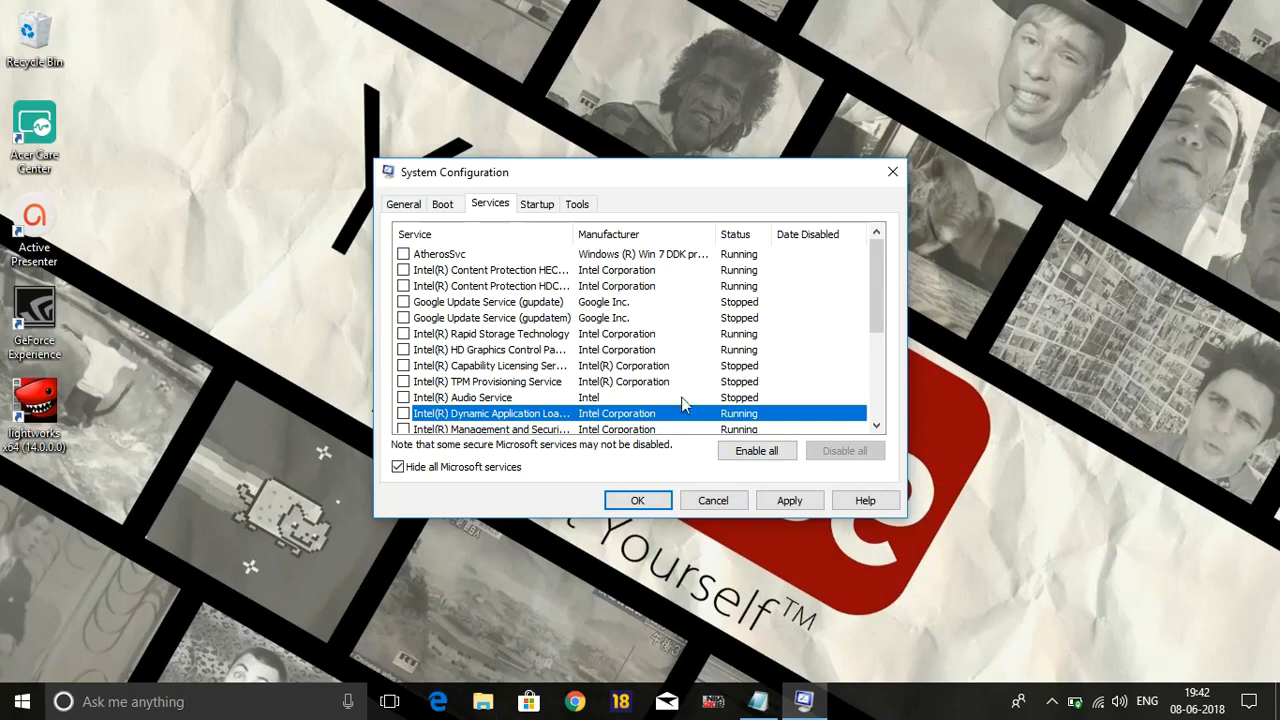
- Apply the changes, close System Configuration and exit without restarting
left_click(788, 500)
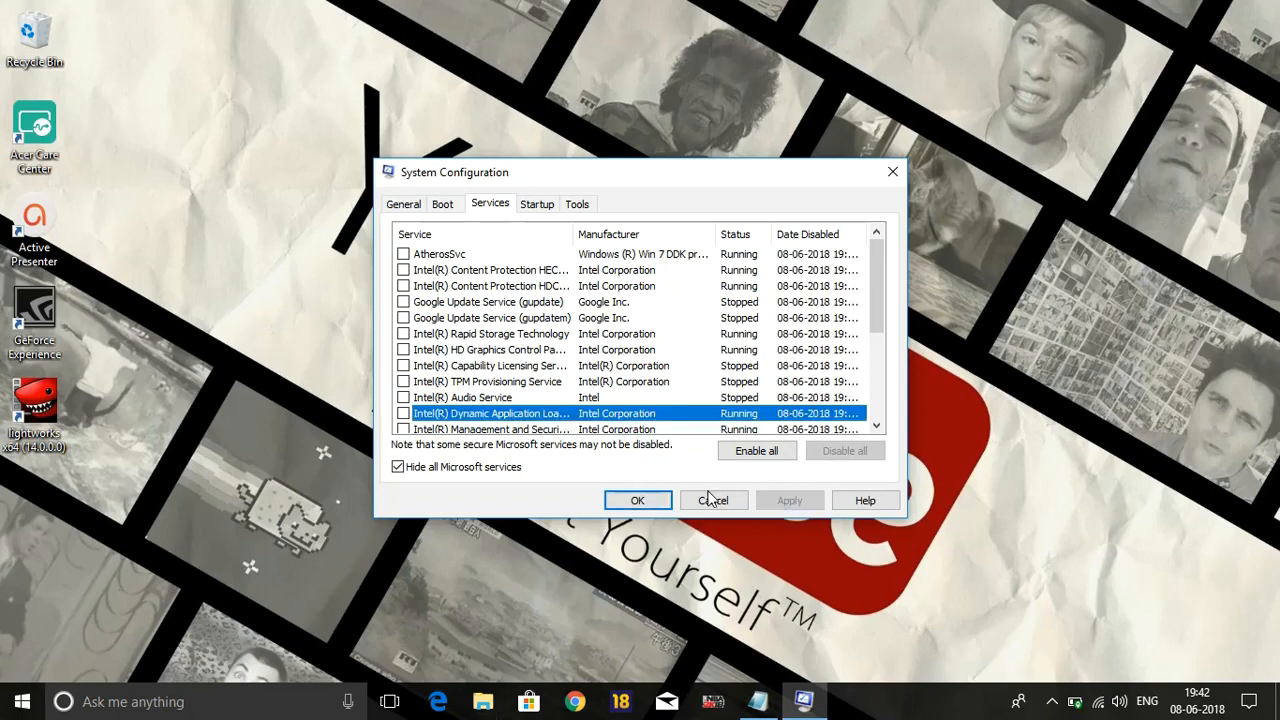
left_click(636, 500)
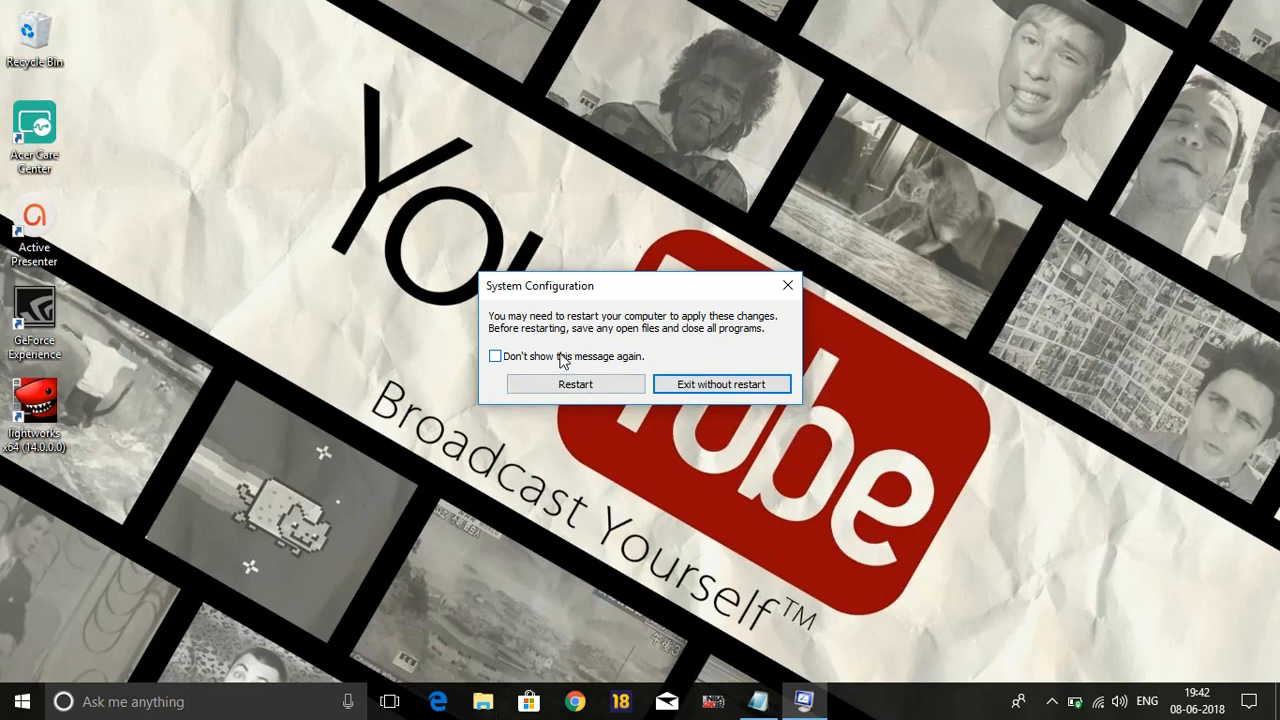
left_click(720, 384)
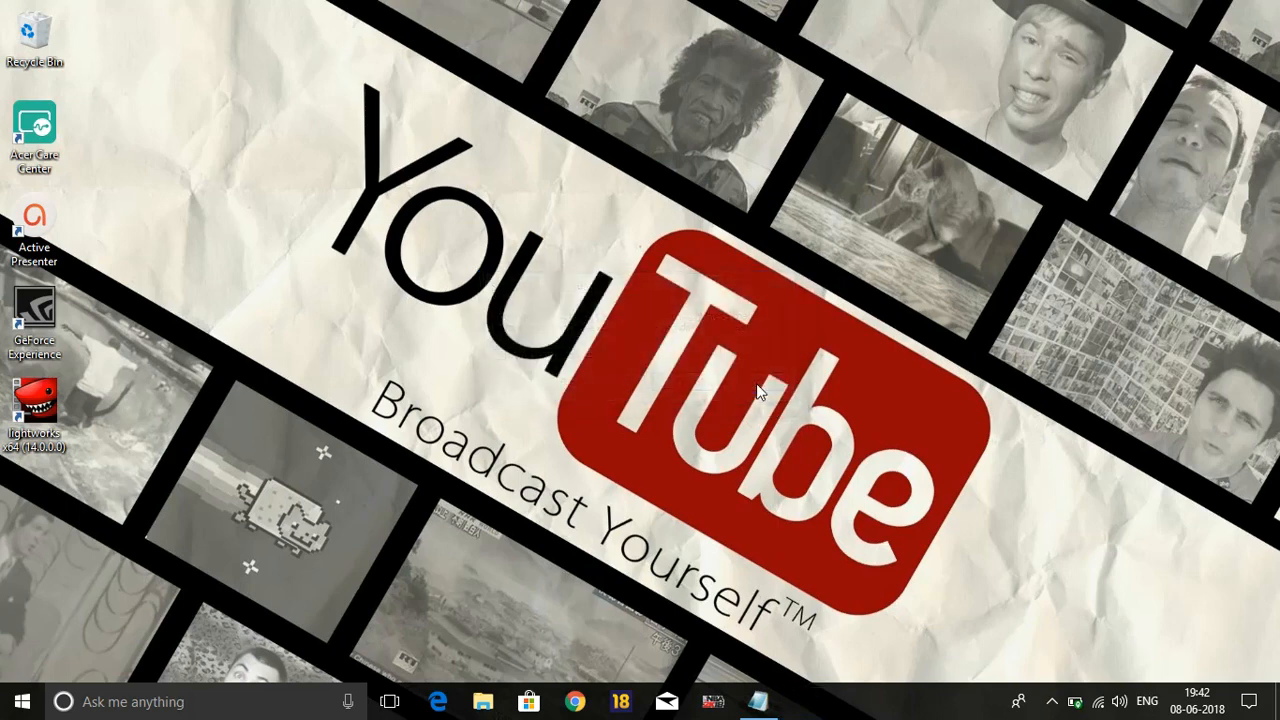
mouse_move(540, 262)
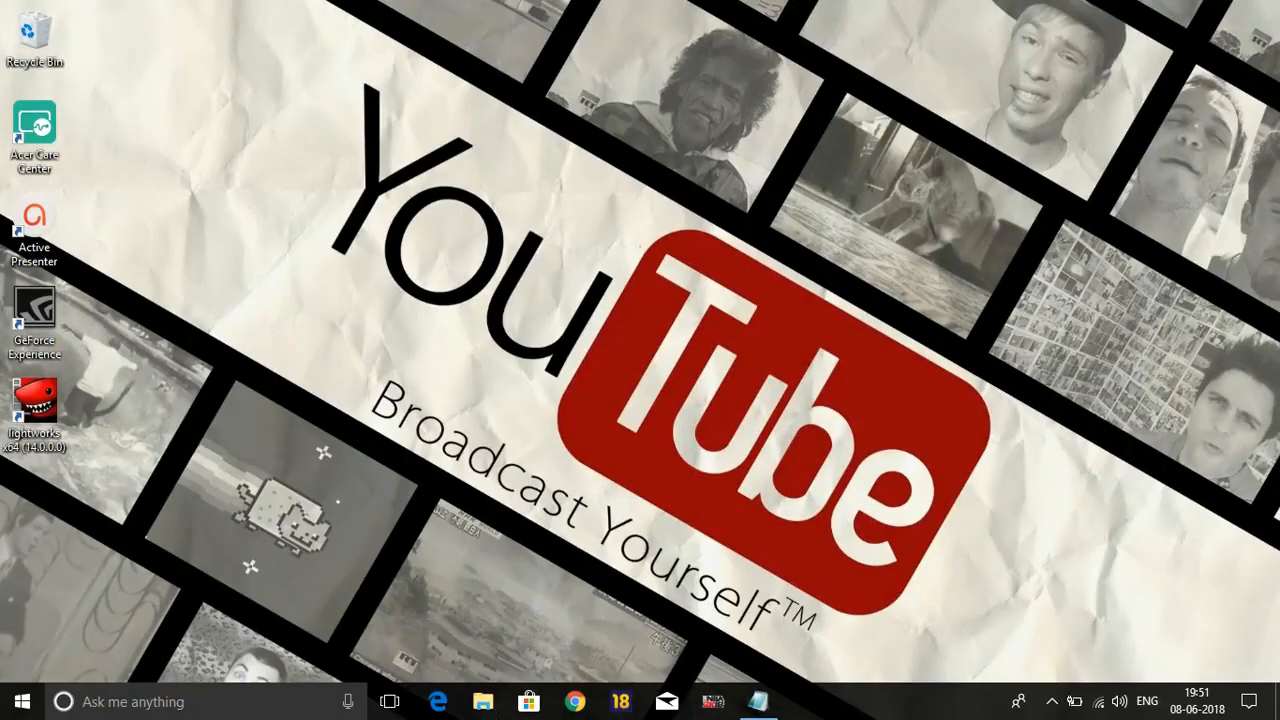
mouse_move(372, 438)
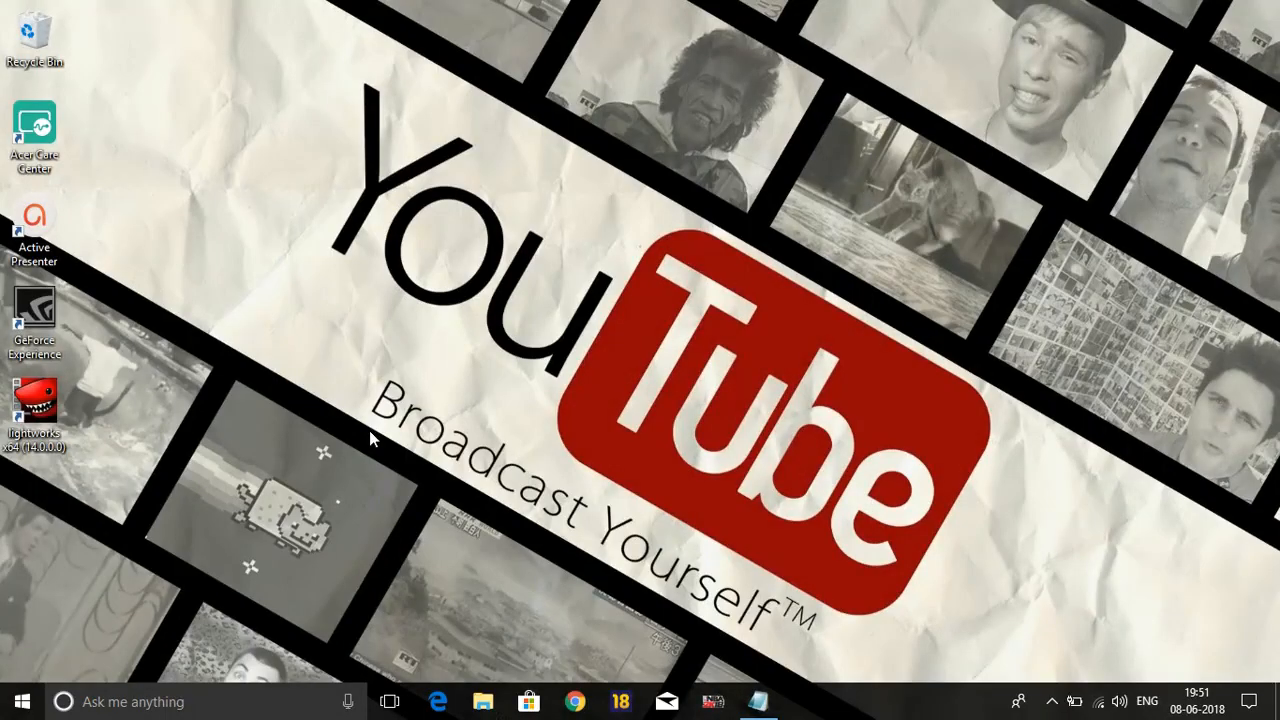
- Reach the Performance Options from This PC's advanced system settings
left_click(64, 700)
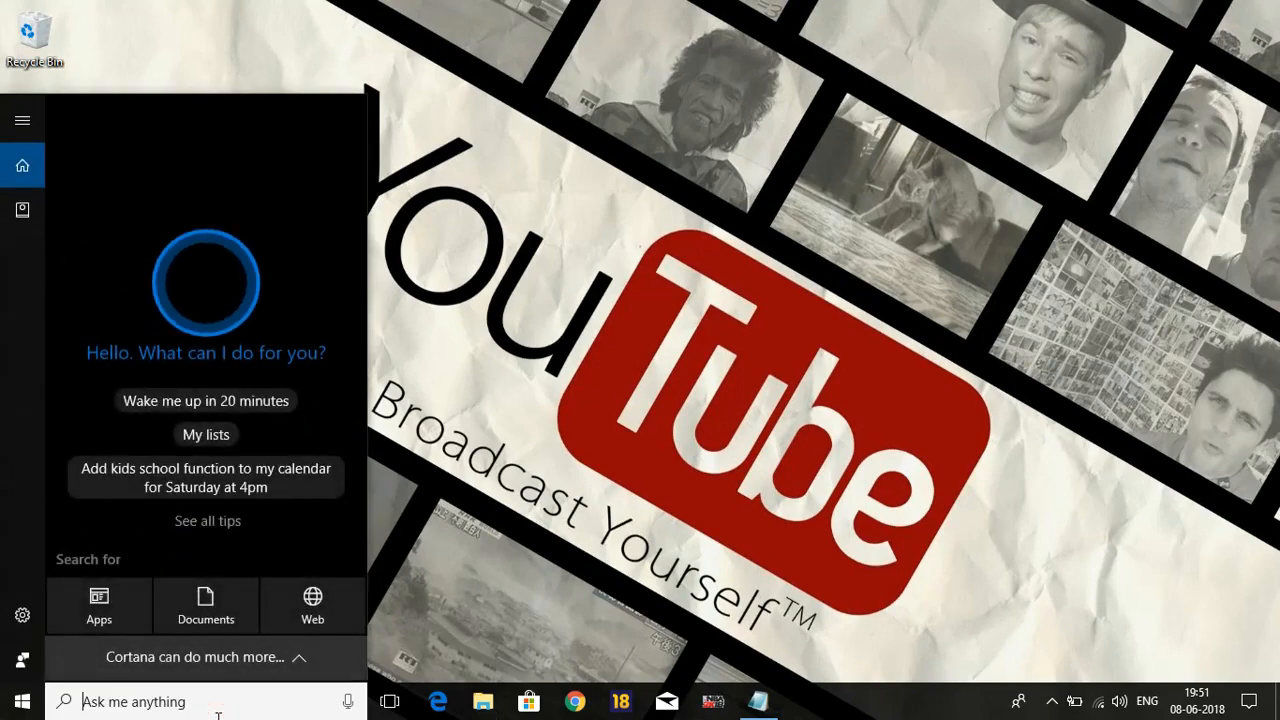
type("this pc")
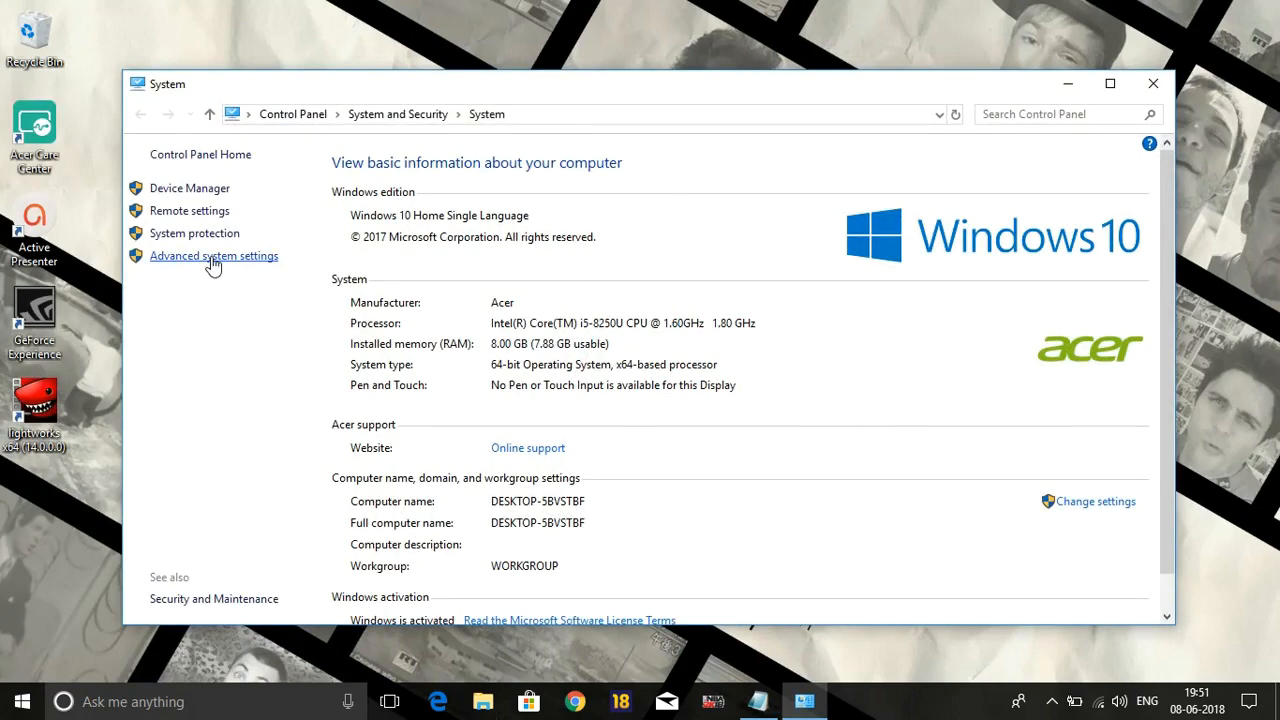
left_click(212, 256)
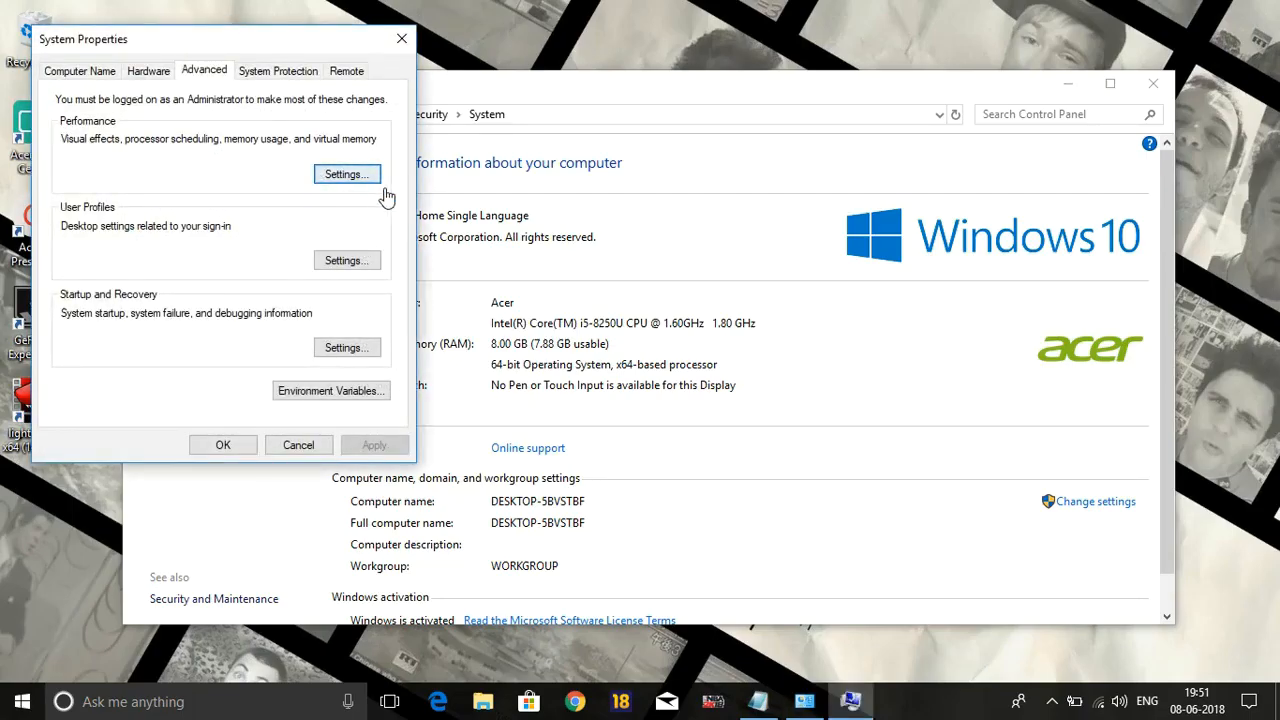
left_click(348, 174)
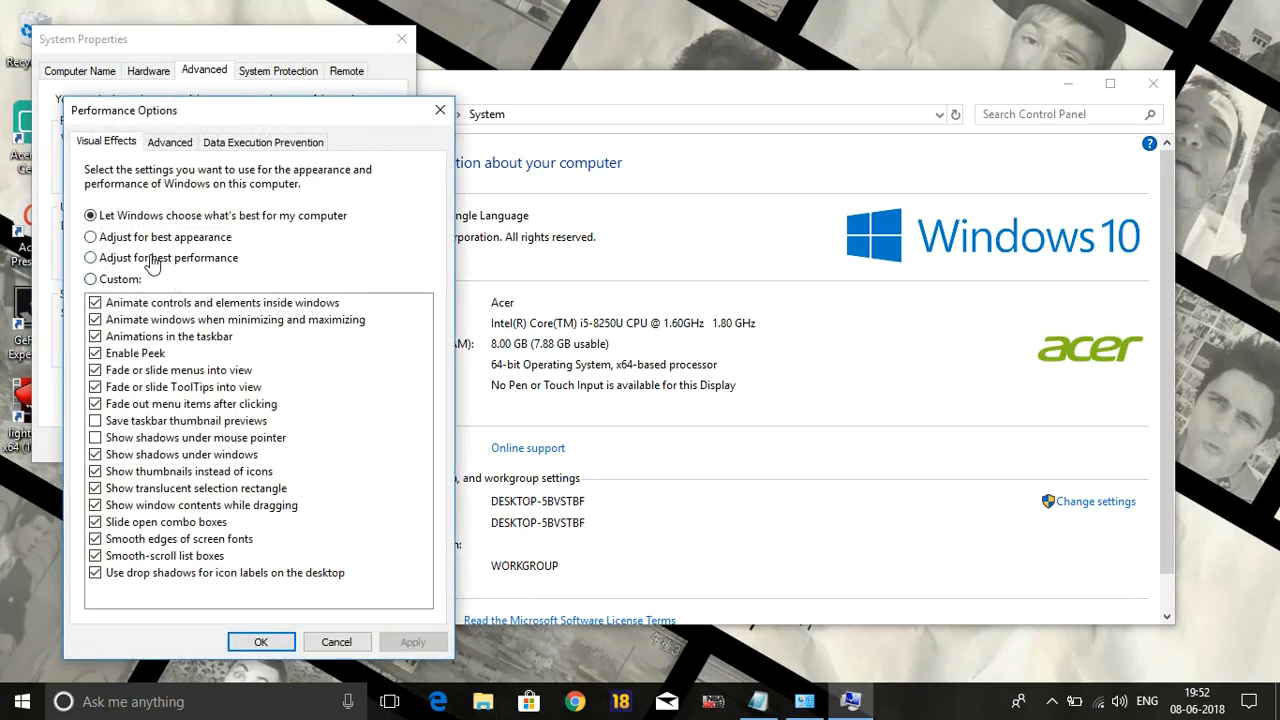
- Set visual effects to Adjust for best performance and confirm with OK
left_click(92, 258)
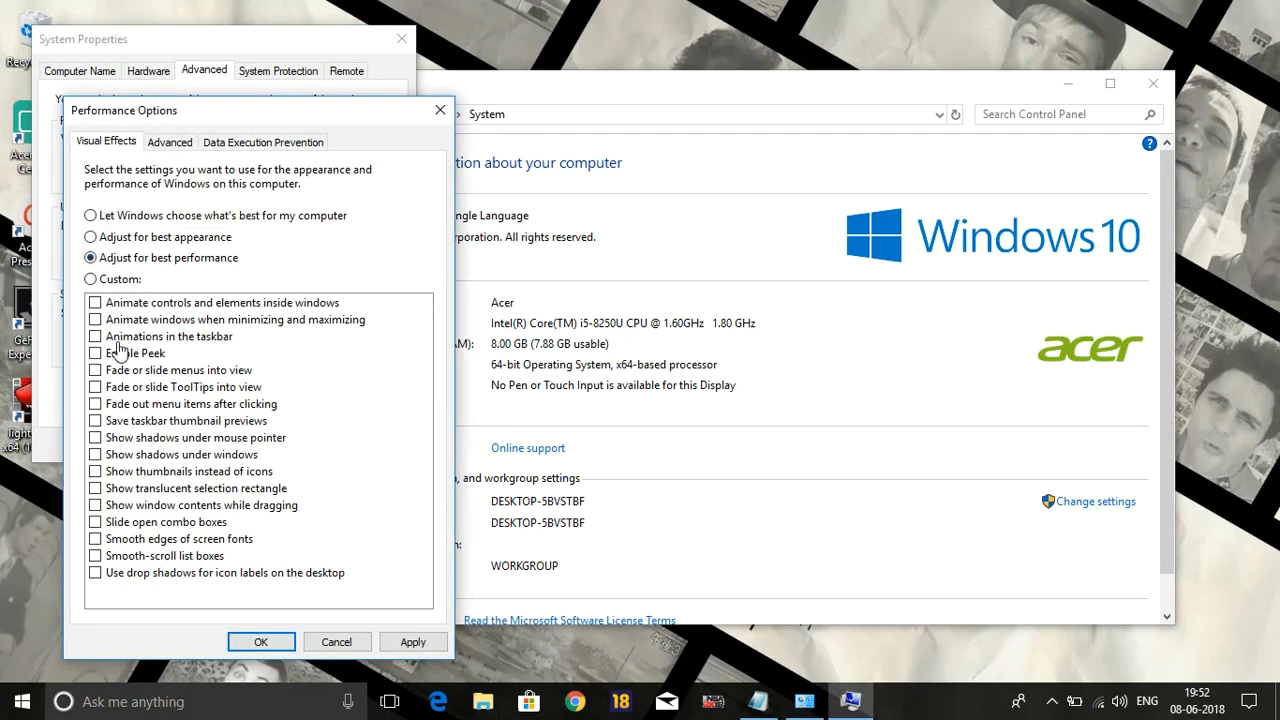
mouse_move(208, 348)
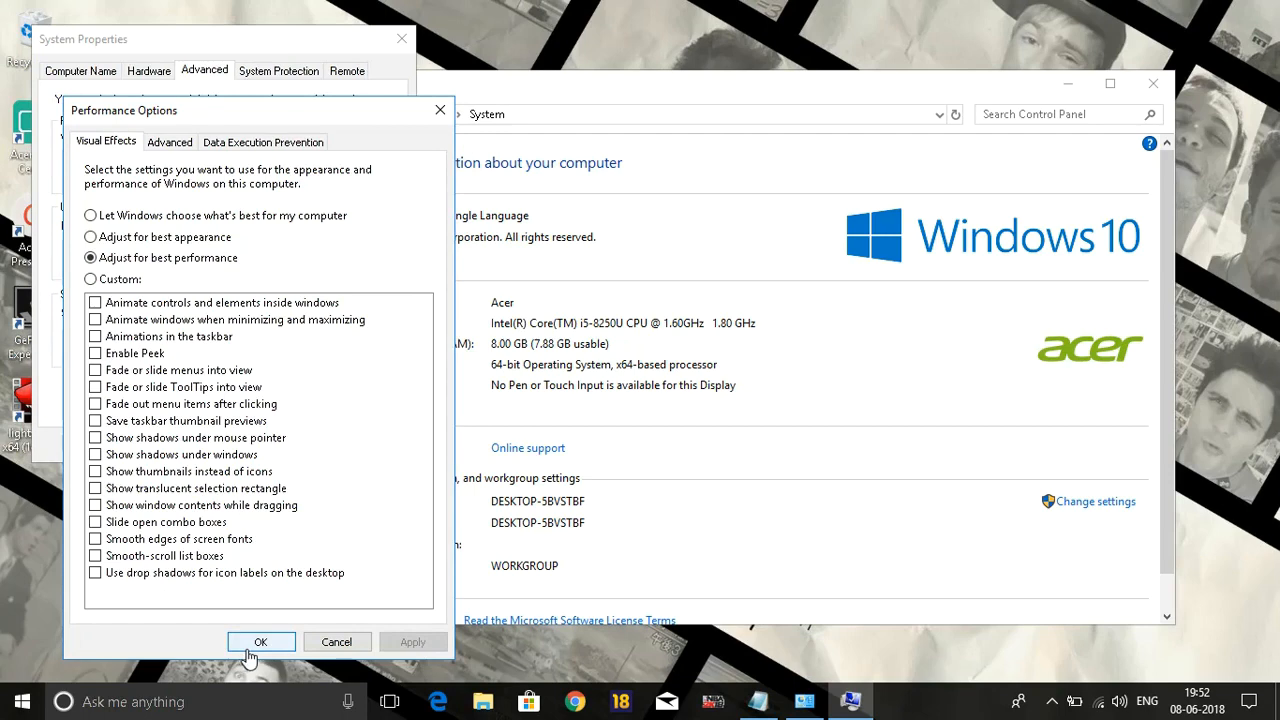
left_click(260, 640)
type("defr")
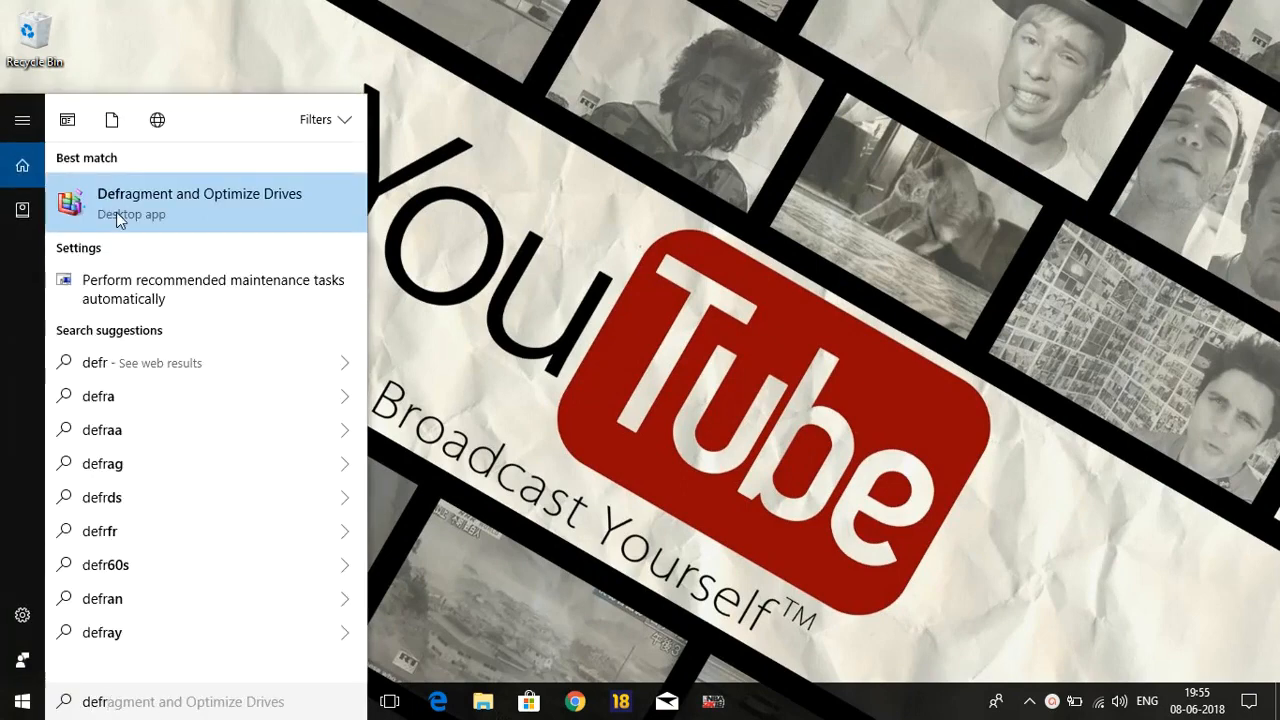
- Start optimizing the 15% fragmented Acer (C:) drive in Optimize Drives
left_click(200, 204)
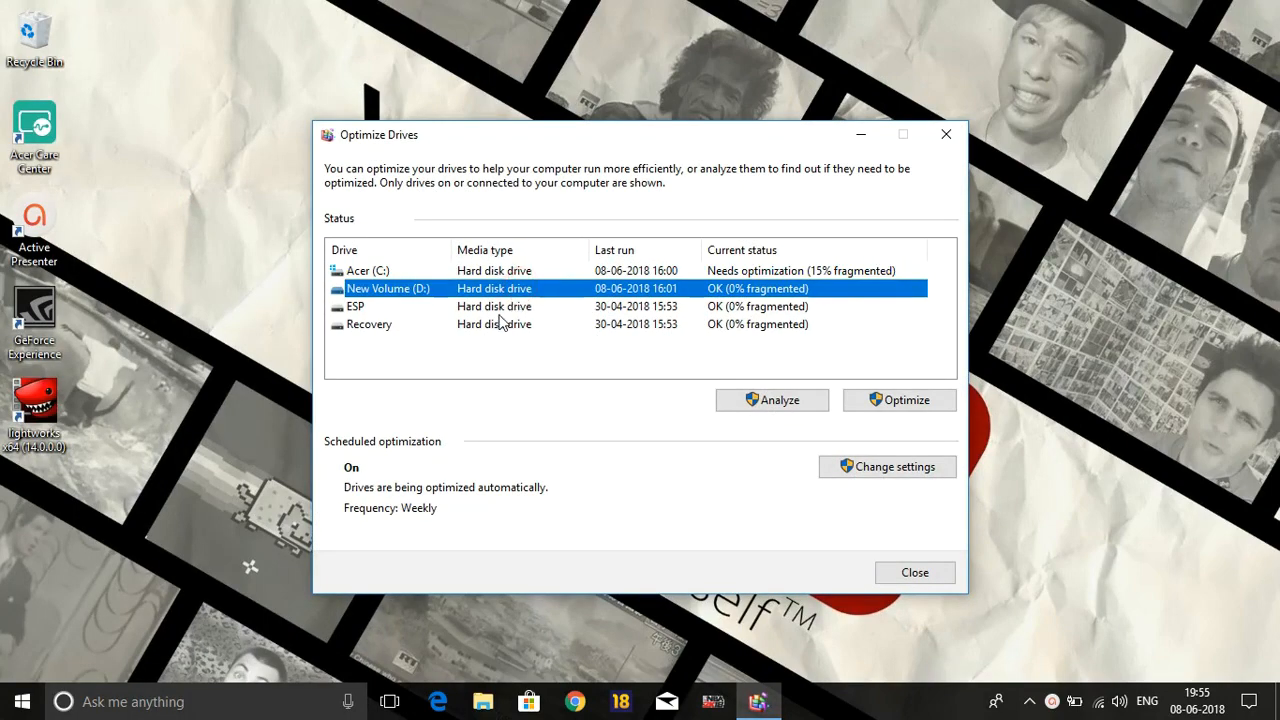
left_click(368, 270)
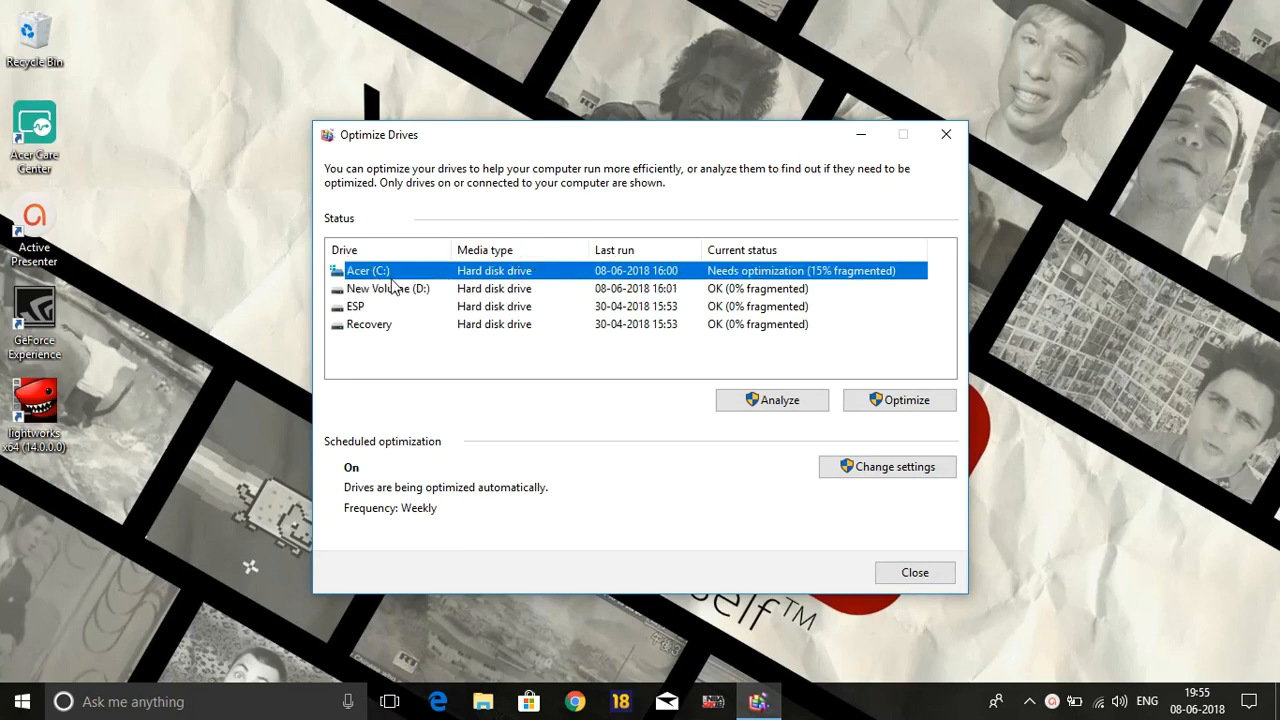
mouse_move(670, 278)
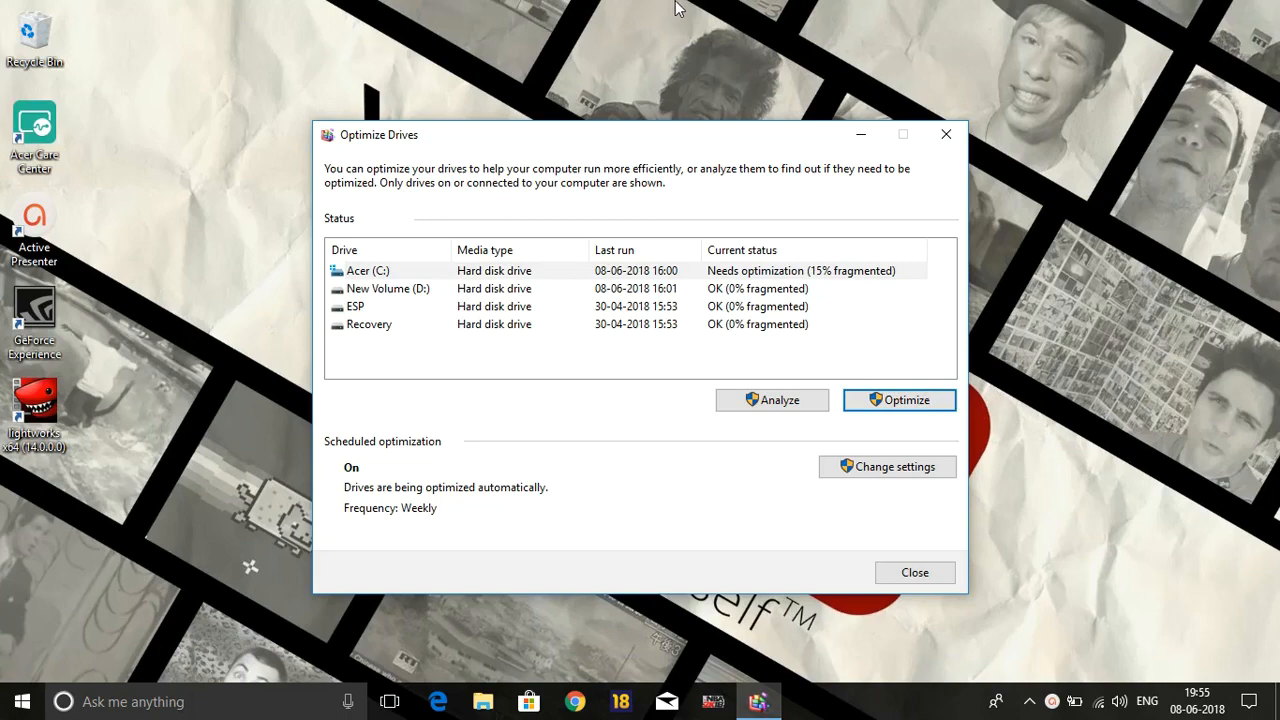
left_click(900, 400)
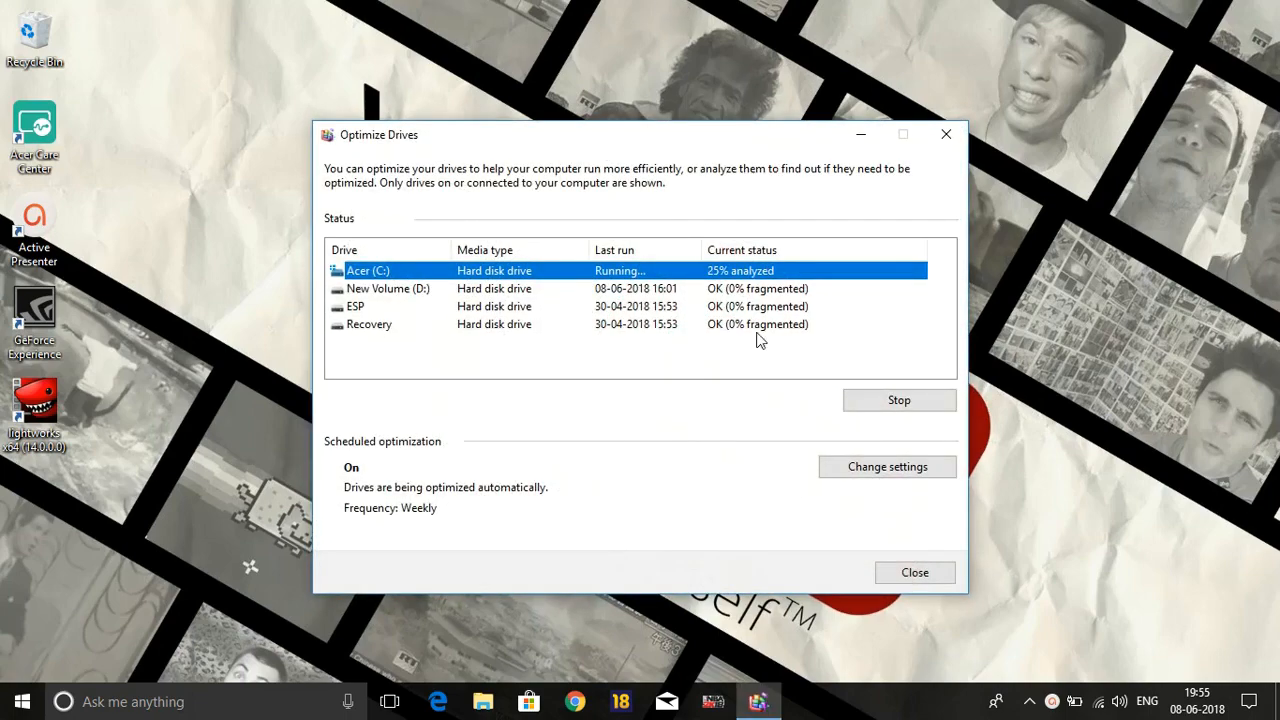
mouse_move(748, 288)
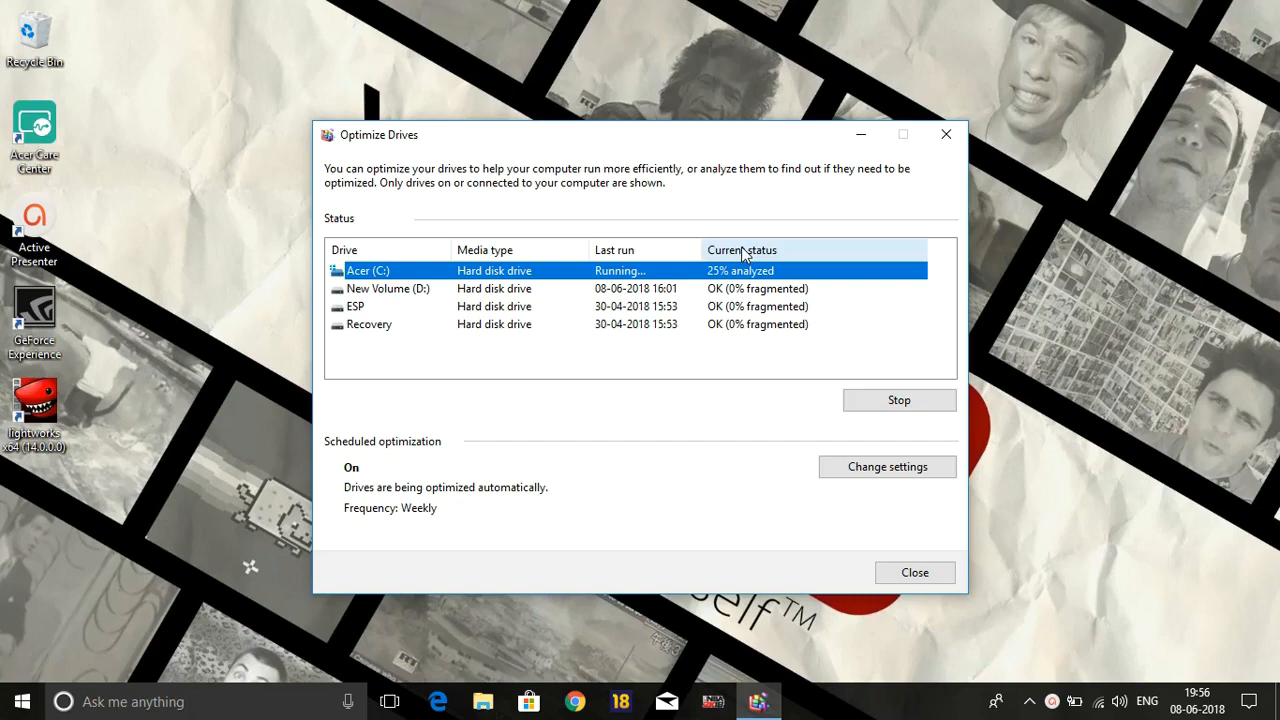
mouse_move(756, 268)
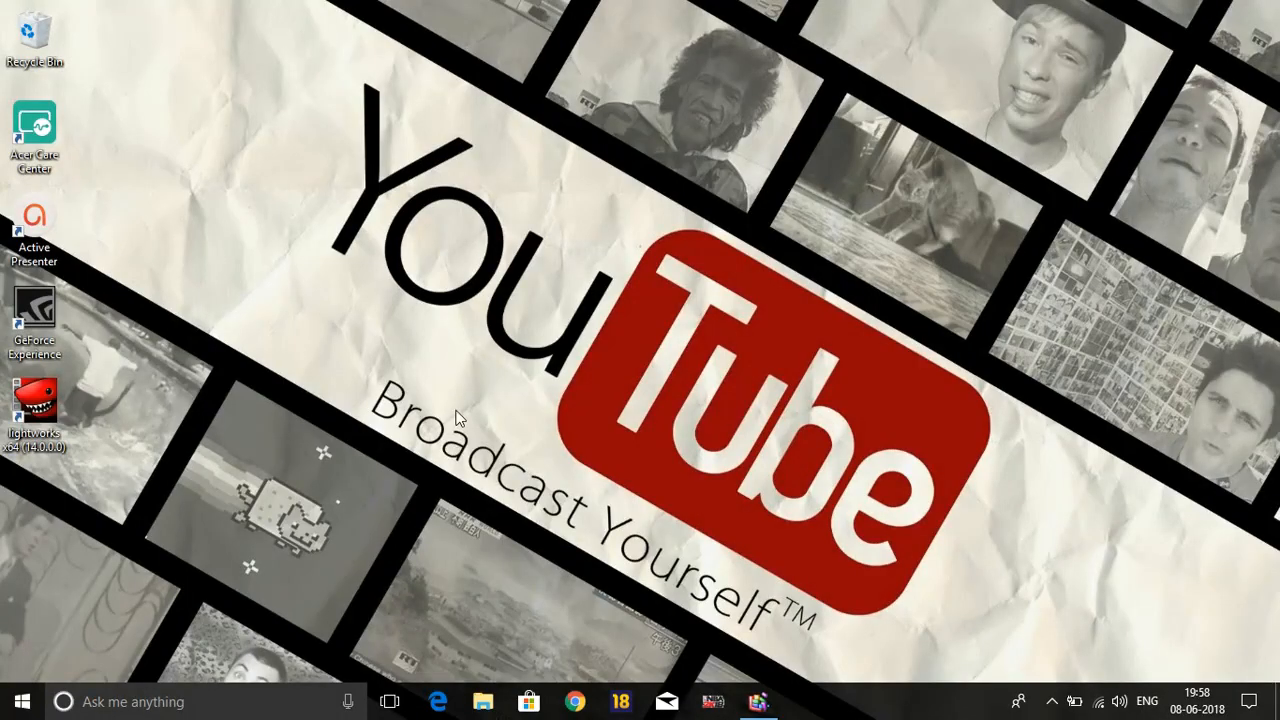
- Open the user's Temp folder through Run with %temp%
left_click(130, 700)
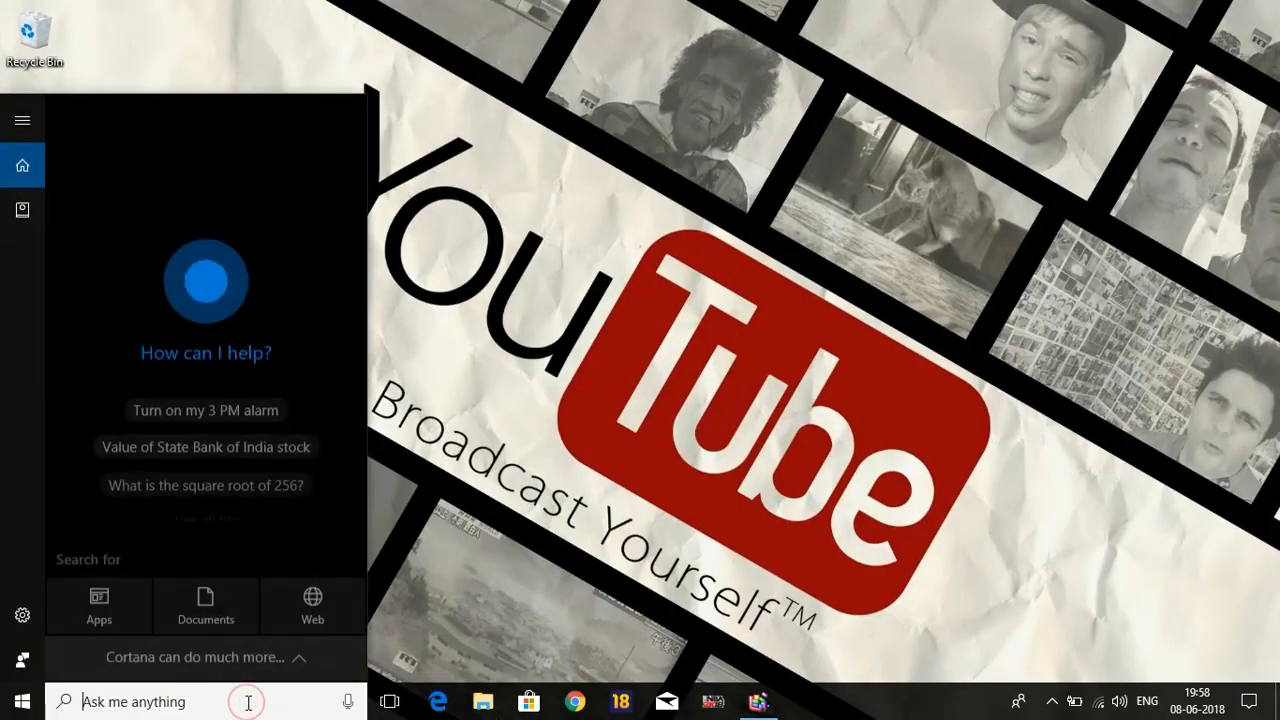
type("r")
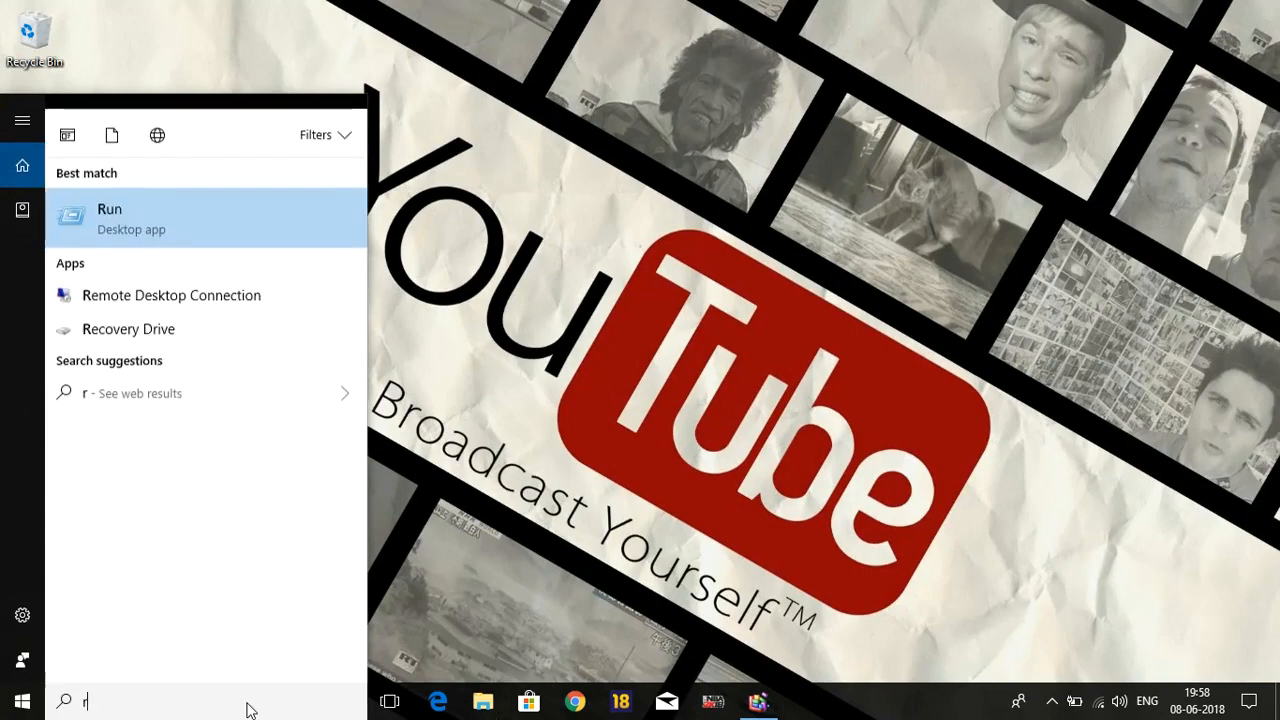
left_click(108, 218)
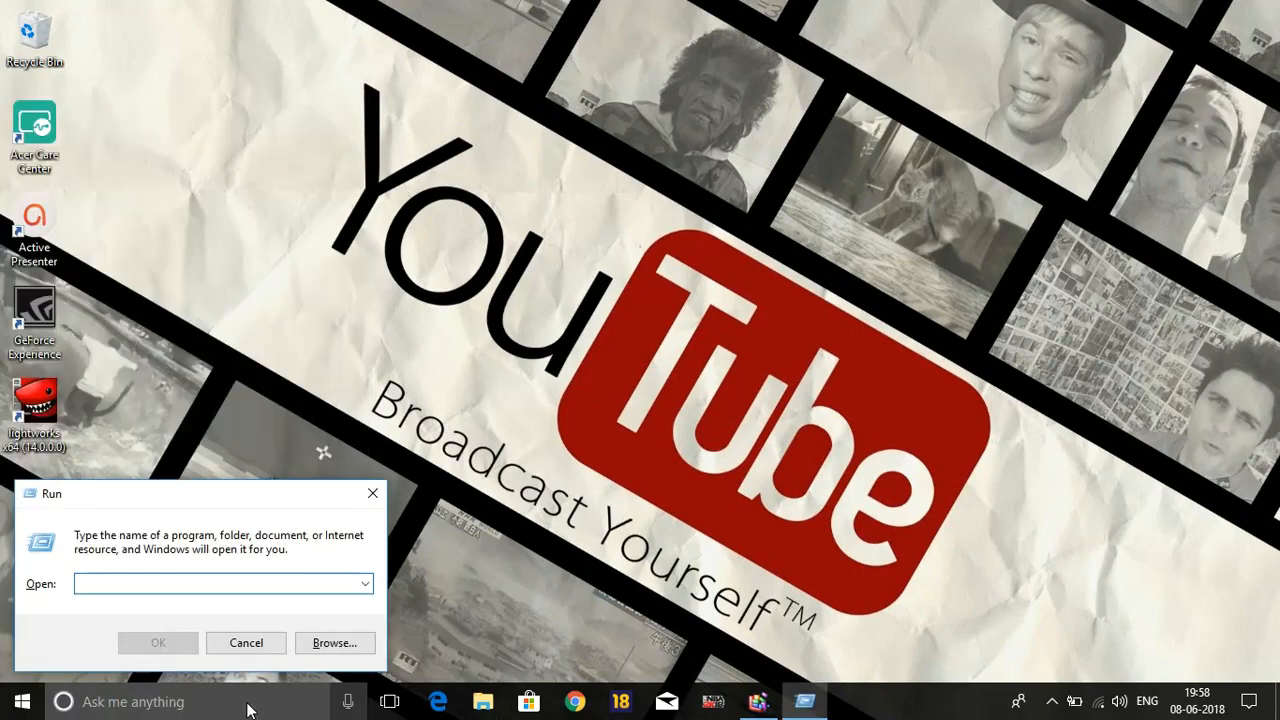
type("temp")
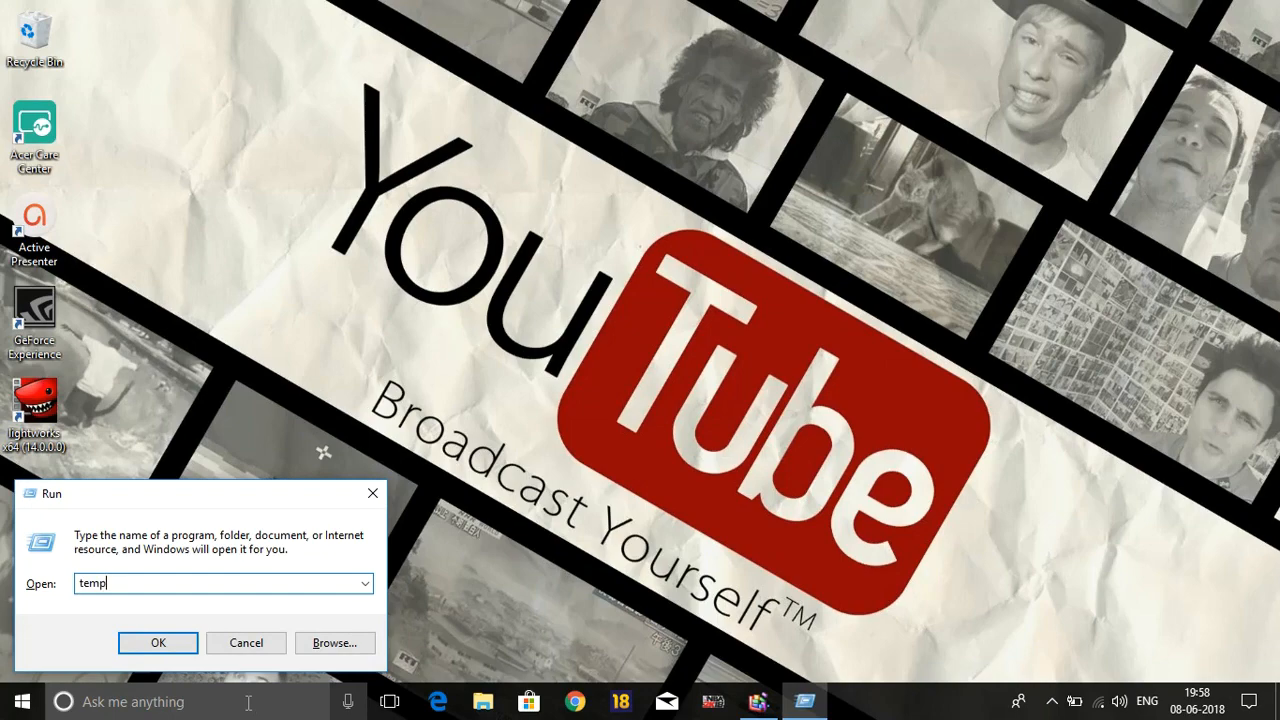
left_click(156, 642)
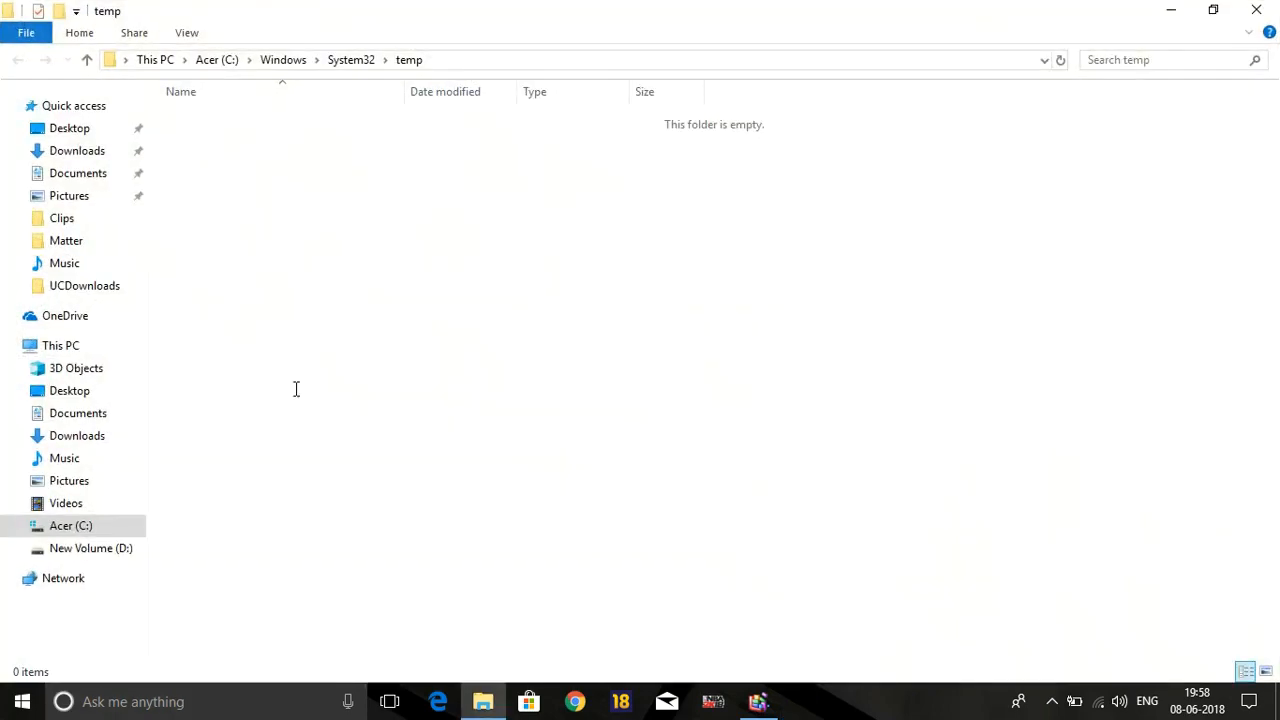
mouse_move(436, 188)
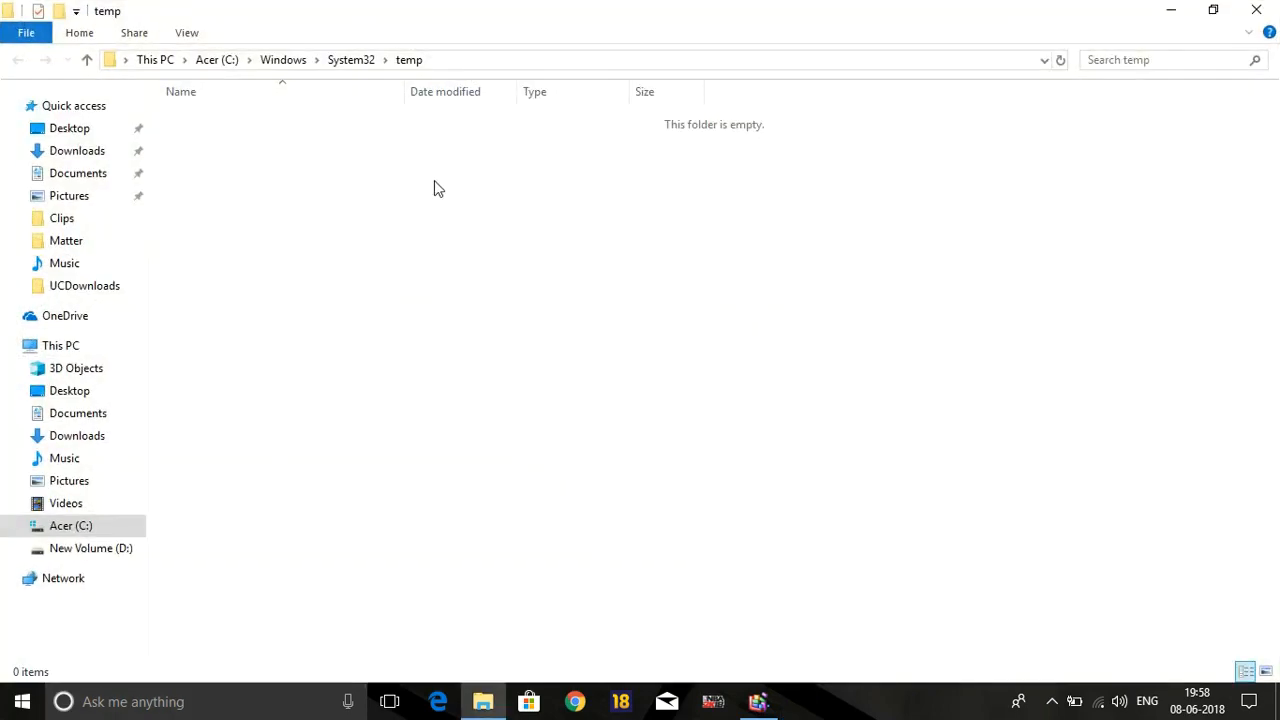
mouse_move(420, 204)
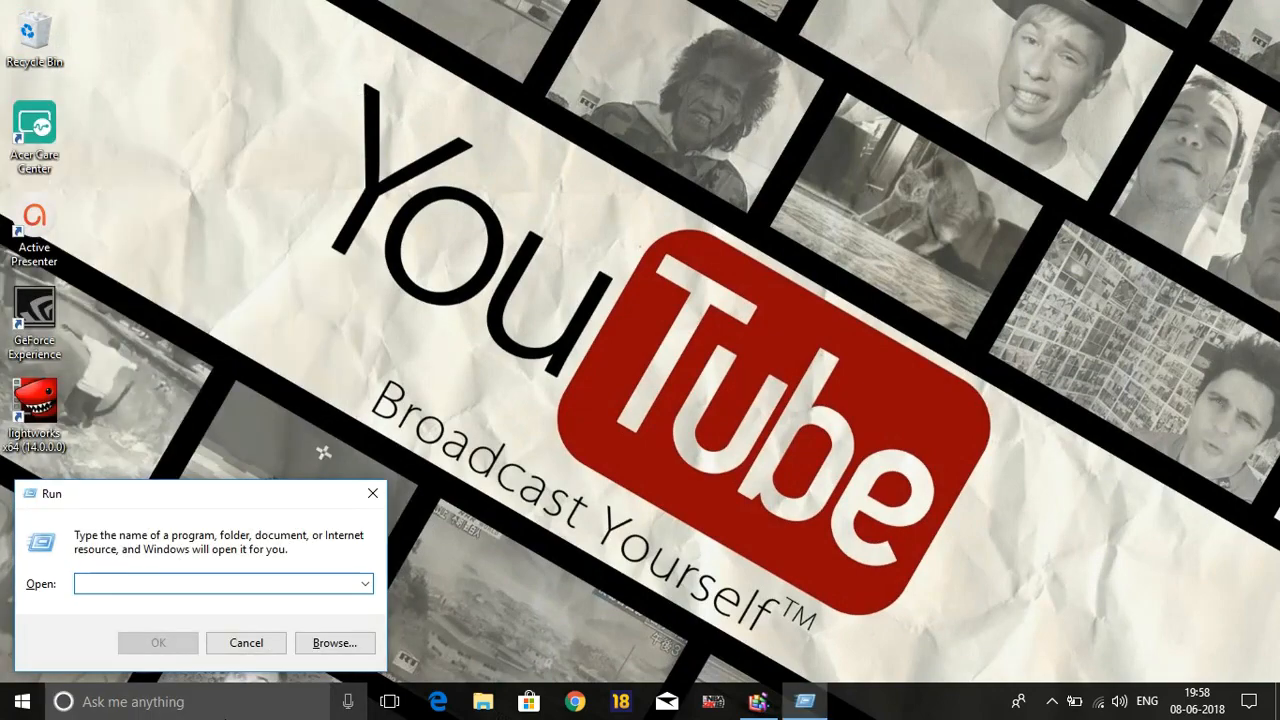
type("%")
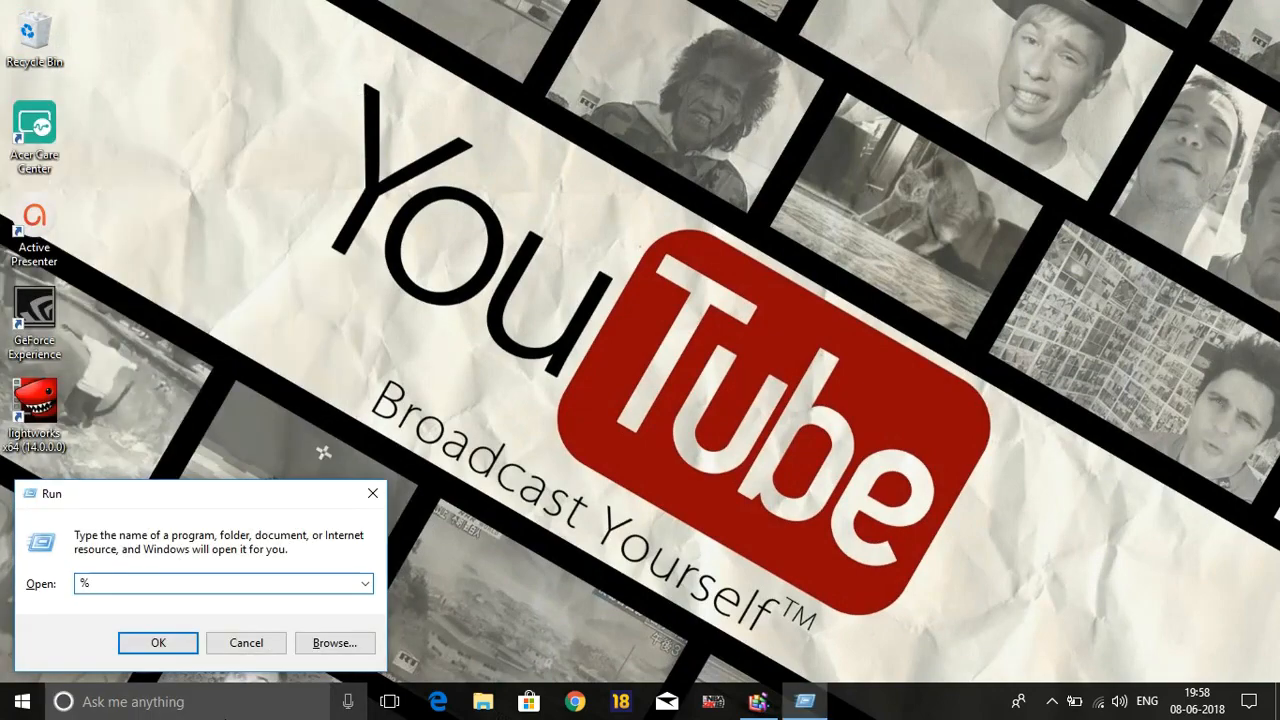
type("temp%")
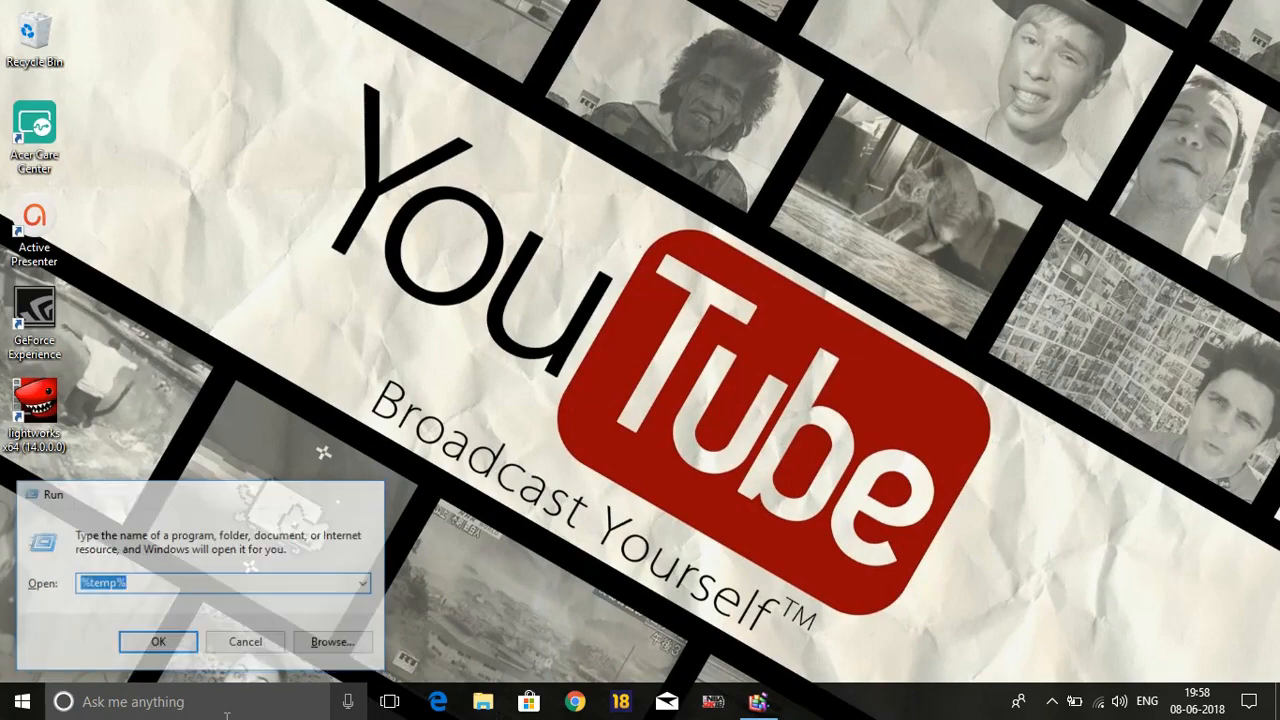
left_click(158, 640)
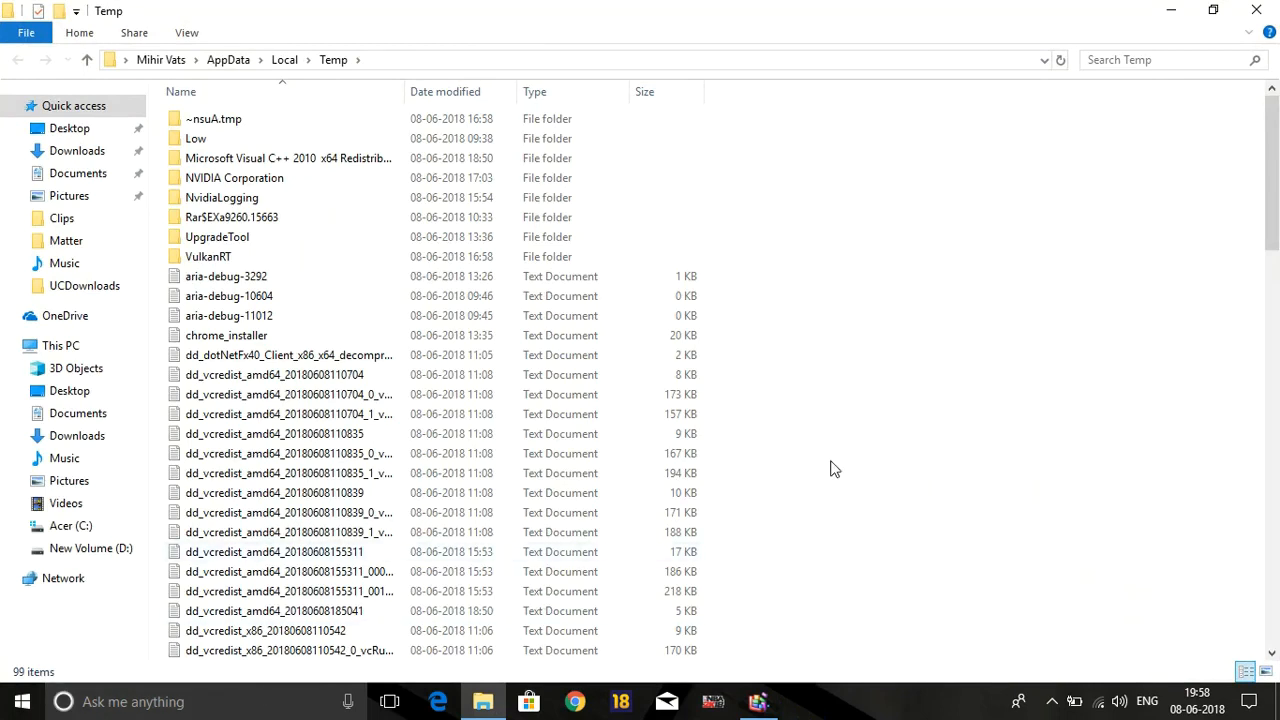
- Permanently delete all 99 Temp items, skipping every file still in use
key("ctrl+a")
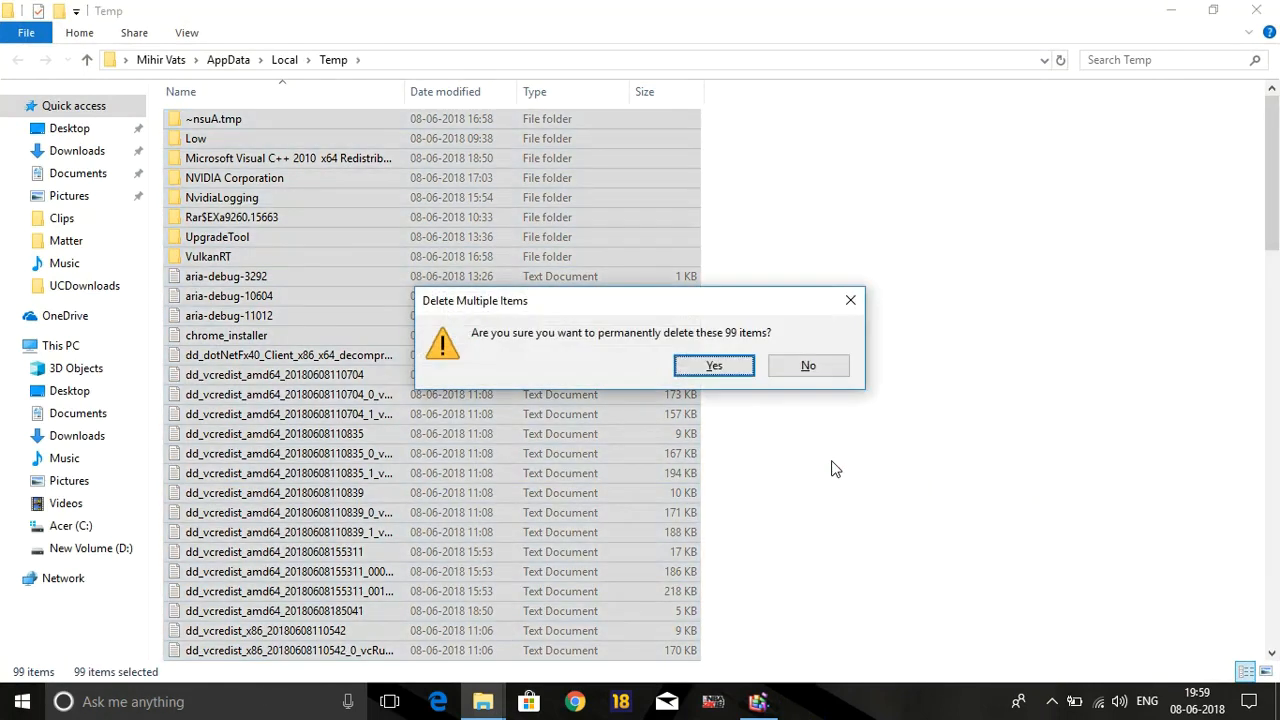
left_click(712, 364)
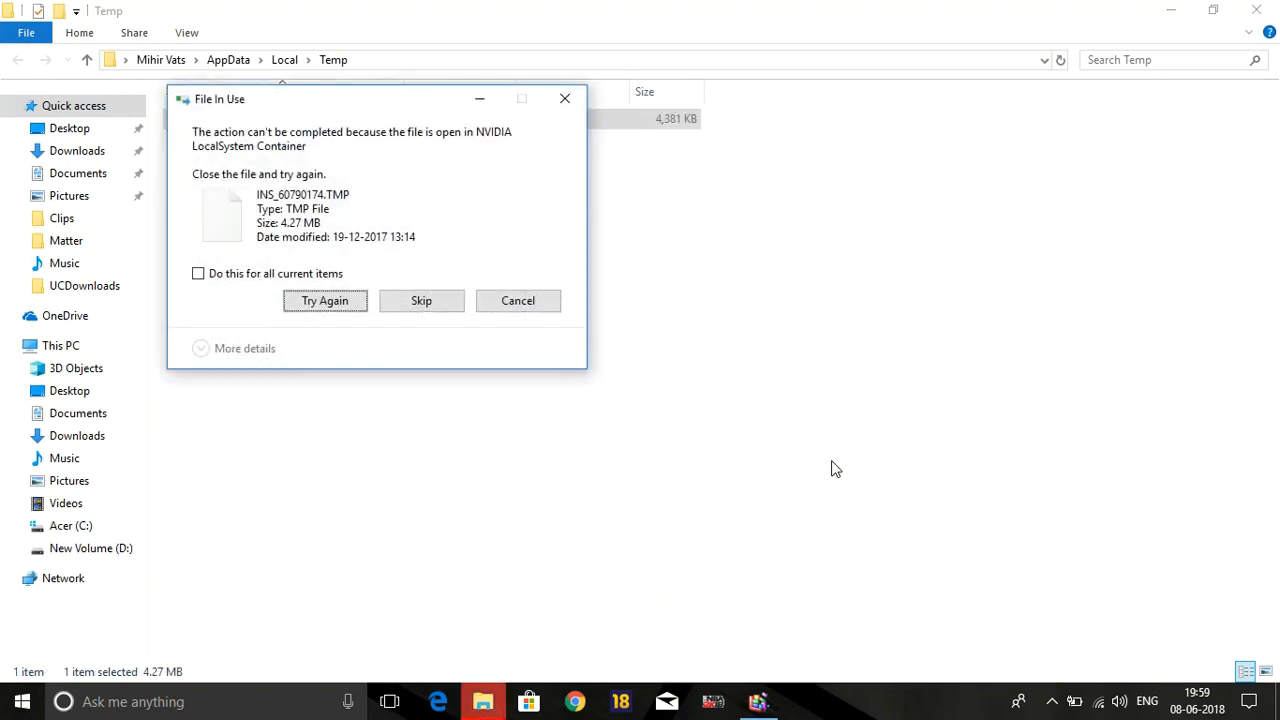
left_click(198, 272)
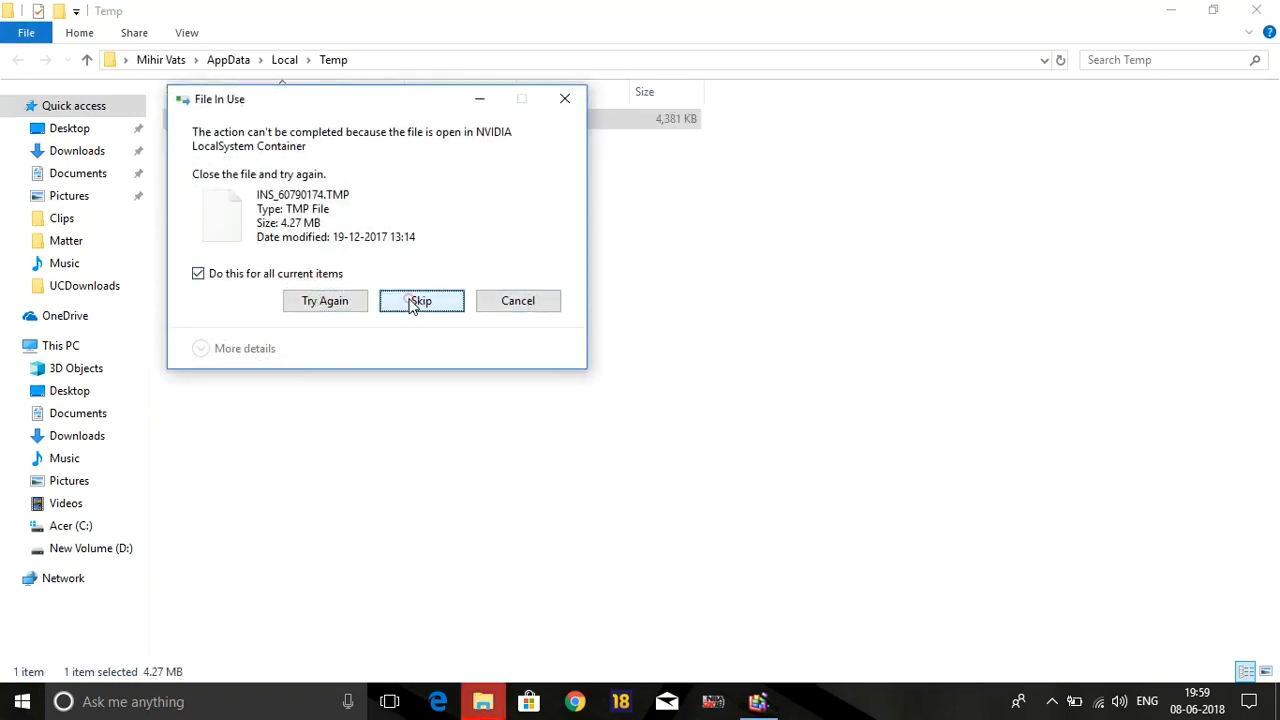
left_click(420, 300)
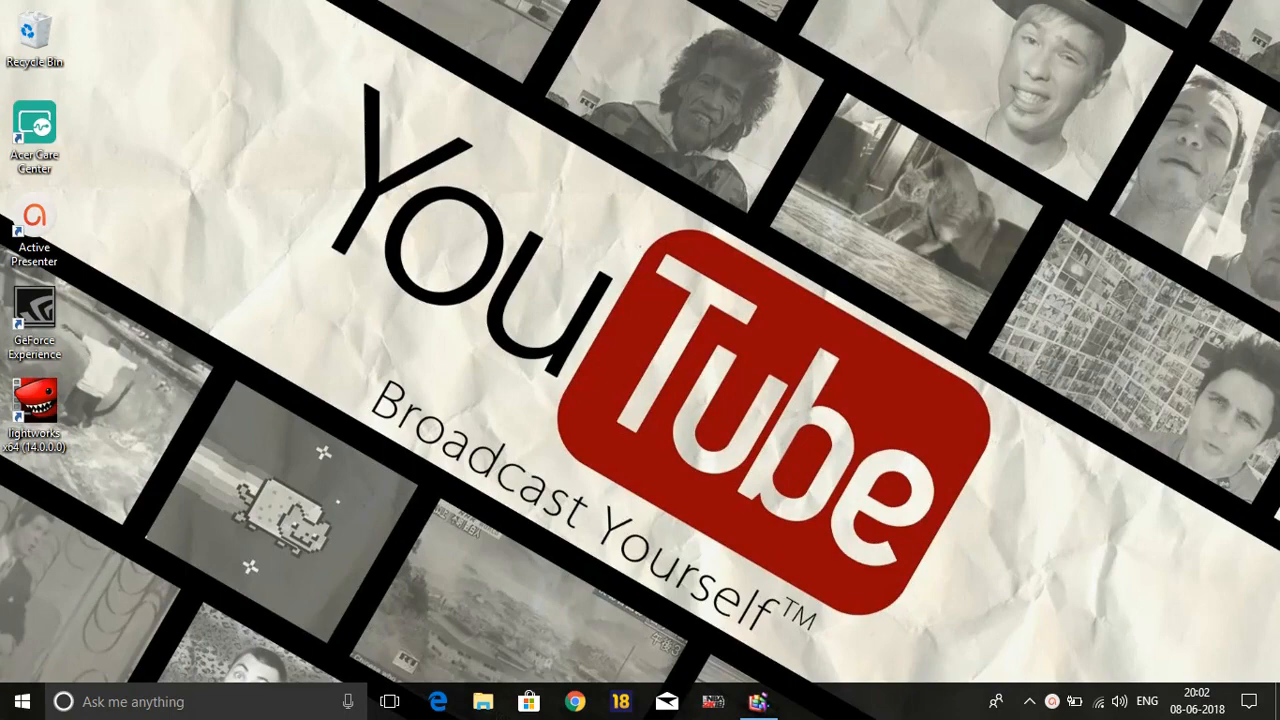
- Launch Disk Cleanup from the Acer (C:) drive's Properties
left_click(484, 700)
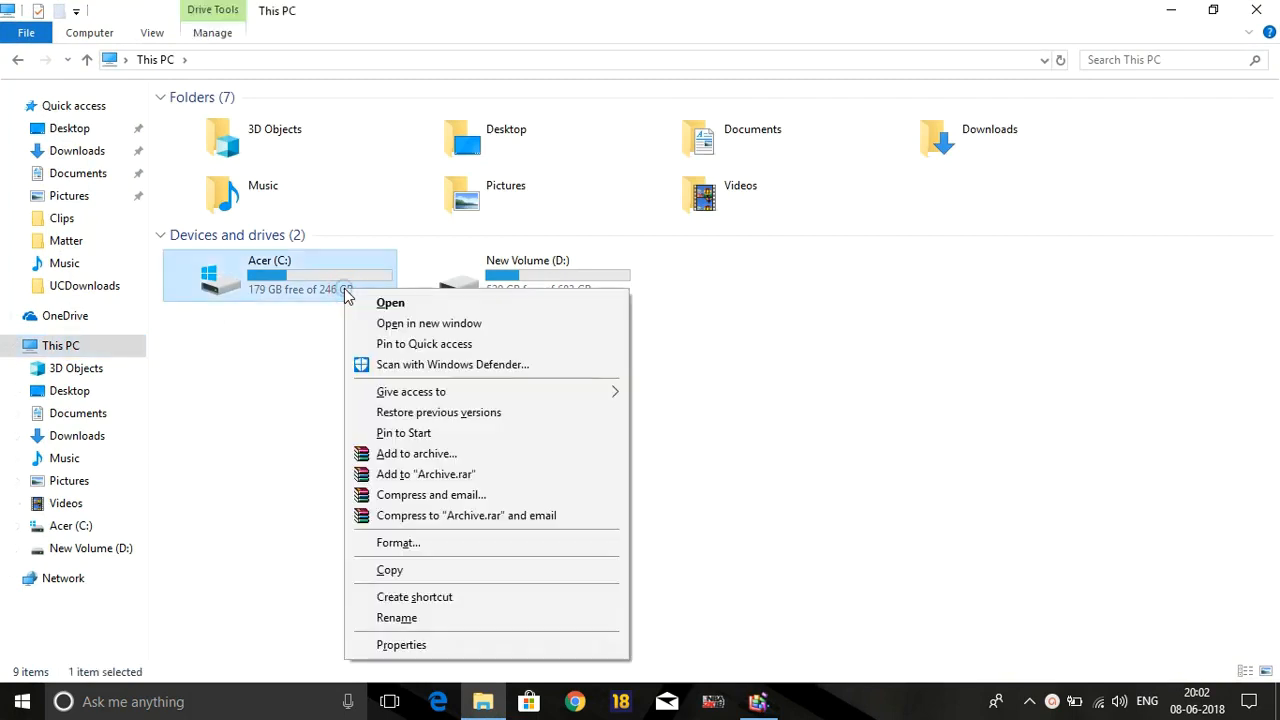
left_click(400, 644)
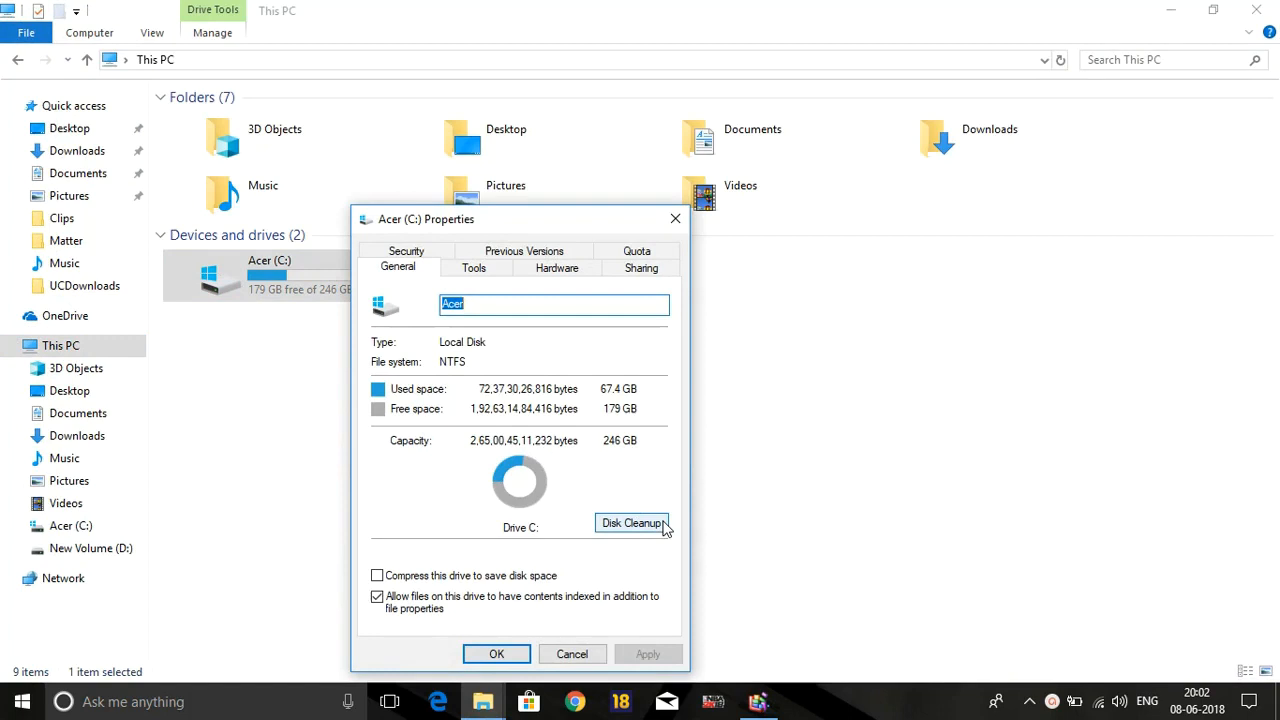
left_click(632, 524)
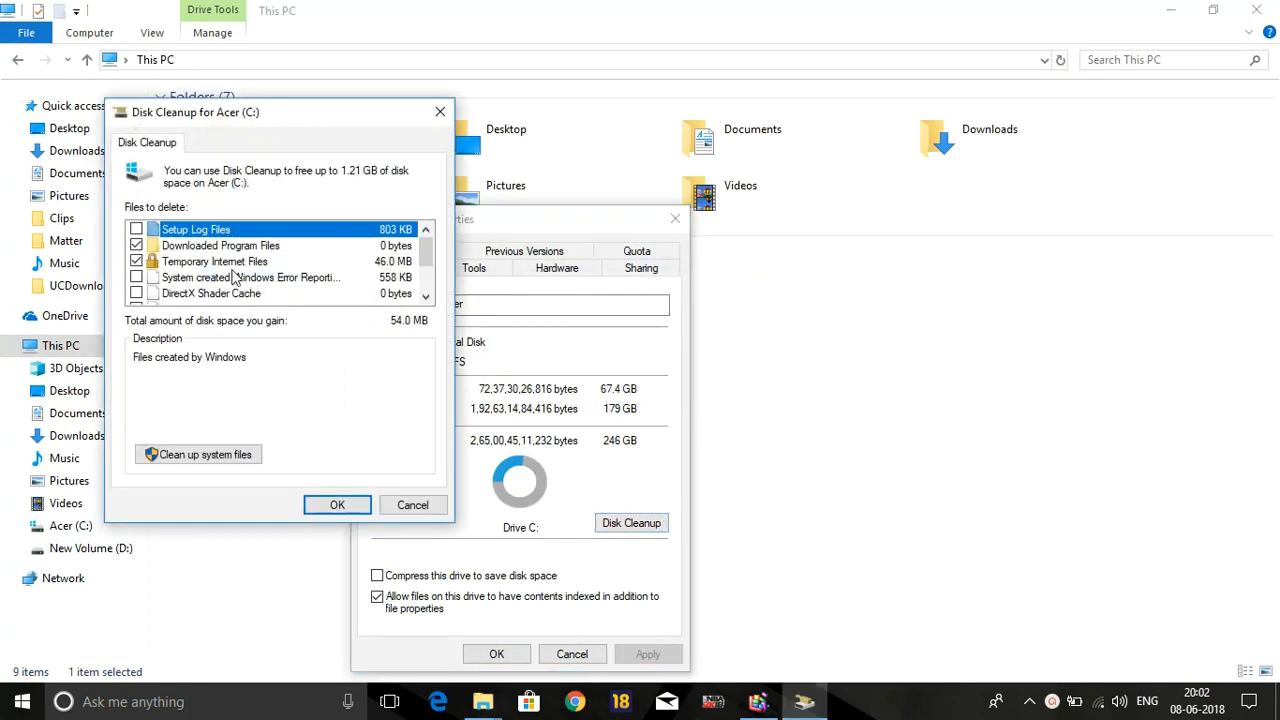
mouse_move(184, 250)
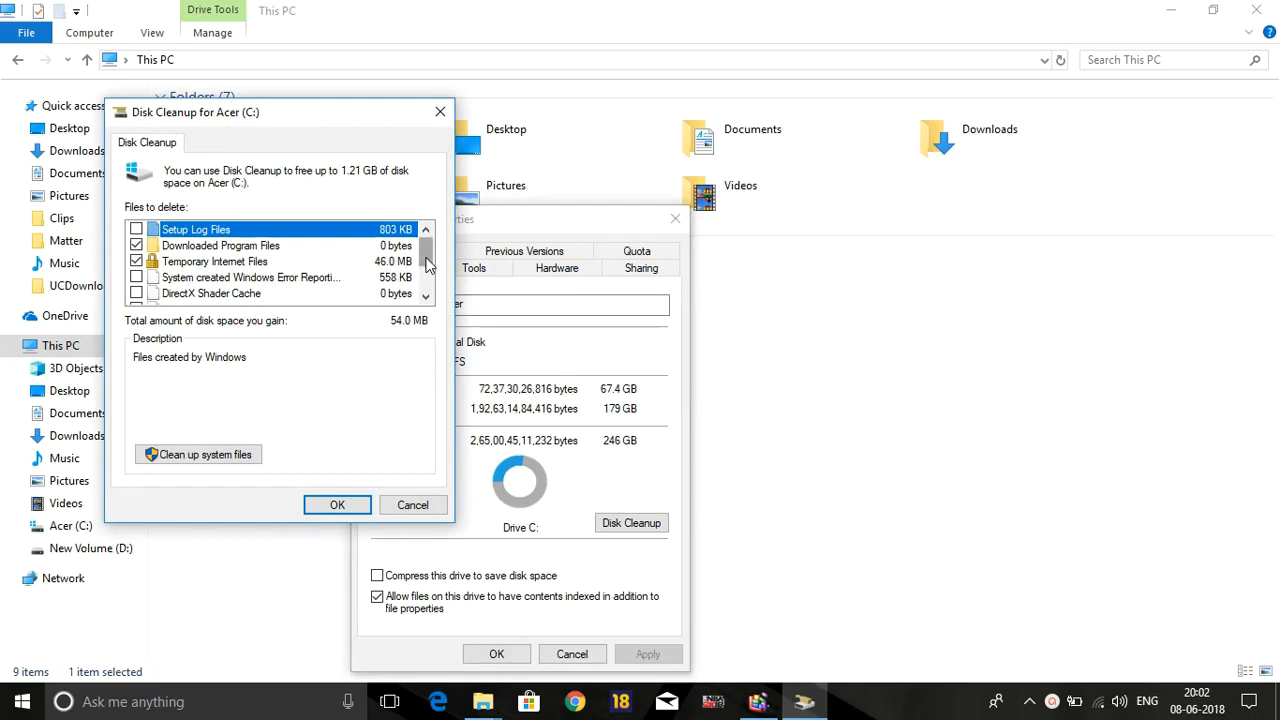
- Include Recycle Bin and Temporary files in the cleanup and permanently delete them
scroll("down", 3)
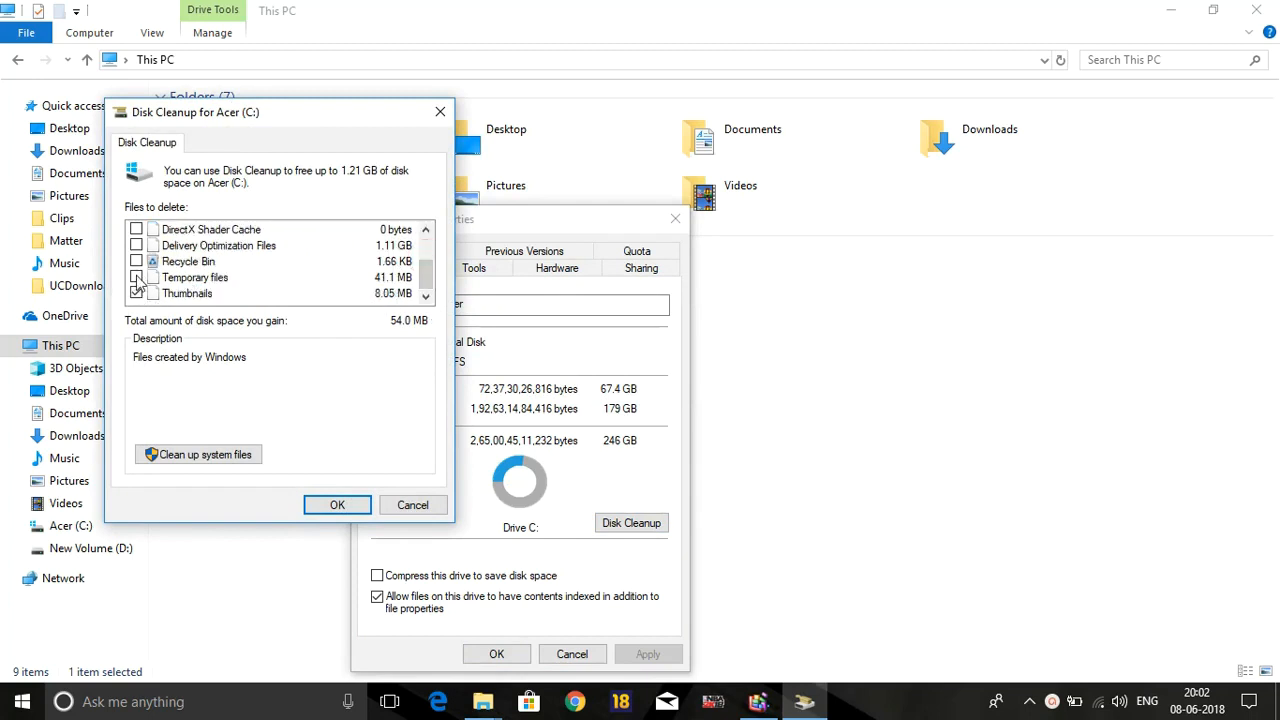
left_click(136, 292)
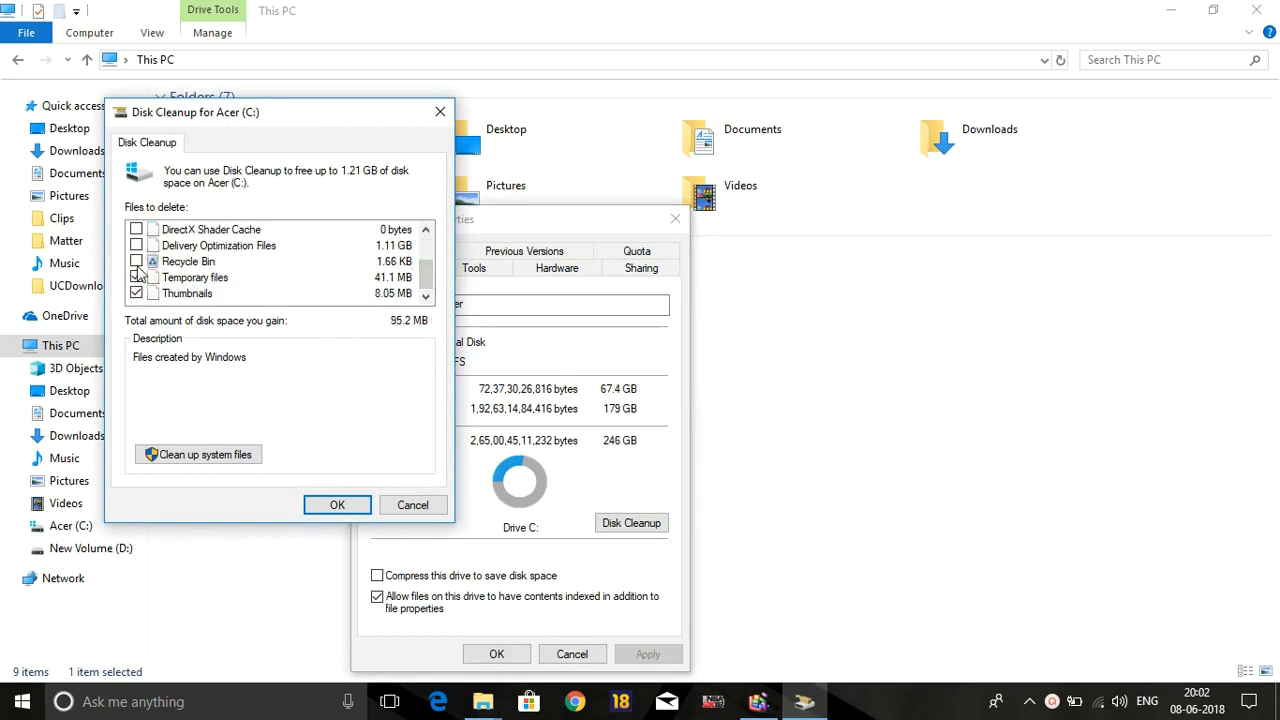
left_click(136, 260)
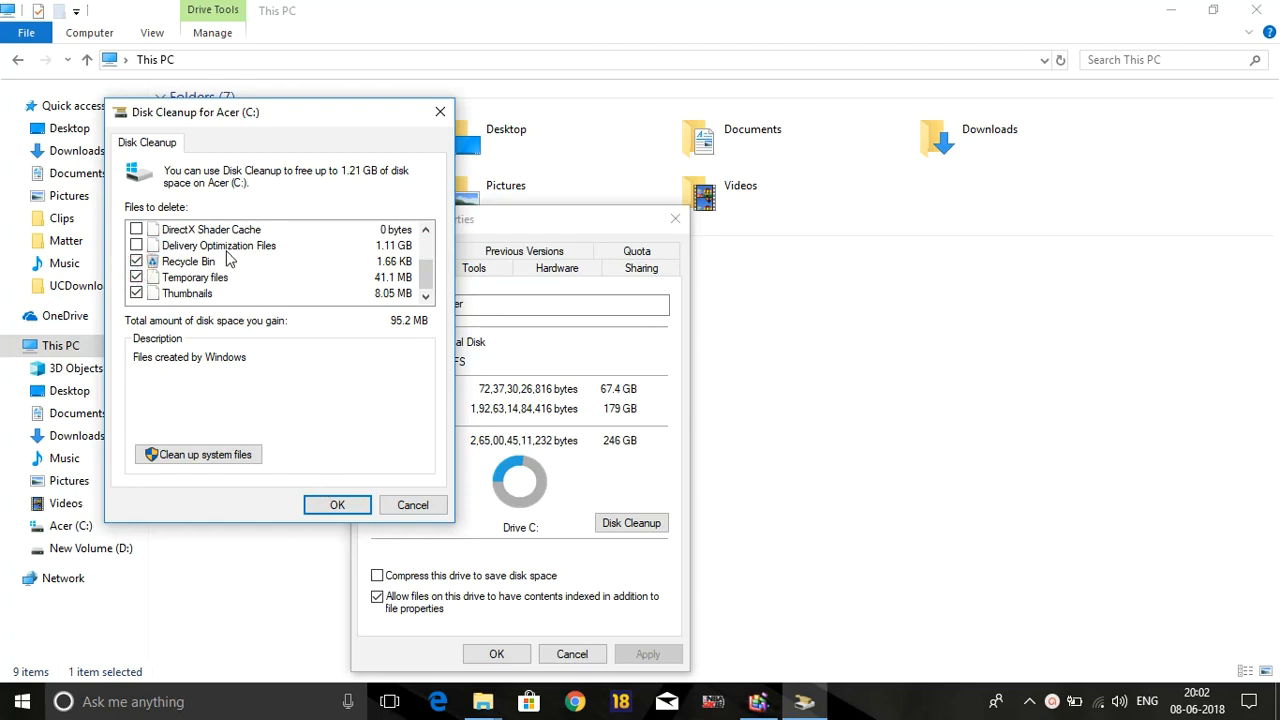
left_click(336, 504)
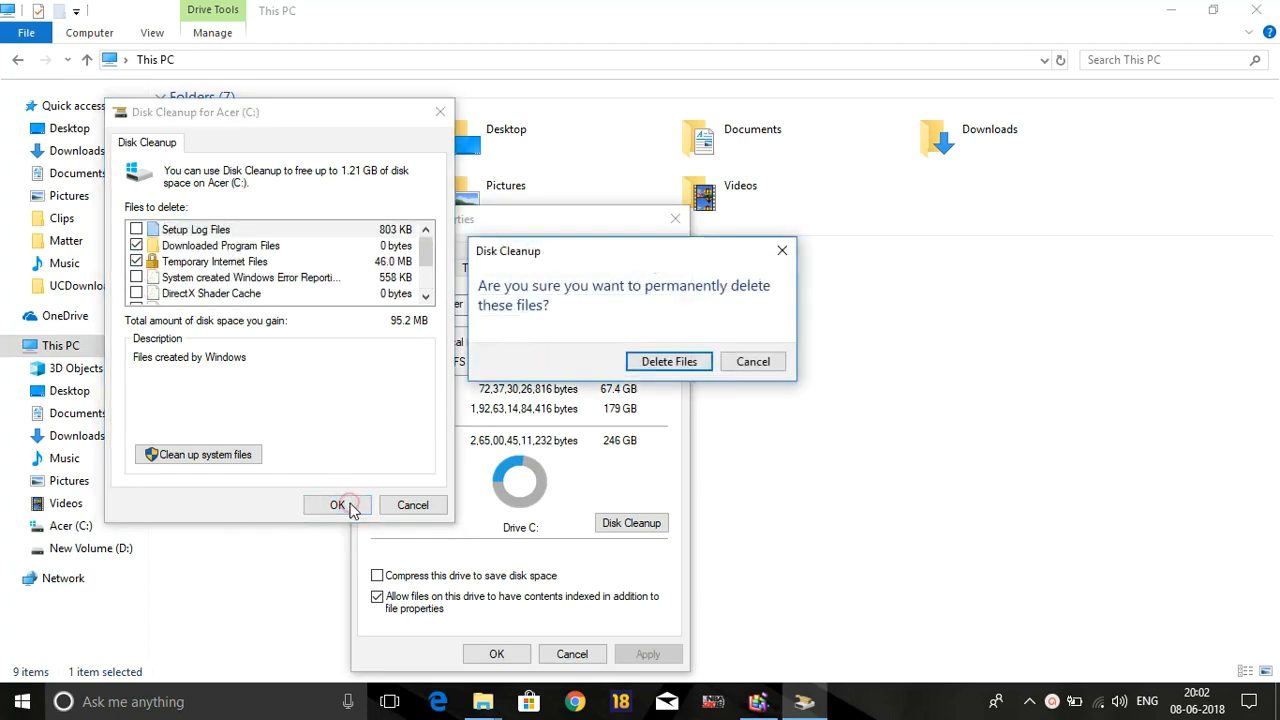
mouse_move(668, 360)
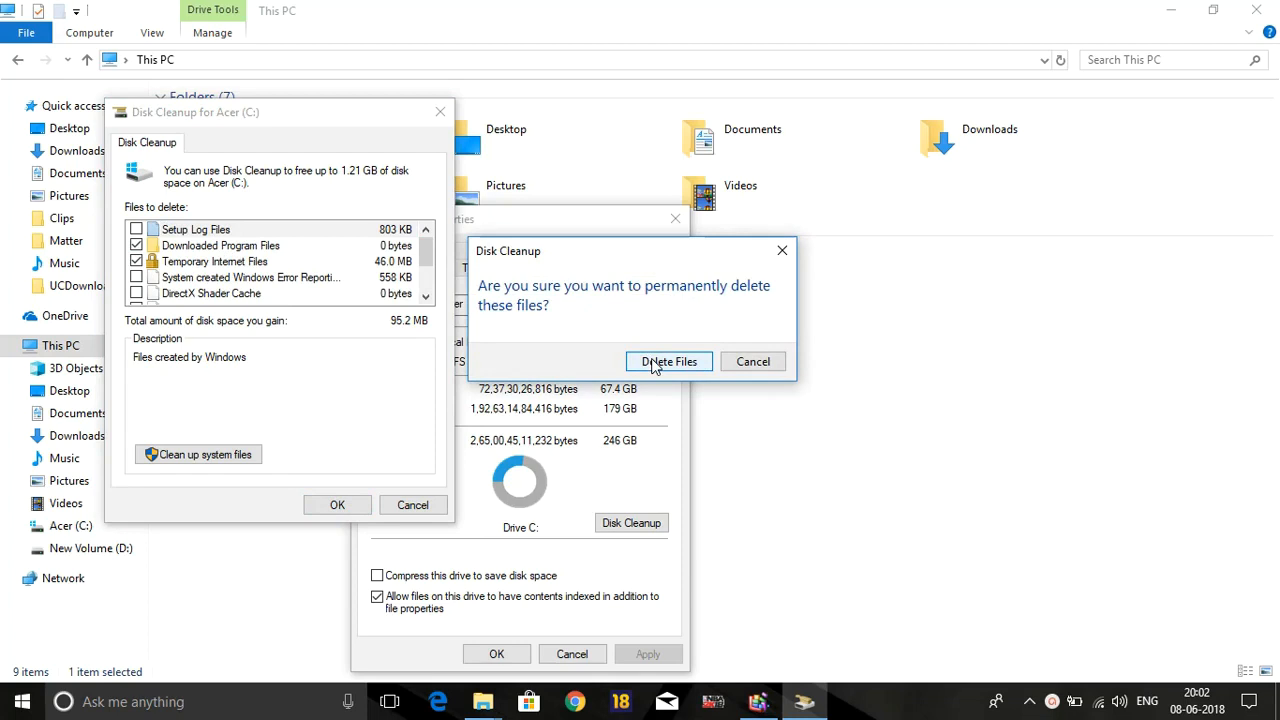
left_click(668, 360)
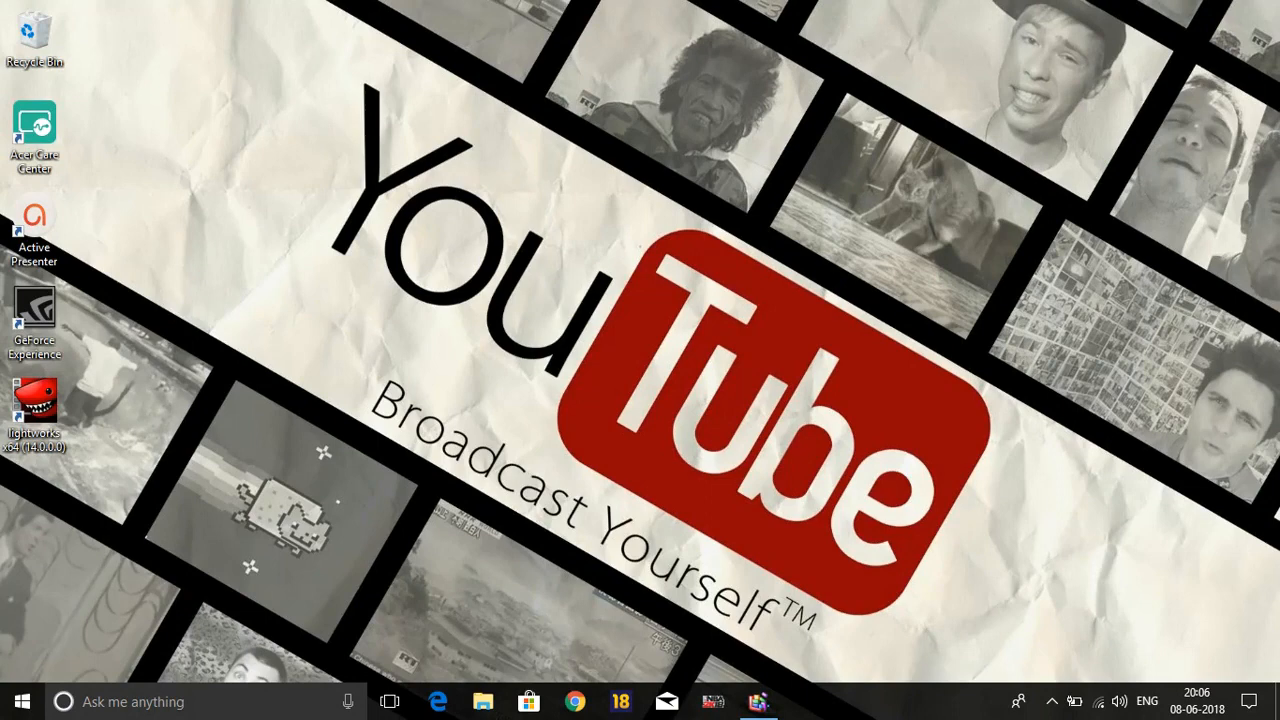
mouse_move(798, 248)
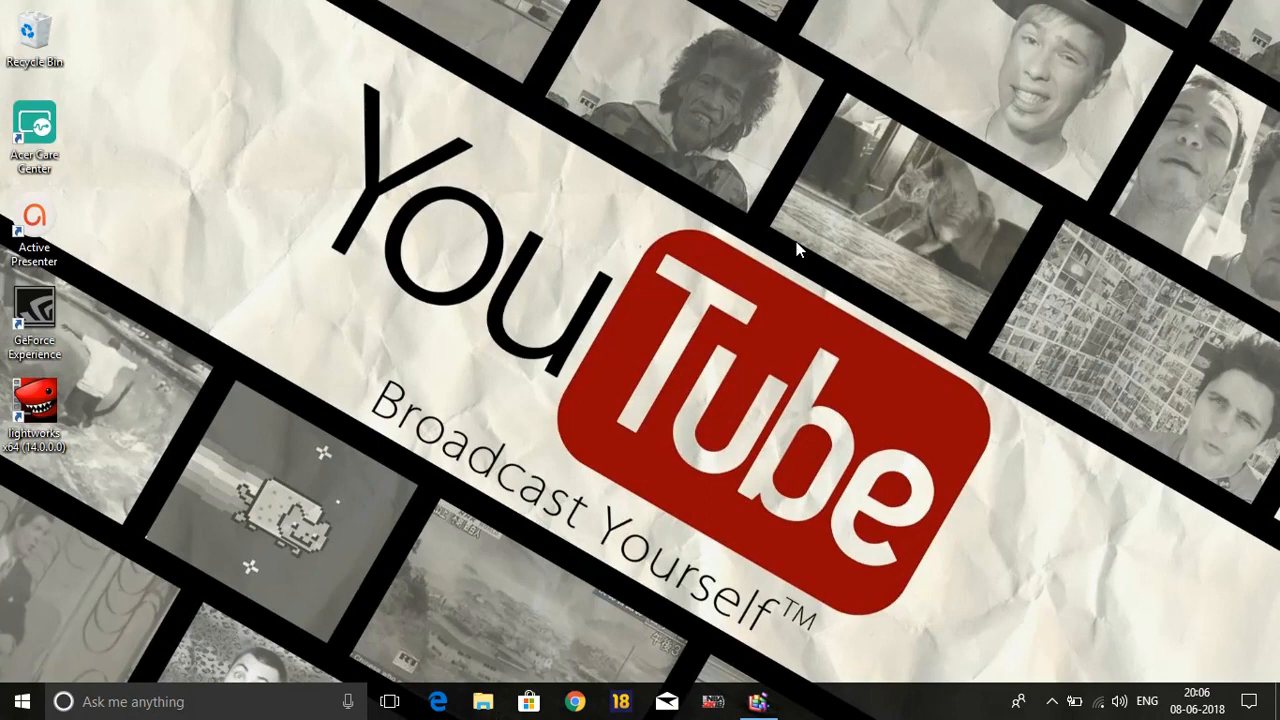
mouse_move(492, 140)
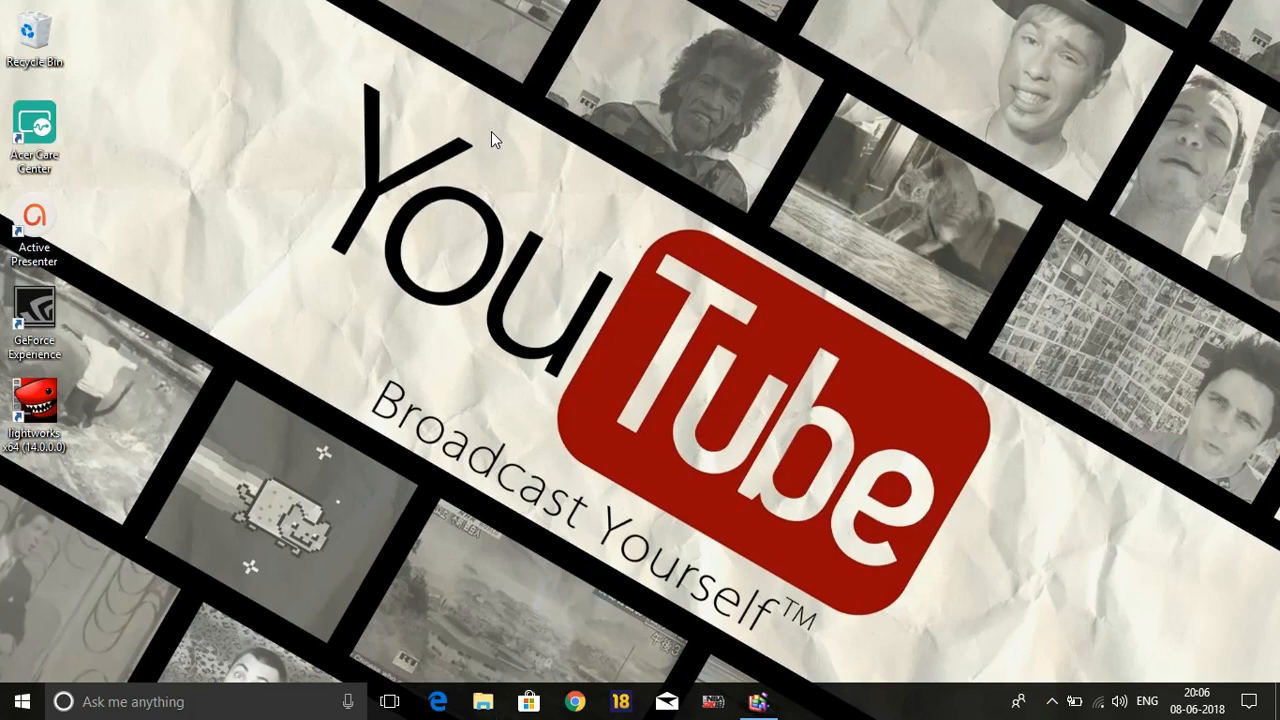
mouse_move(304, 124)
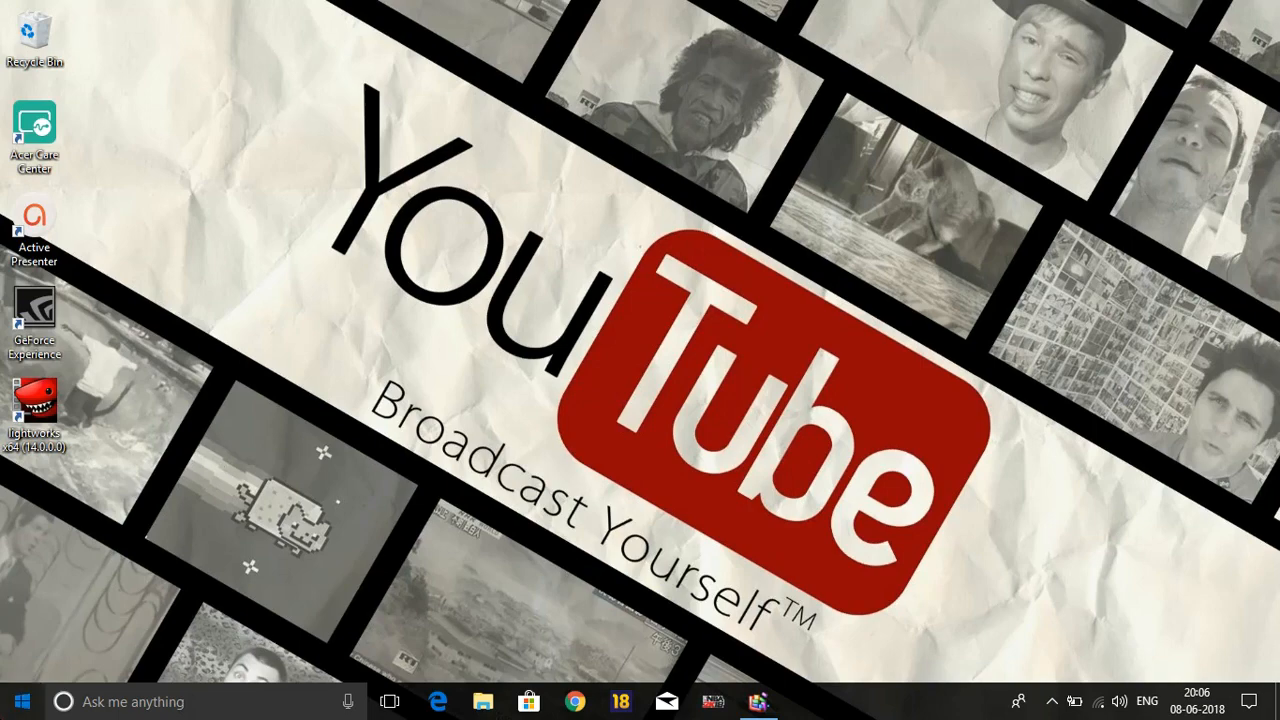
- Show the Apps & features list in Settings scrolled down to Google Chrome
left_click(20, 700)
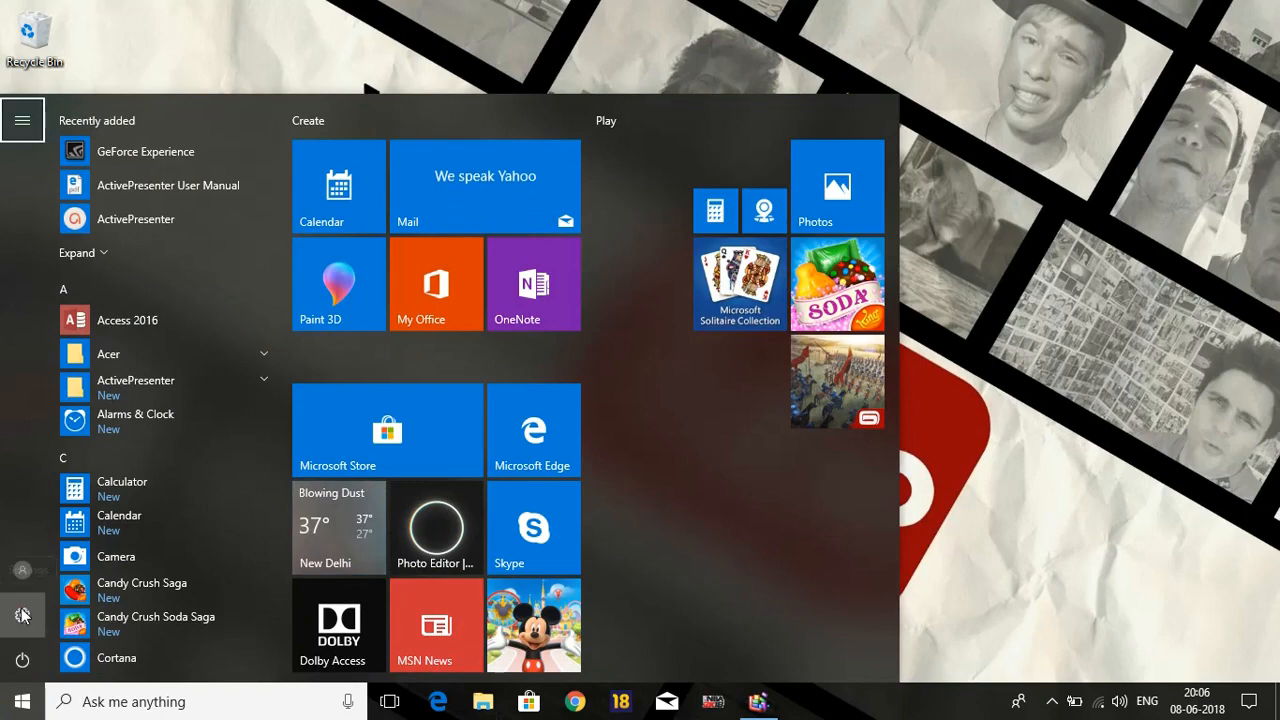
left_click(22, 614)
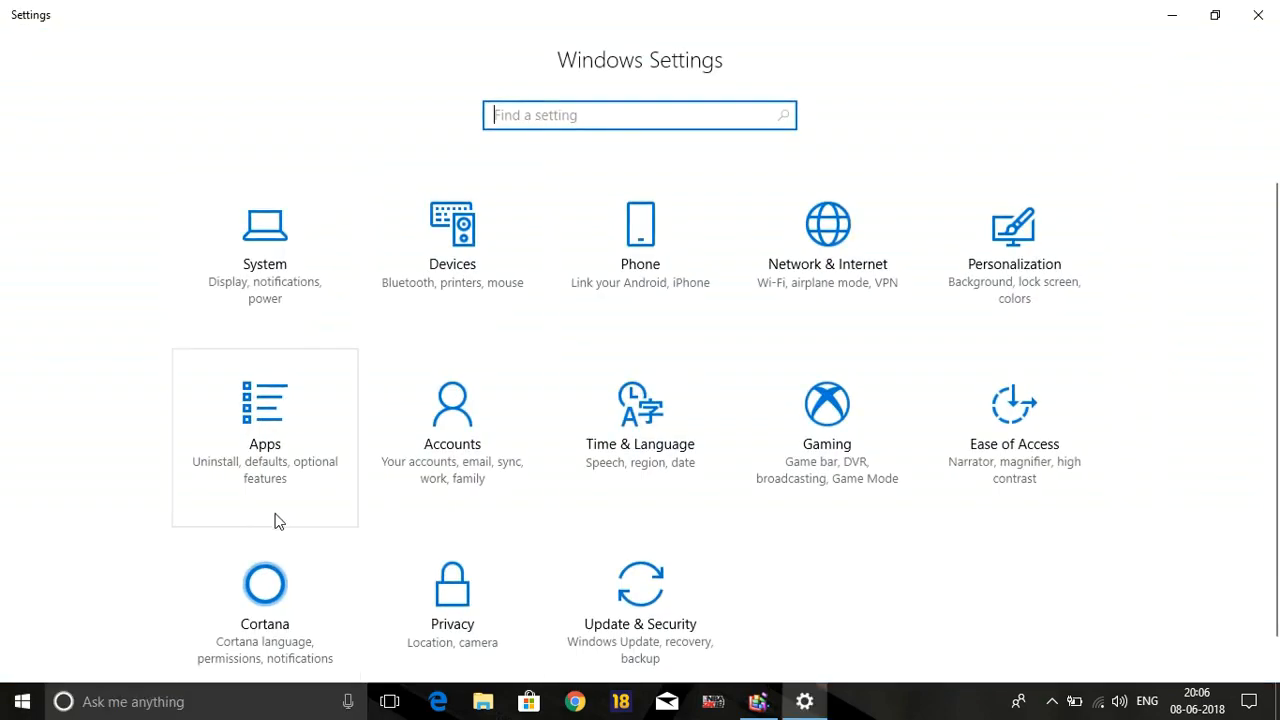
left_click(264, 420)
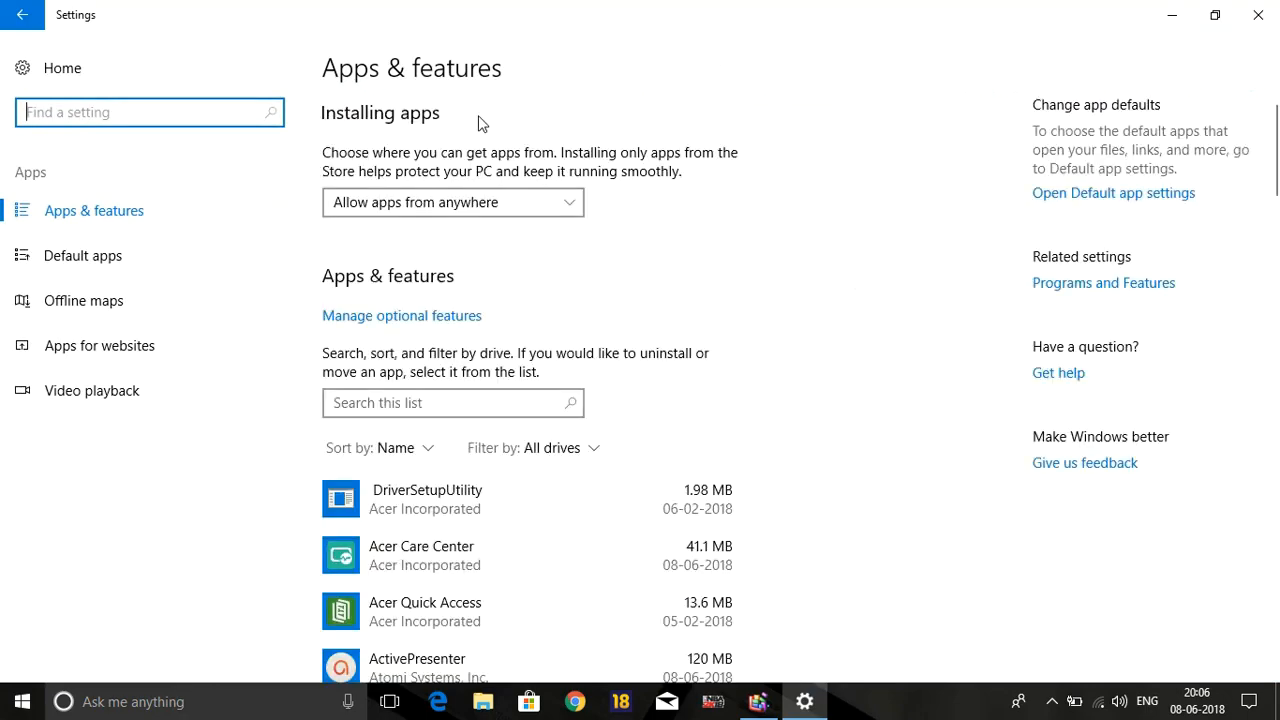
scroll("down", 3)
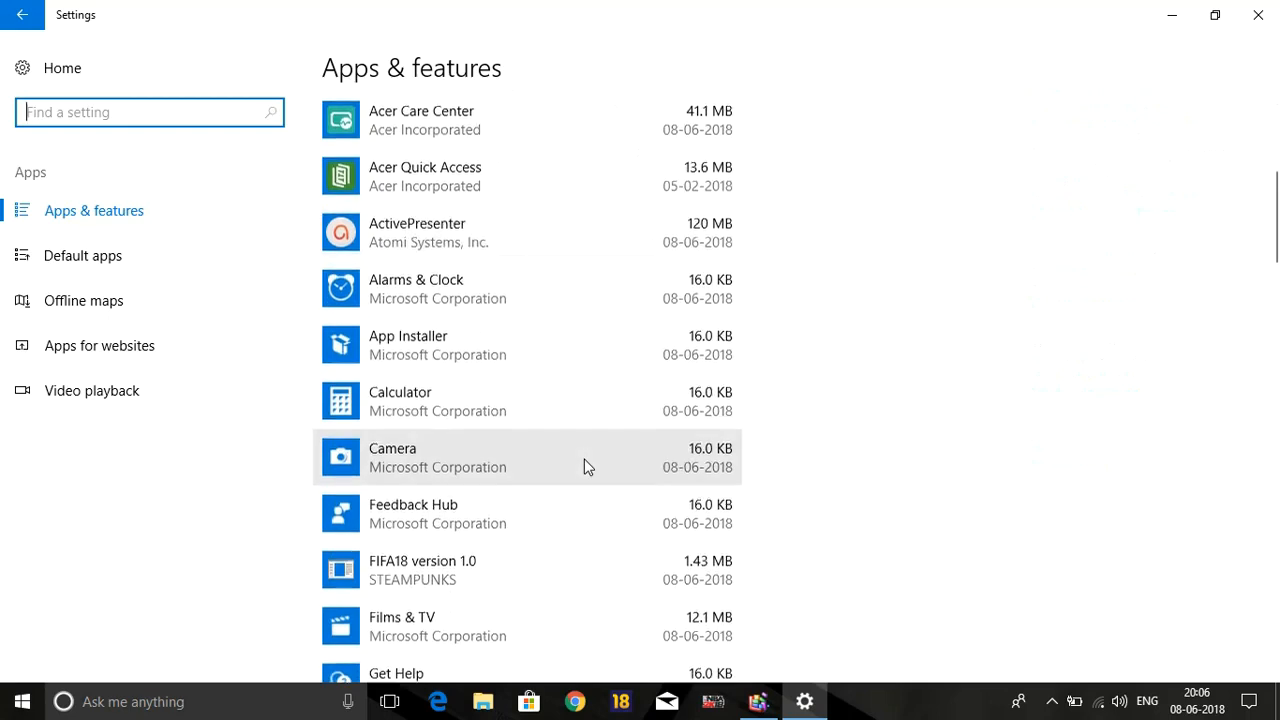
scroll("down", 3)
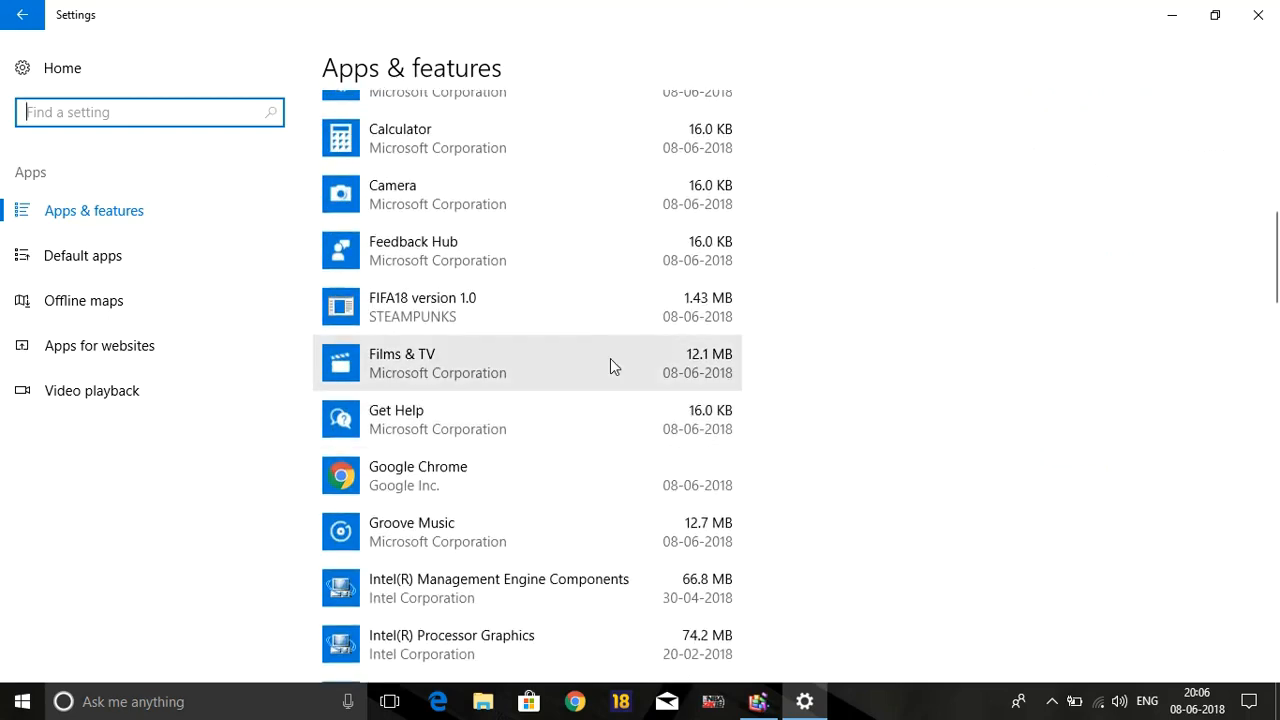
scroll("down", 3)
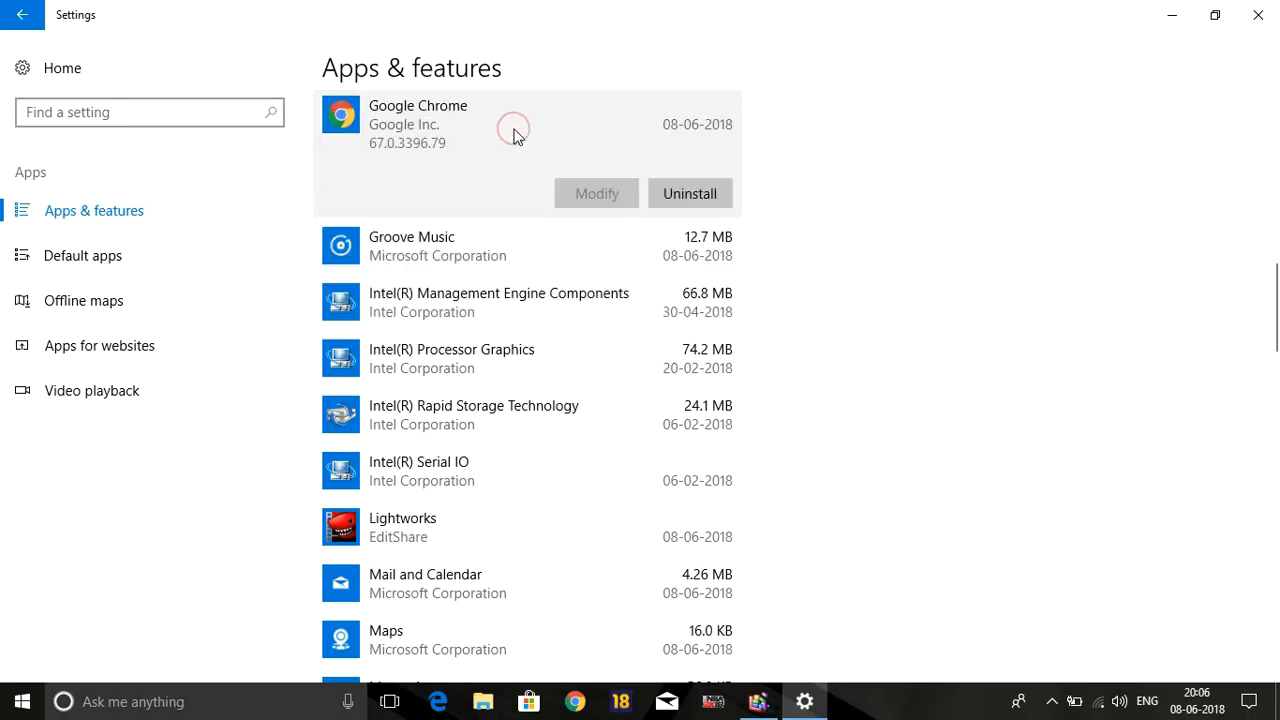
mouse_move(820, 164)
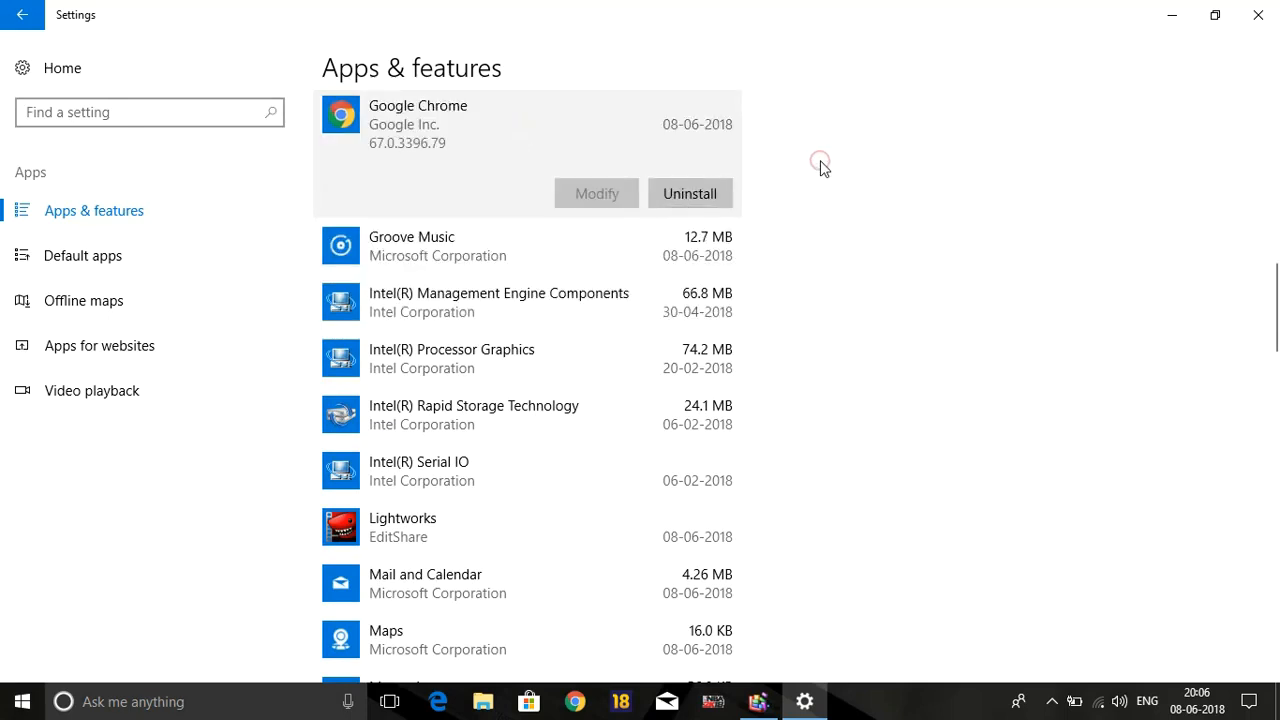